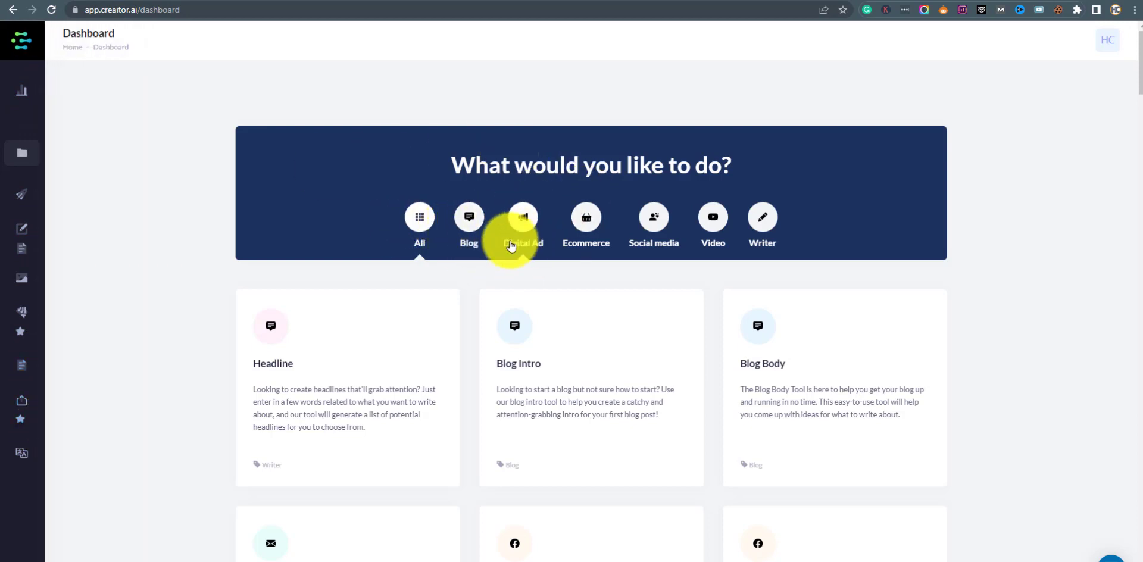
Step: Browse the dashboard tools under the Blog, Digital Ad and Ecommerce categories
{"action": "left_click", "coordinate": [467, 222]}
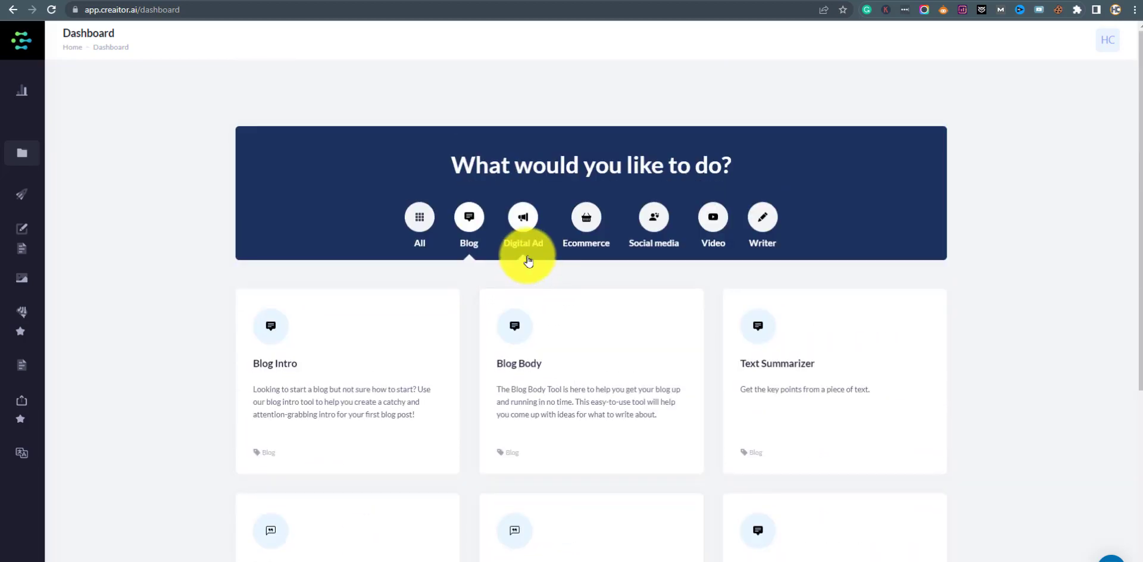
{"action": "scroll", "scroll_direction": "down", "scroll_amount": 3}
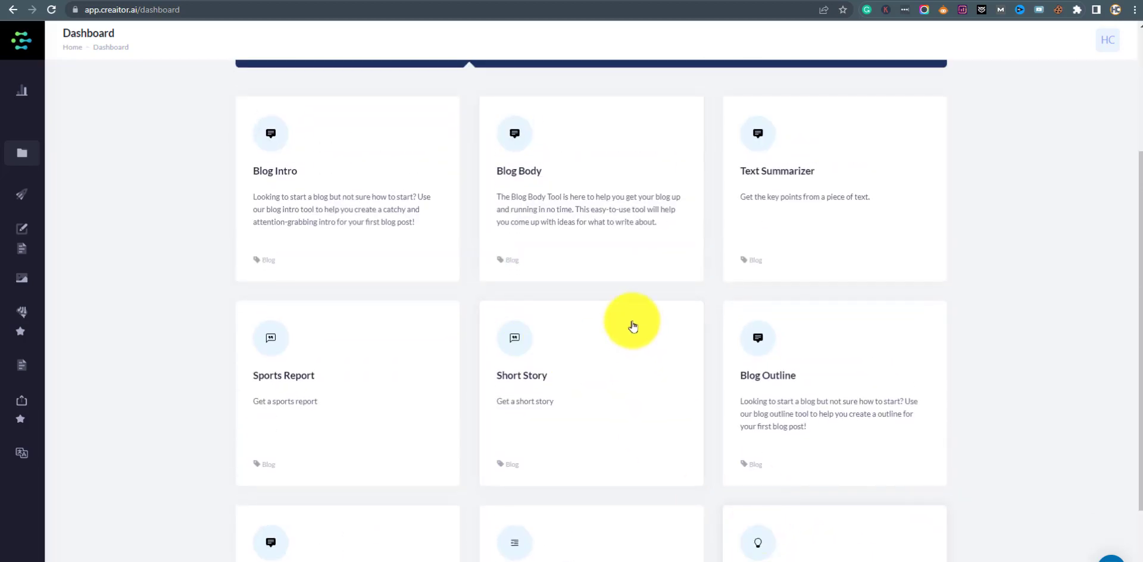
{"action": "left_click", "coordinate": [522, 219]}
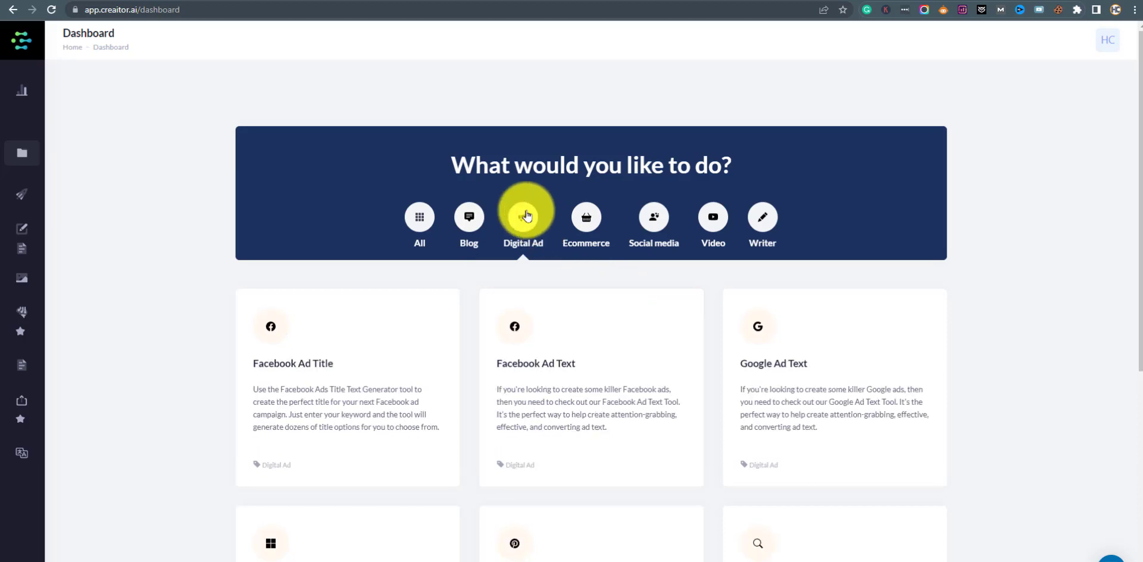
{"action": "scroll", "scroll_direction": "down", "scroll_amount": 3}
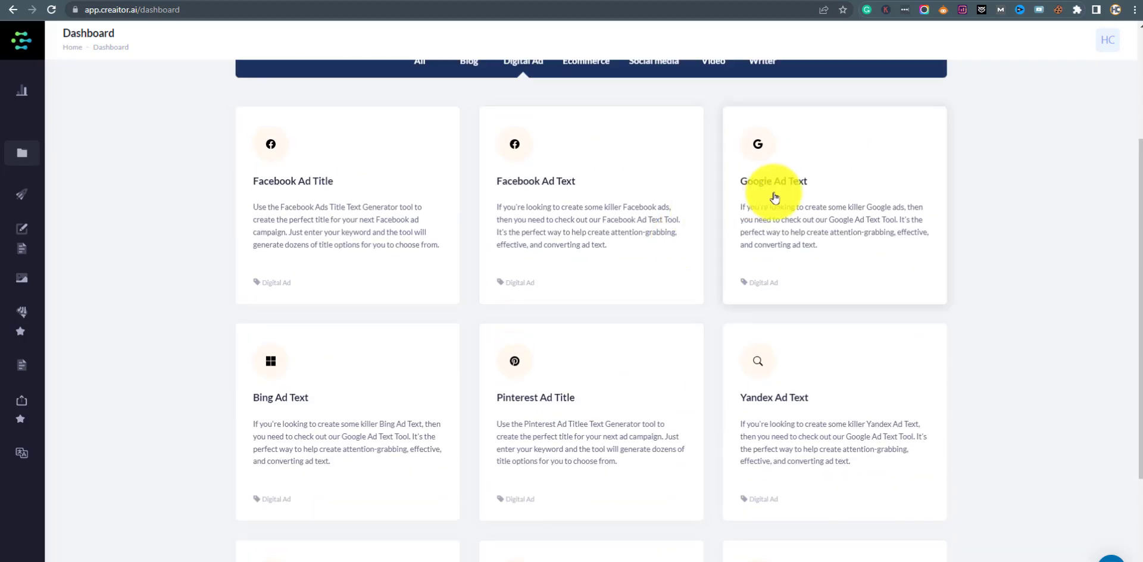
{"action": "scroll", "scroll_direction": "down", "scroll_amount": 3}
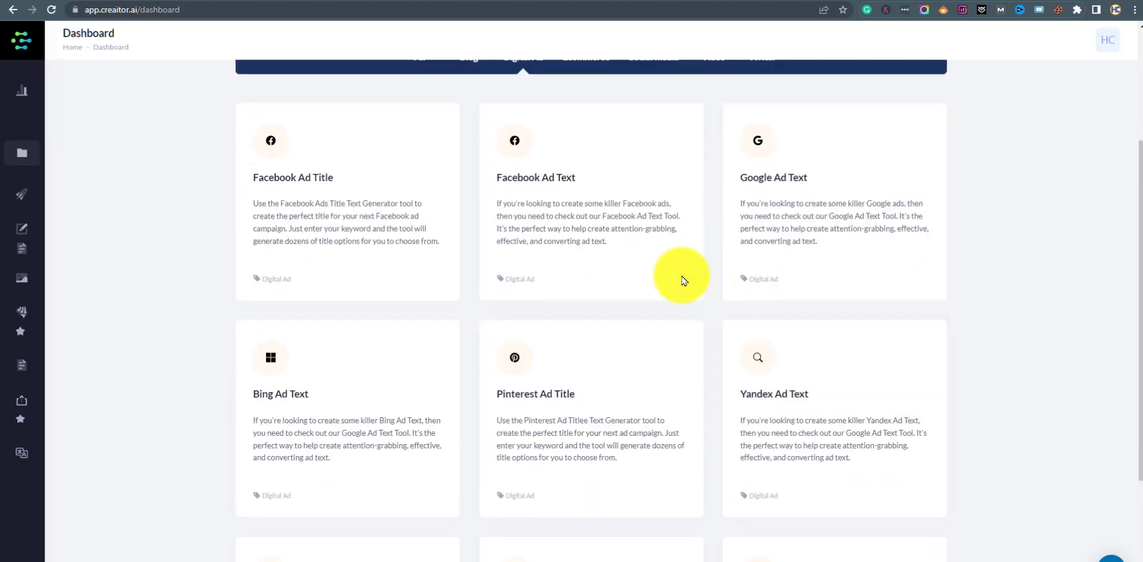
{"action": "left_click", "coordinate": [585, 219]}
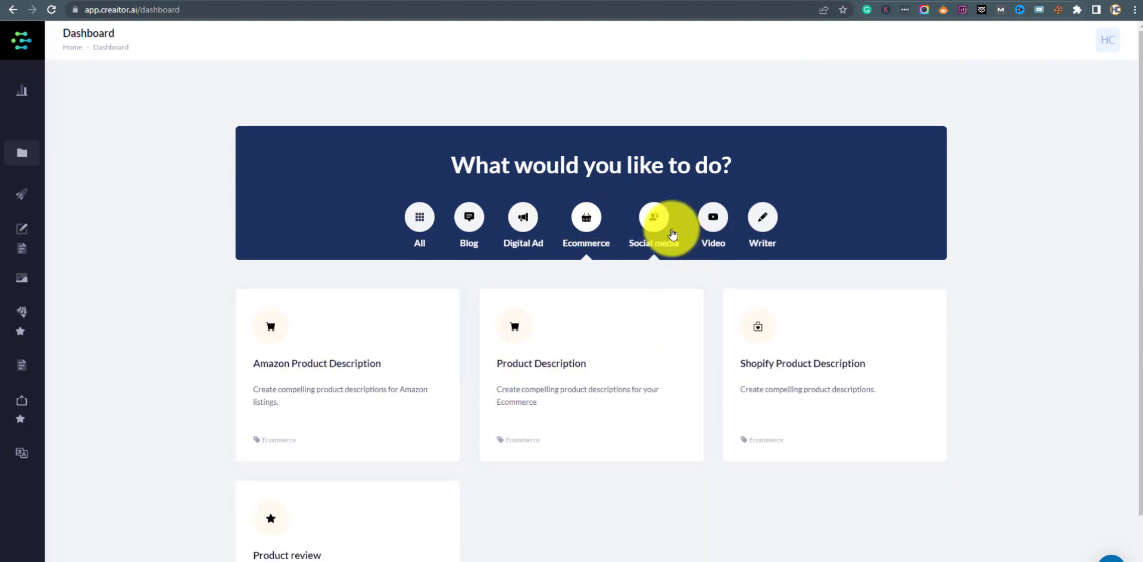
Step: Browse the Social media, Video and Writer categories, ending on the Writer tool list
{"action": "left_click", "coordinate": [654, 225]}
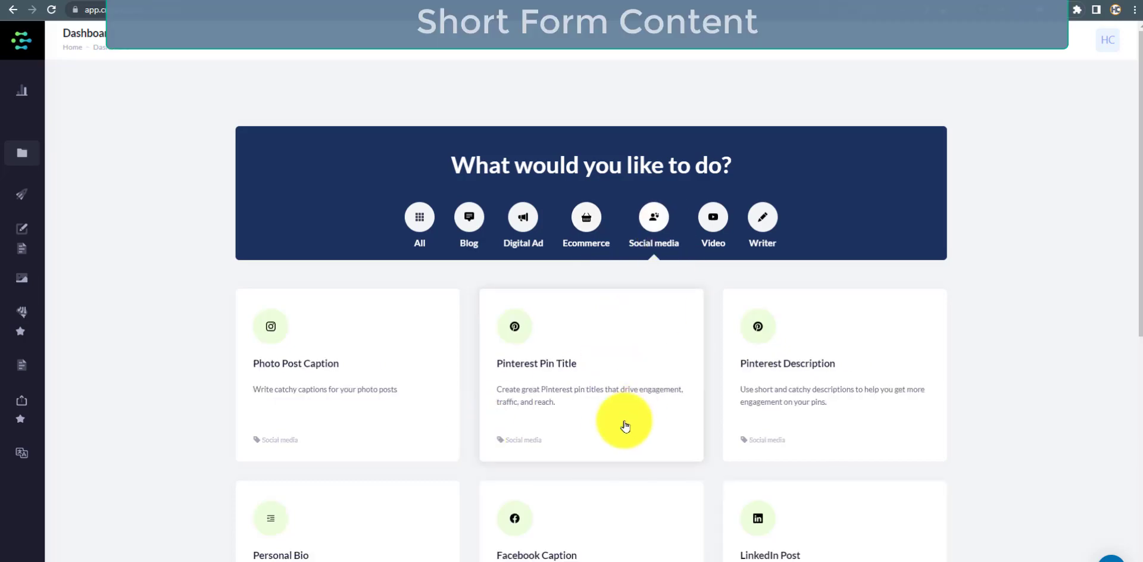
{"action": "scroll", "scroll_direction": "down", "scroll_amount": 3}
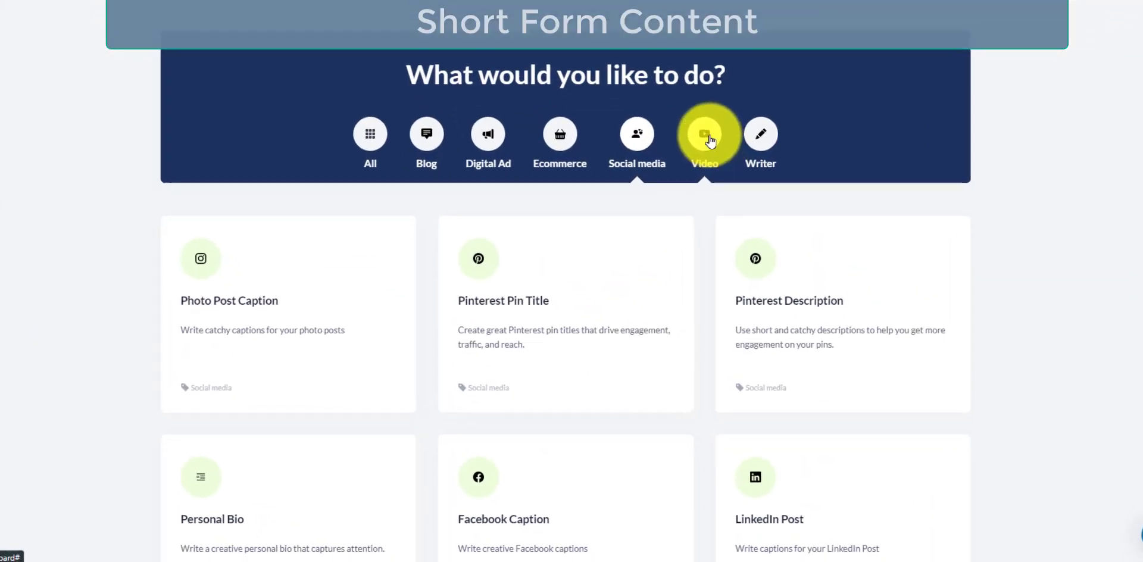
{"action": "left_click", "coordinate": [703, 134]}
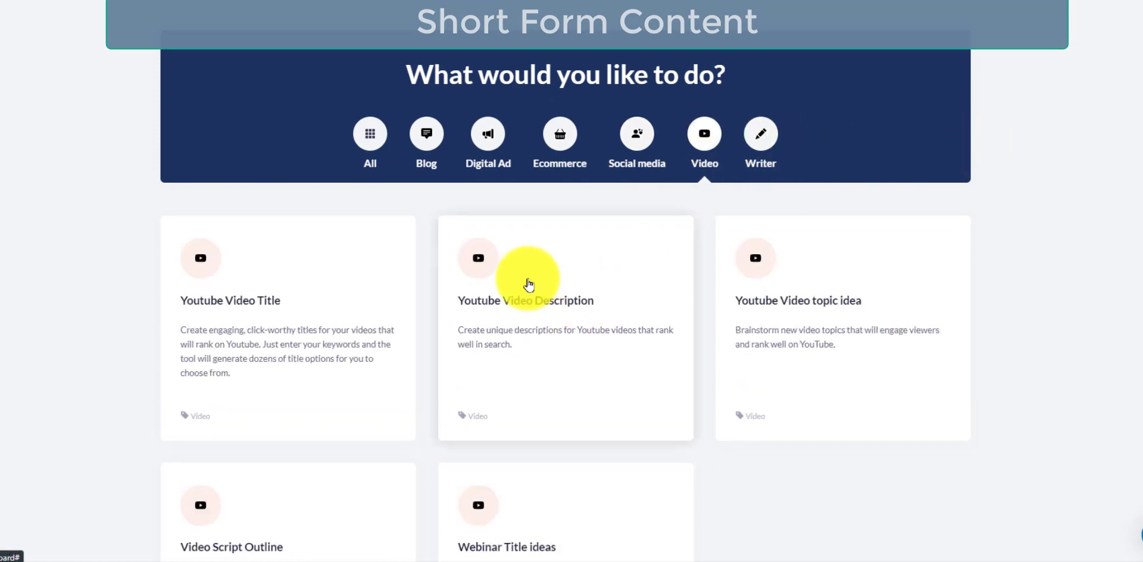
{"action": "scroll", "scroll_direction": "down", "scroll_amount": 3}
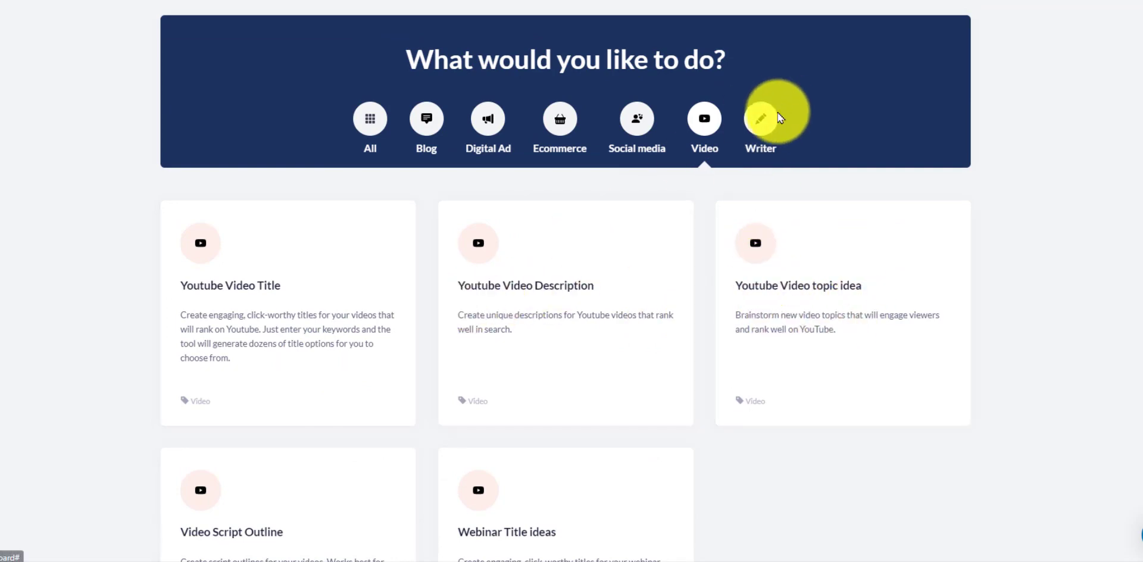
{"action": "left_click", "coordinate": [760, 124]}
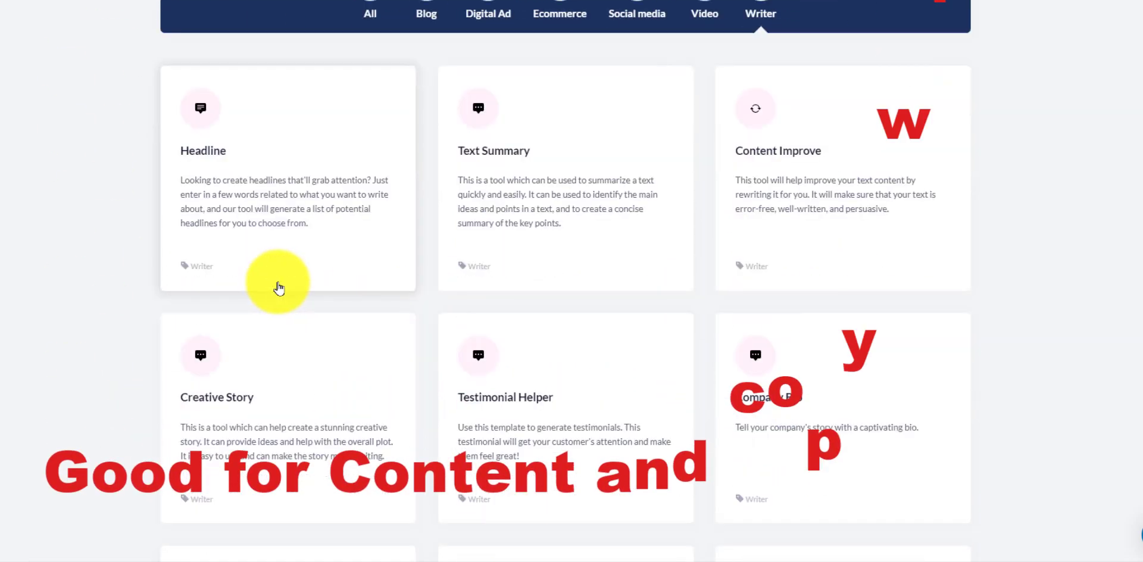
{"action": "scroll", "scroll_direction": "down", "scroll_amount": 3}
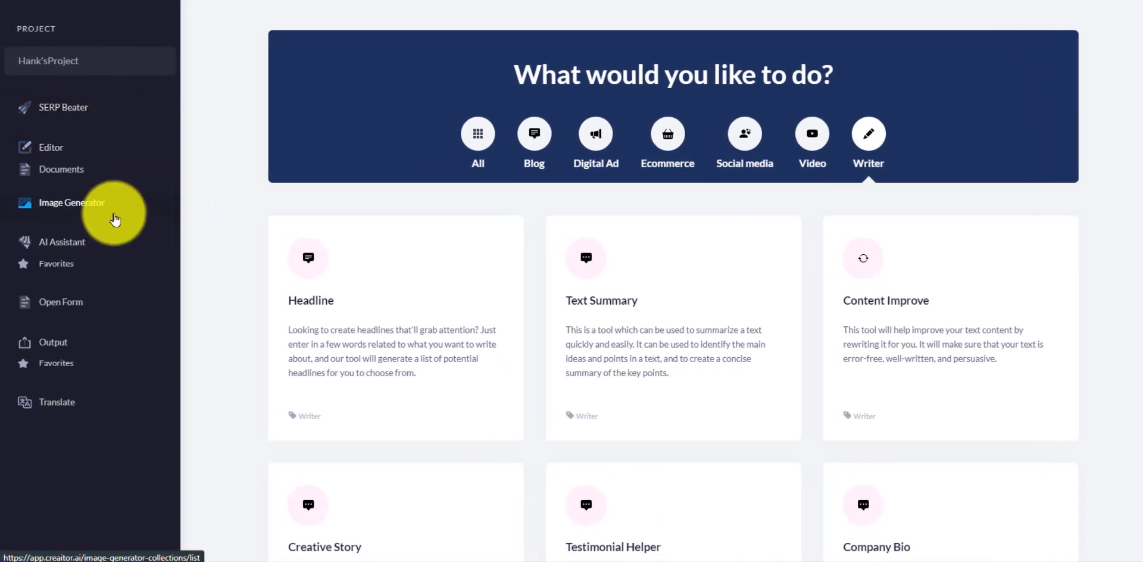
{"action": "mouse_move", "coordinate": [52, 246]}
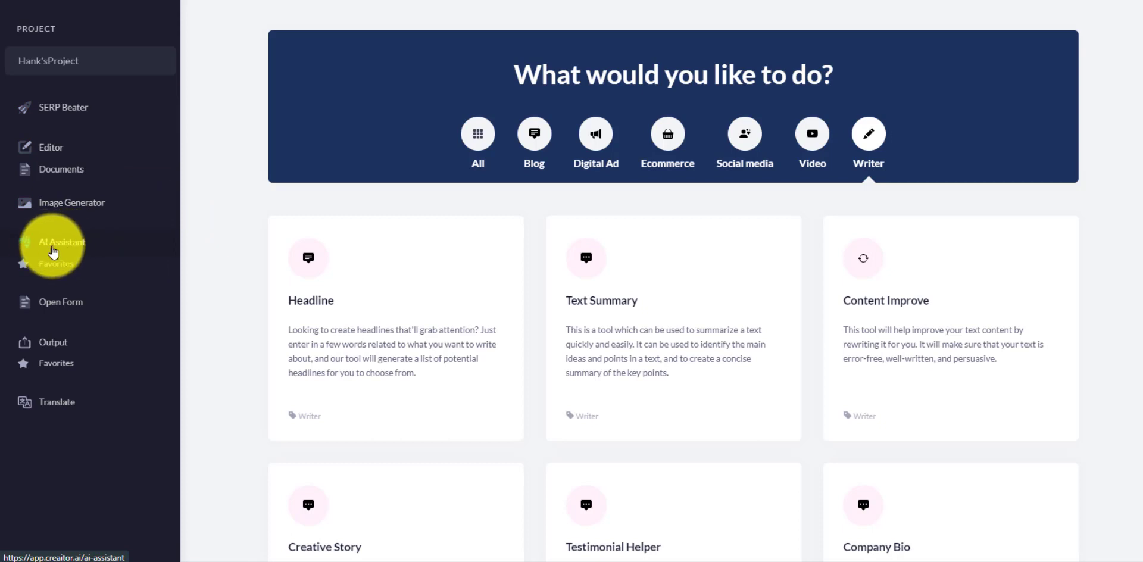
{"action": "mouse_move", "coordinate": [79, 195]}
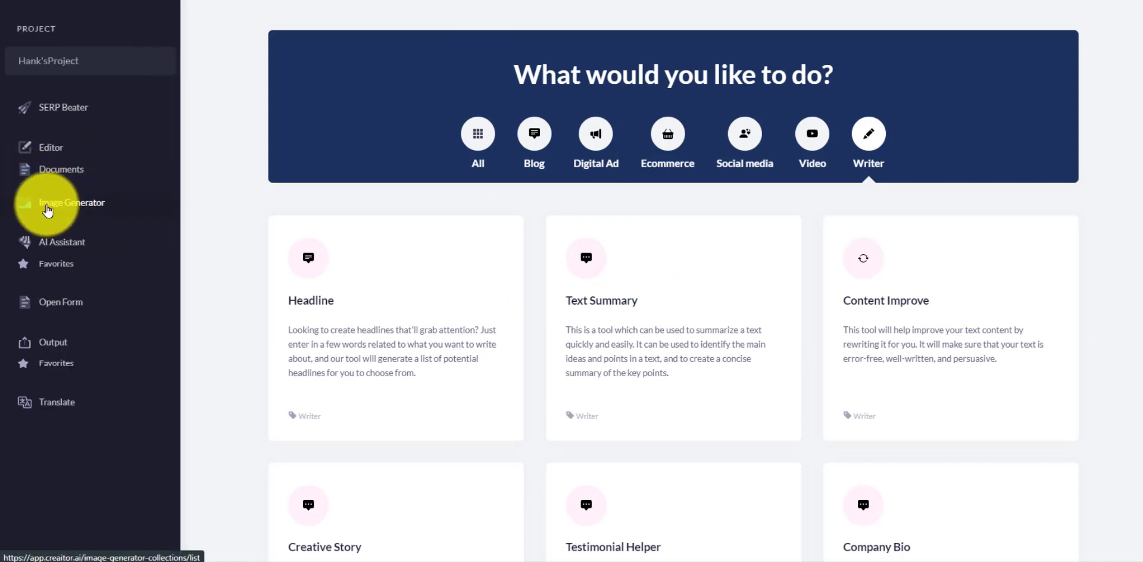
Step: Show the Image Generator's Collections page with the two saved image collections
{"action": "left_click", "coordinate": [71, 203]}
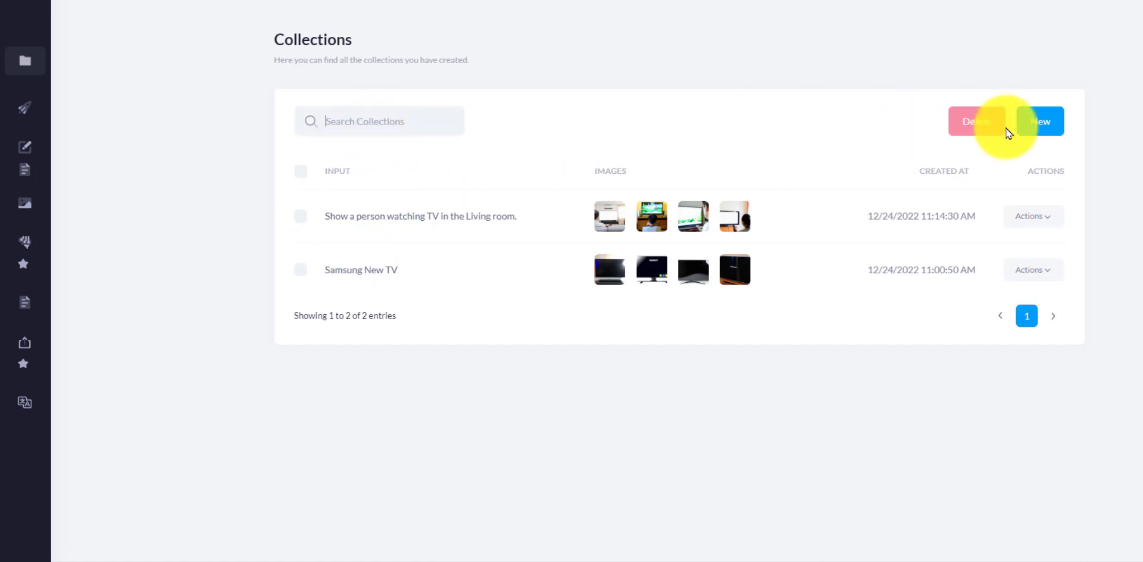
Step: Start a new image request described as 'Computer on a desk with books and other electronics', styles left at None
{"action": "left_click", "coordinate": [1039, 122]}
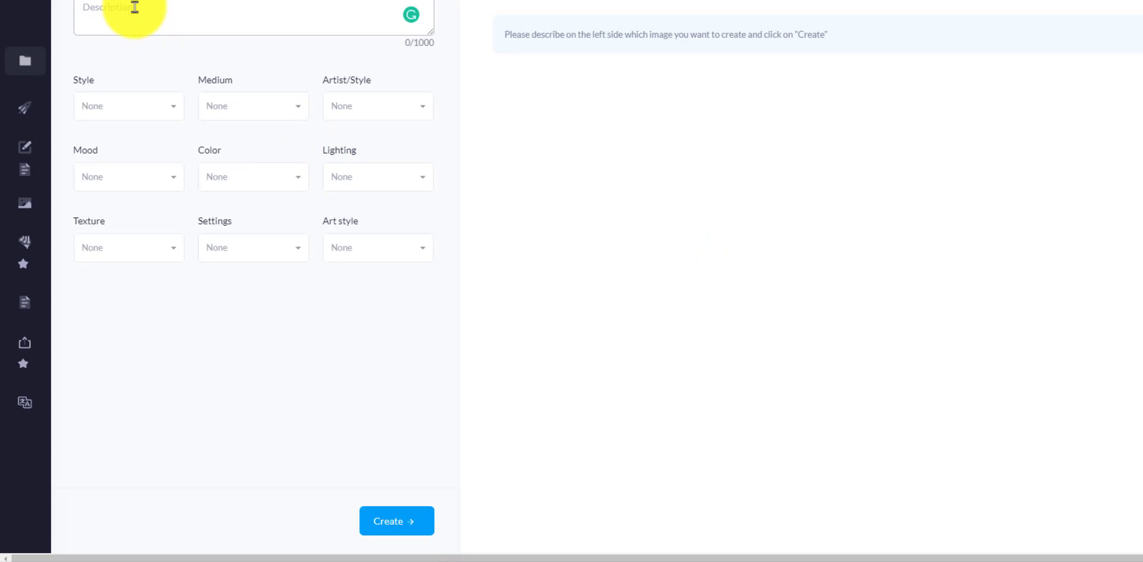
{"action": "type", "text": "Computer"}
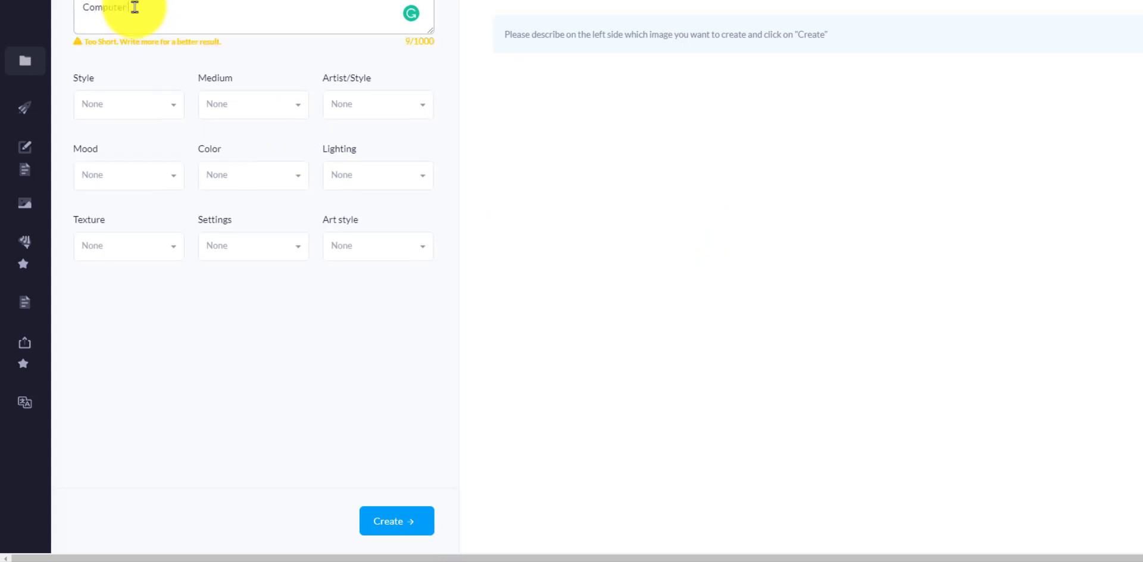
{"action": "type", "text": "on a desktop"}
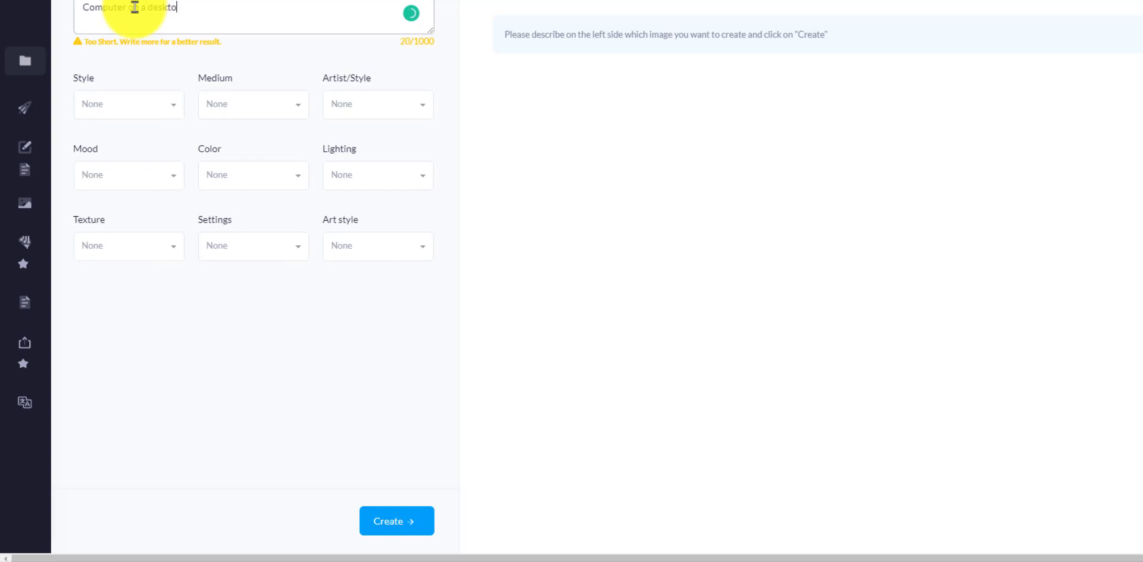
{"action": "key", "text": "BackSpace"}
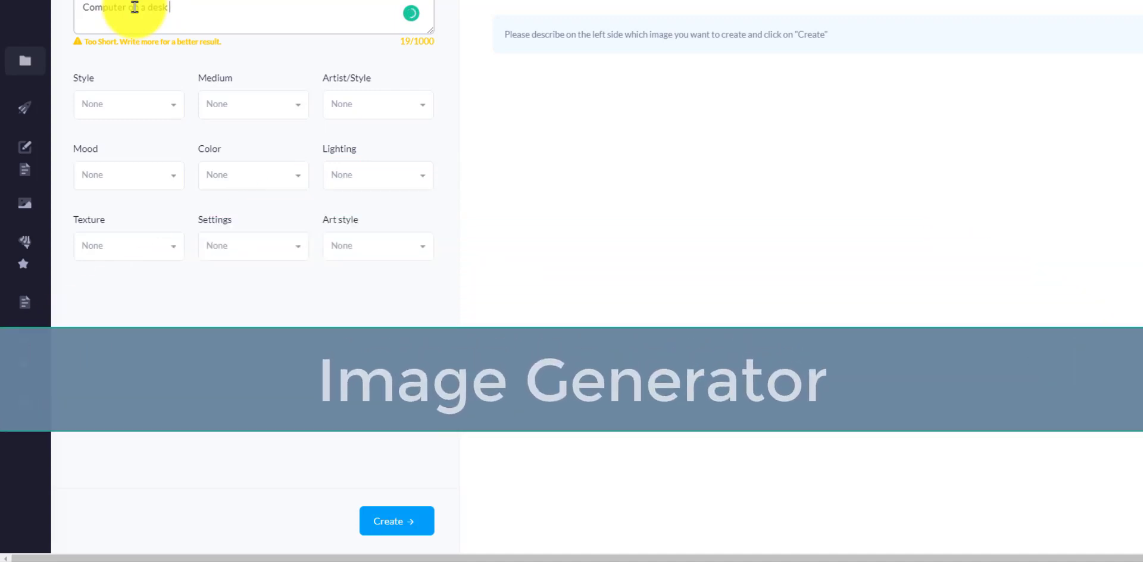
{"action": "type", "text": "with books and other electronics"}
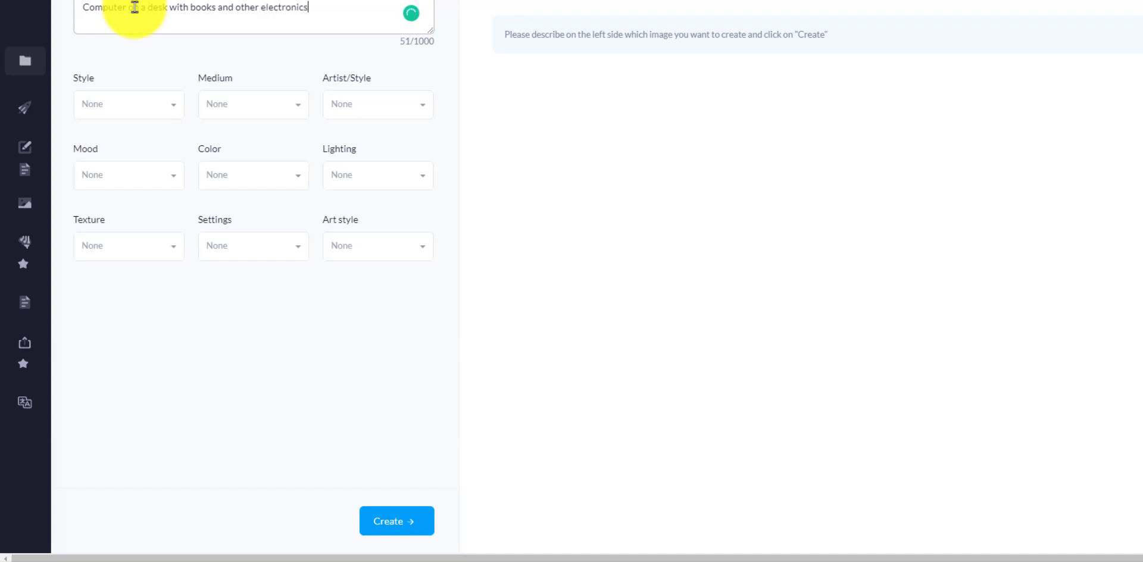
{"action": "mouse_move", "coordinate": [173, 121]}
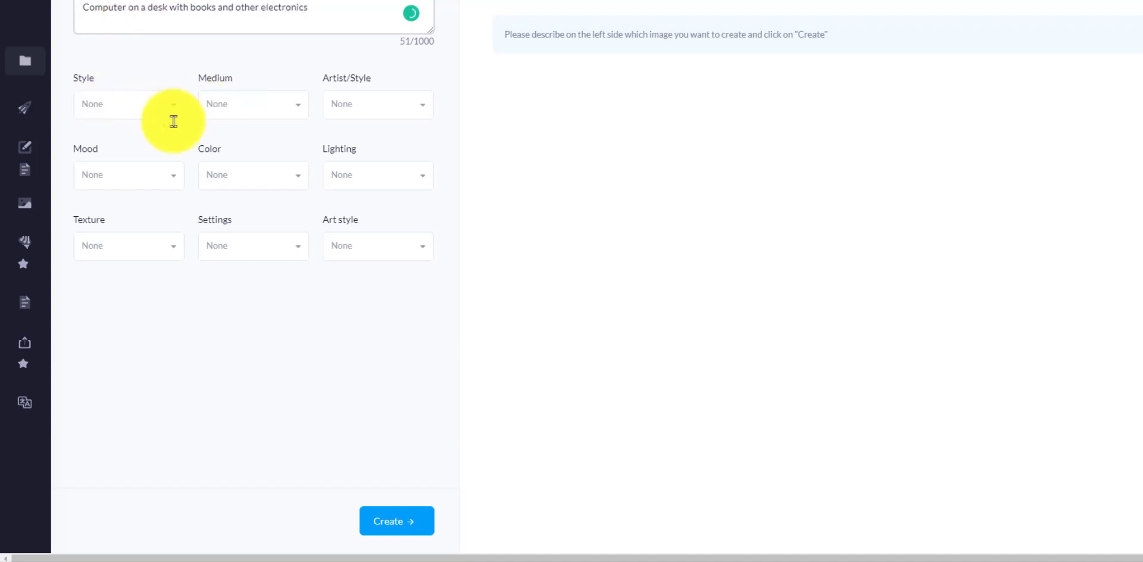
{"action": "left_click", "coordinate": [128, 175]}
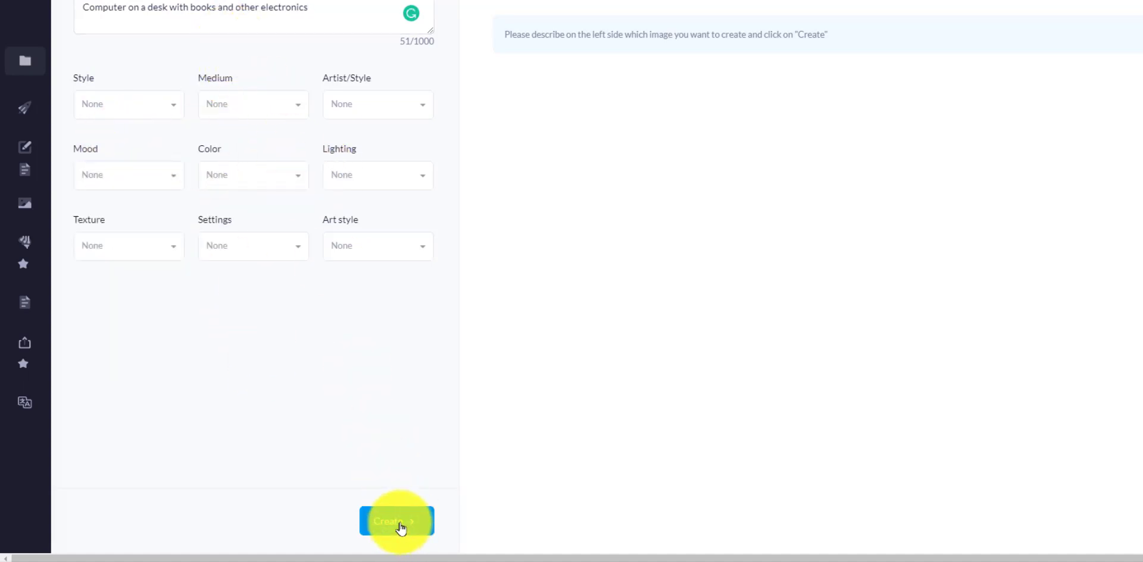
Step: Generate the four computer-desk images and look through them
{"action": "left_click", "coordinate": [397, 520]}
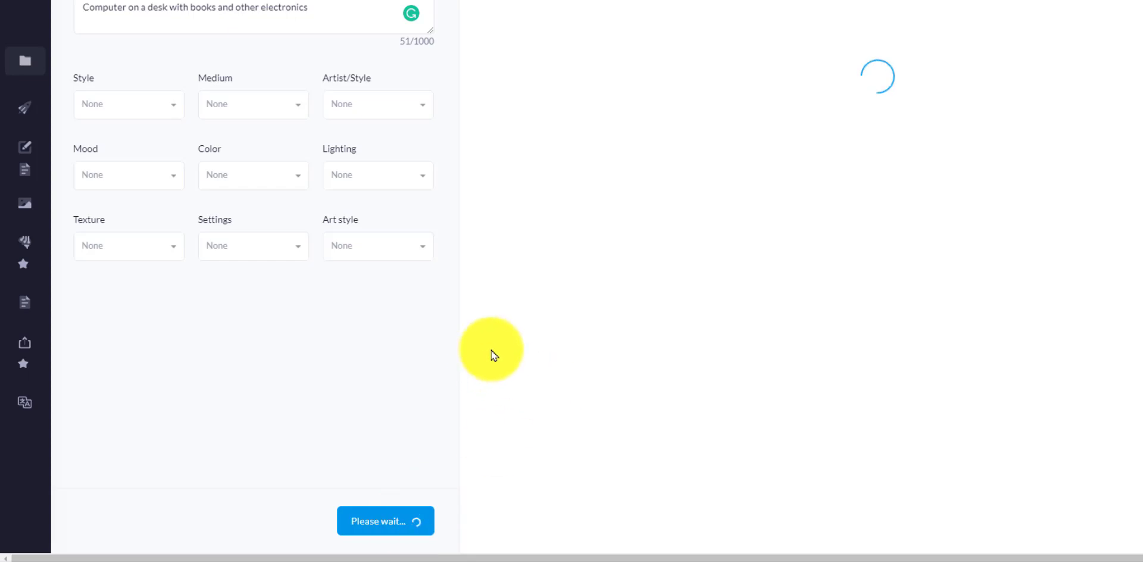
{"action": "mouse_move", "coordinate": [501, 344]}
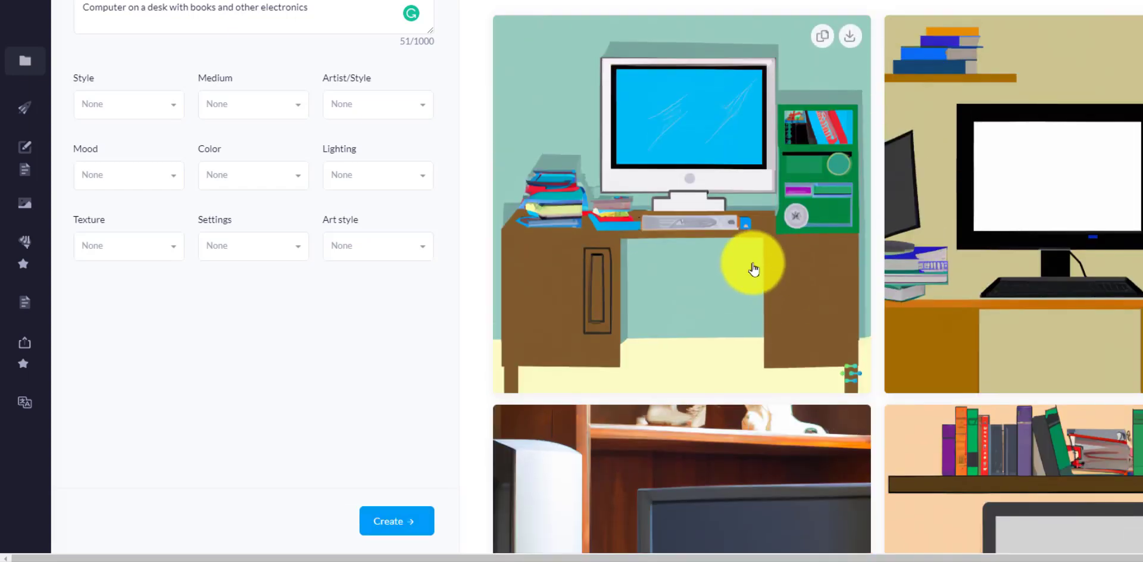
{"action": "mouse_move", "coordinate": [580, 179]}
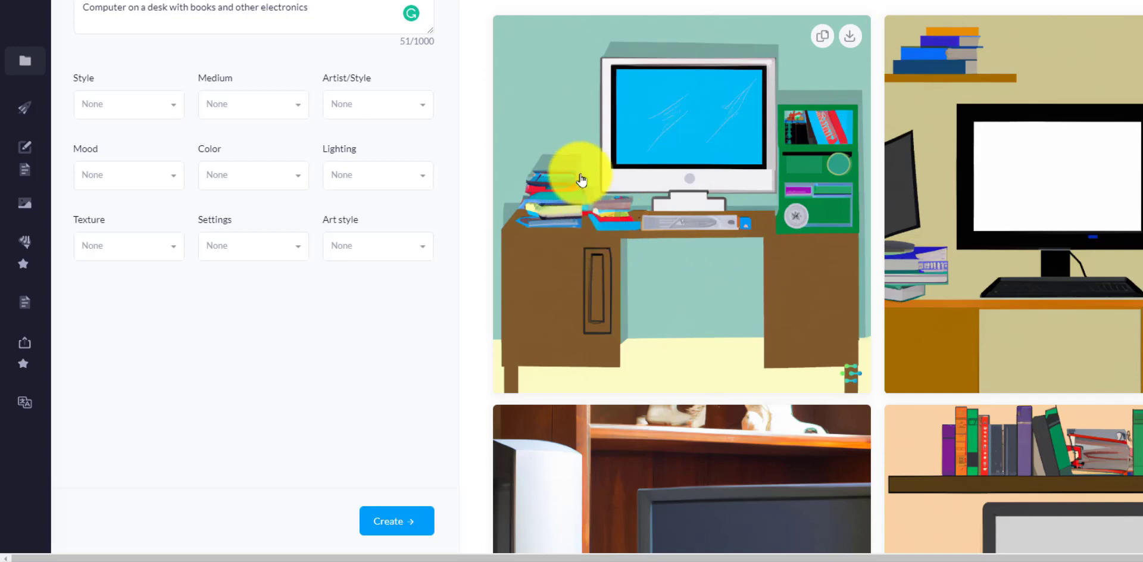
{"action": "scroll", "scroll_direction": "down", "scroll_amount": 3}
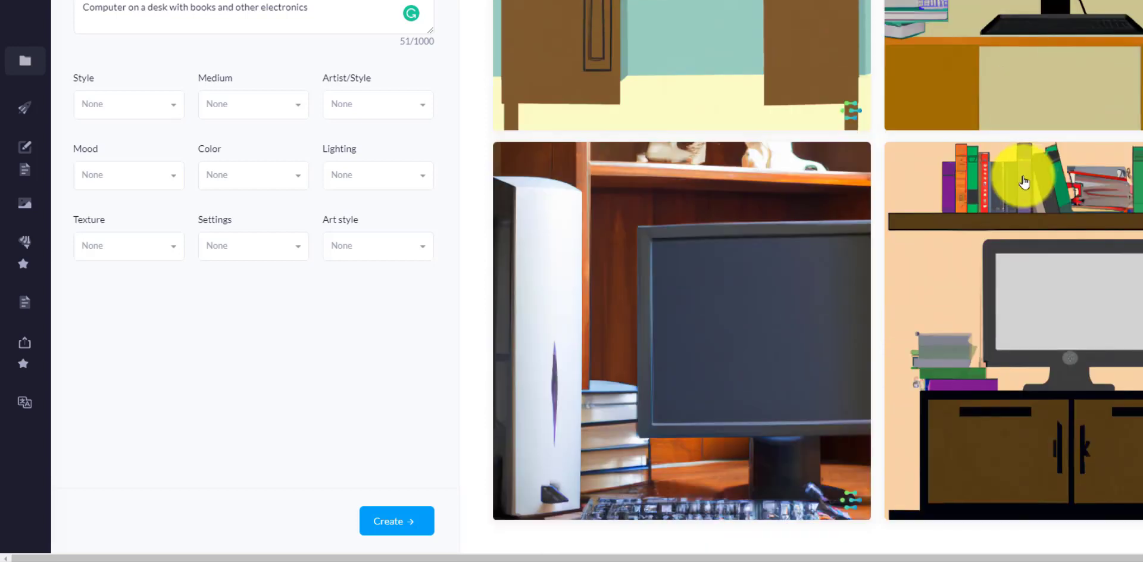
{"action": "scroll", "scroll_direction": "down", "scroll_amount": 3}
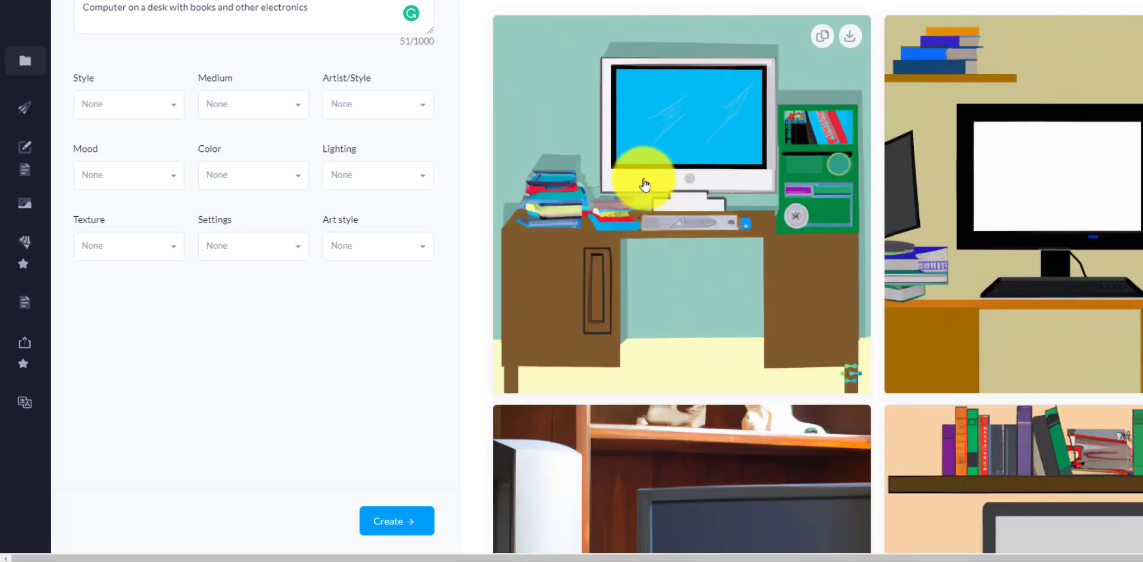
{"action": "mouse_move", "coordinate": [667, 181]}
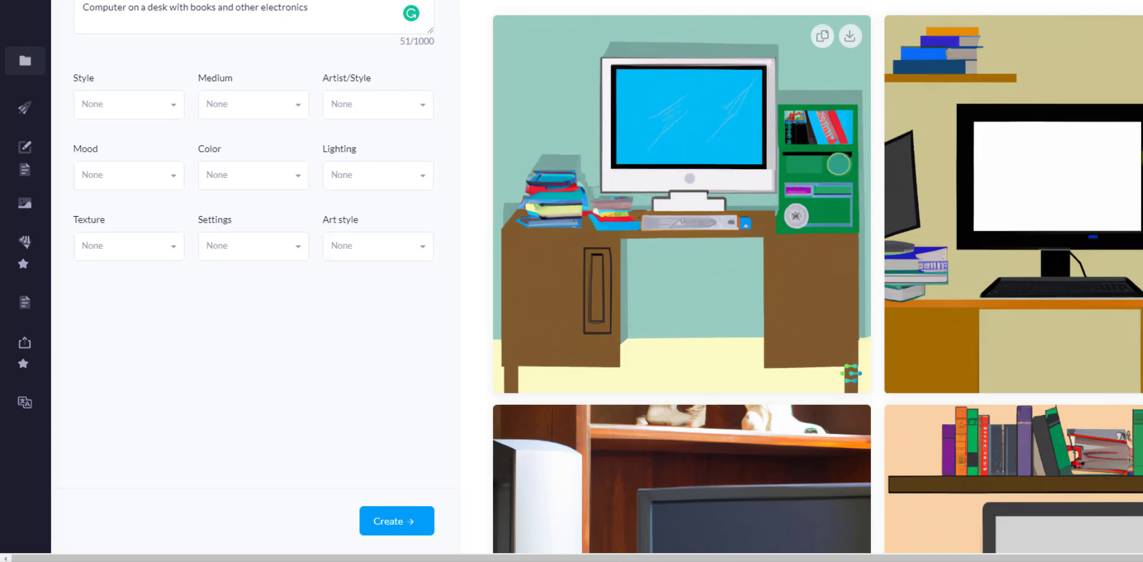
{"action": "scroll", "scroll_direction": "down", "scroll_amount": 3}
{"action": "type", "text": "Horse running int"}
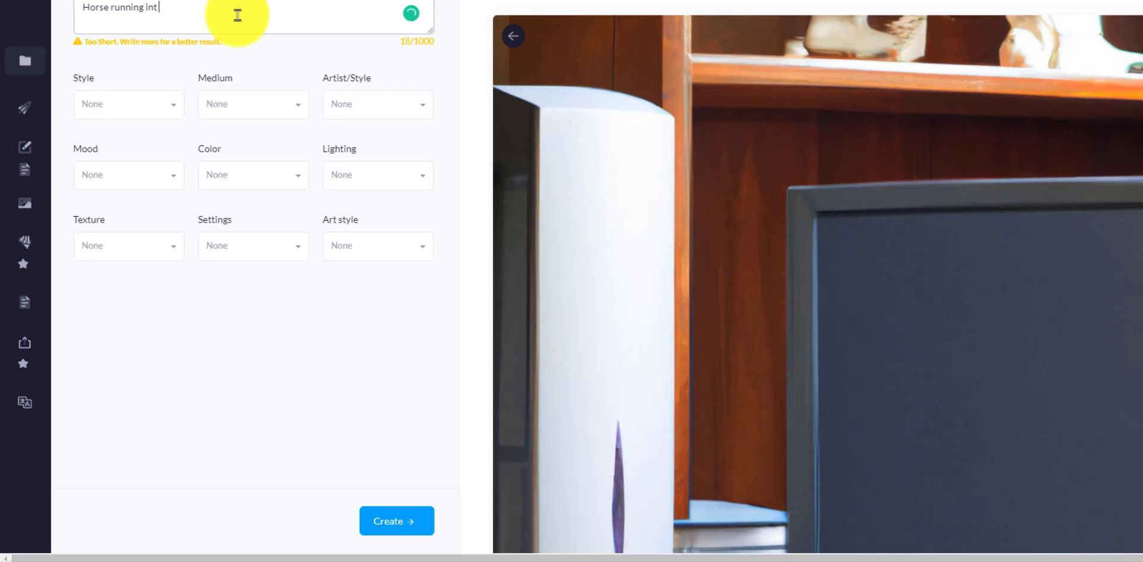
Step: Describe a horse running in a field with Elegant style, Edgar Degas artist and Angry mood, and generate it
{"action": "type", "text": "he fee"}
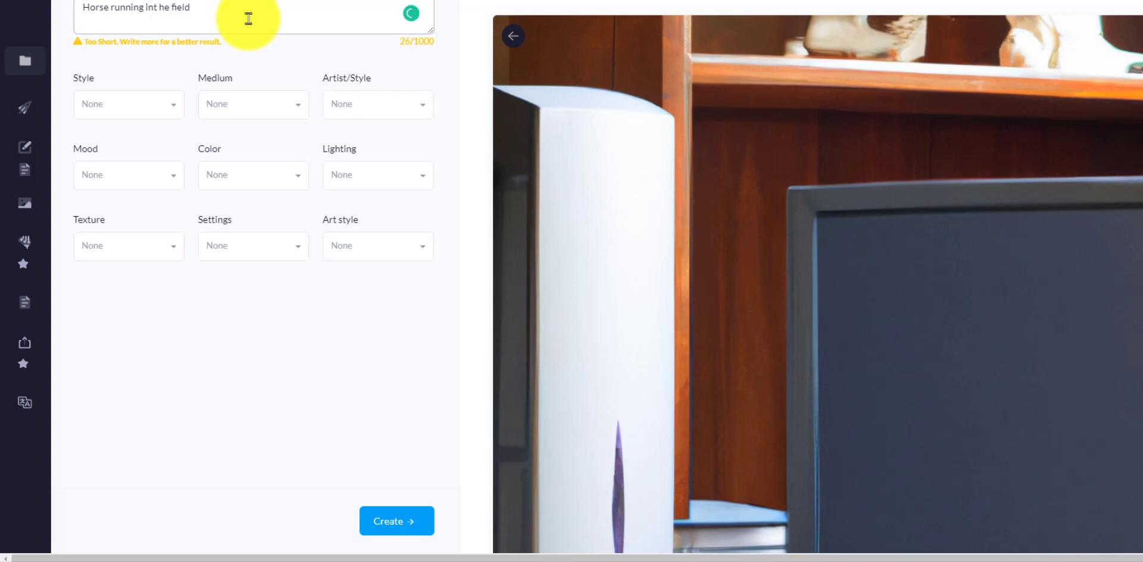
{"action": "left_click", "coordinate": [129, 104]}
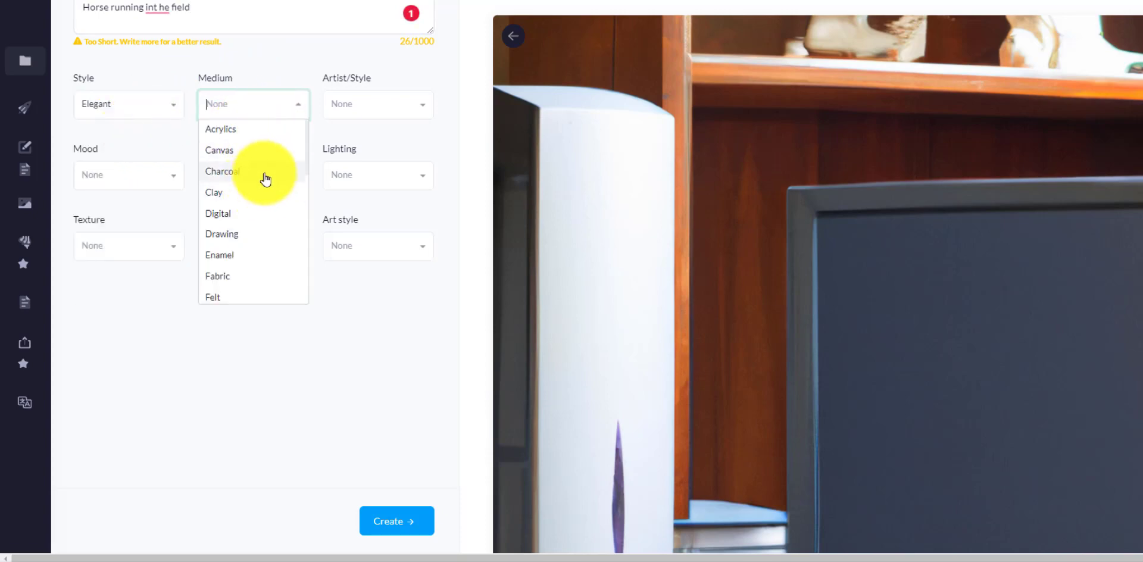
{"action": "left_click", "coordinate": [376, 103]}
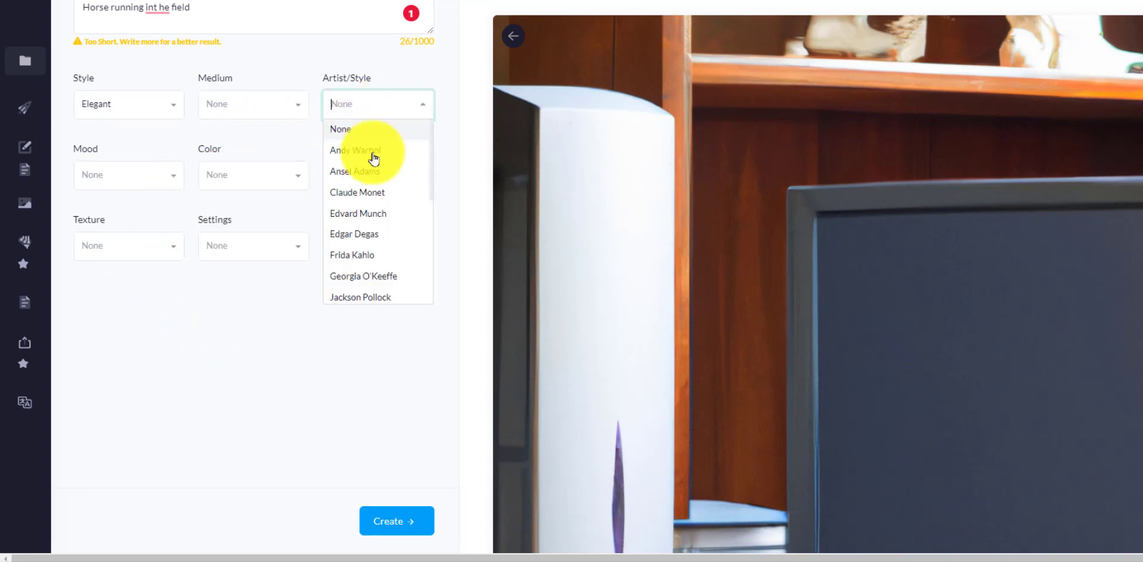
{"action": "mouse_move", "coordinate": [375, 240]}
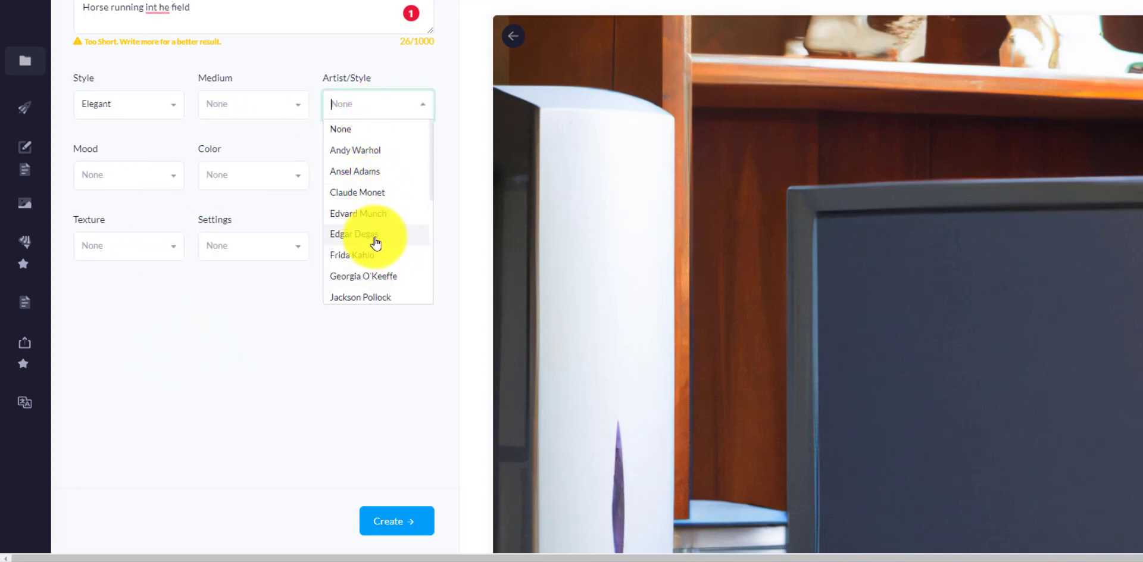
{"action": "left_click", "coordinate": [354, 234]}
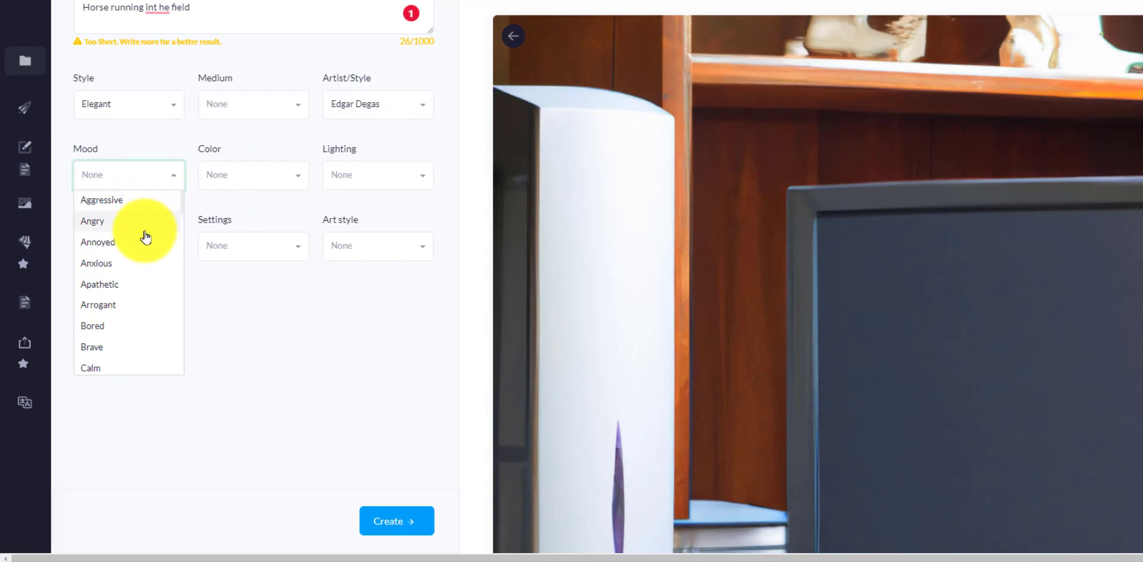
{"action": "mouse_move", "coordinate": [109, 261]}
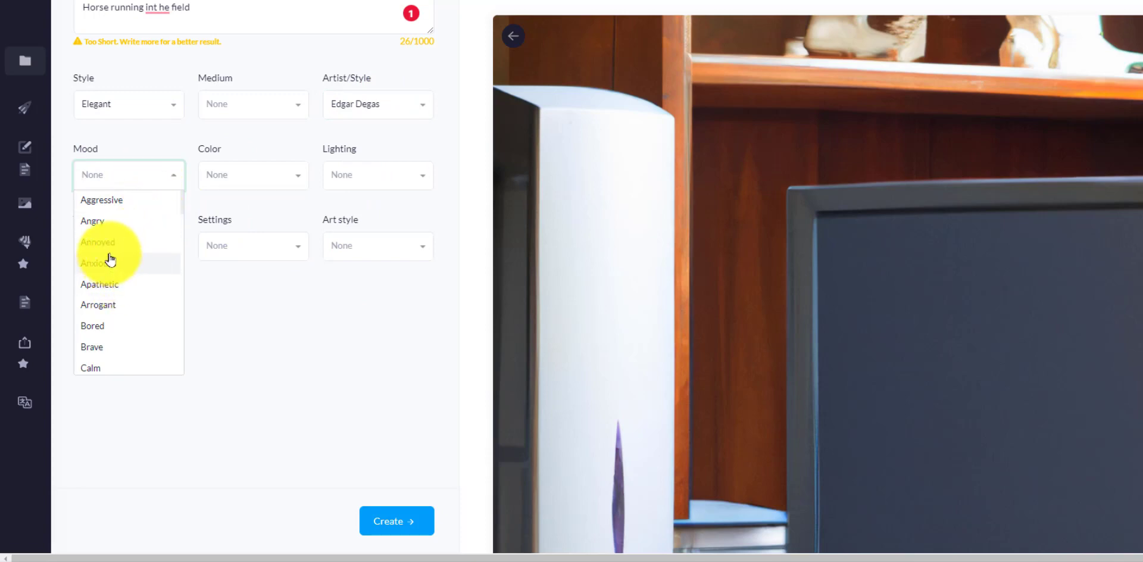
{"action": "left_click", "coordinate": [92, 221]}
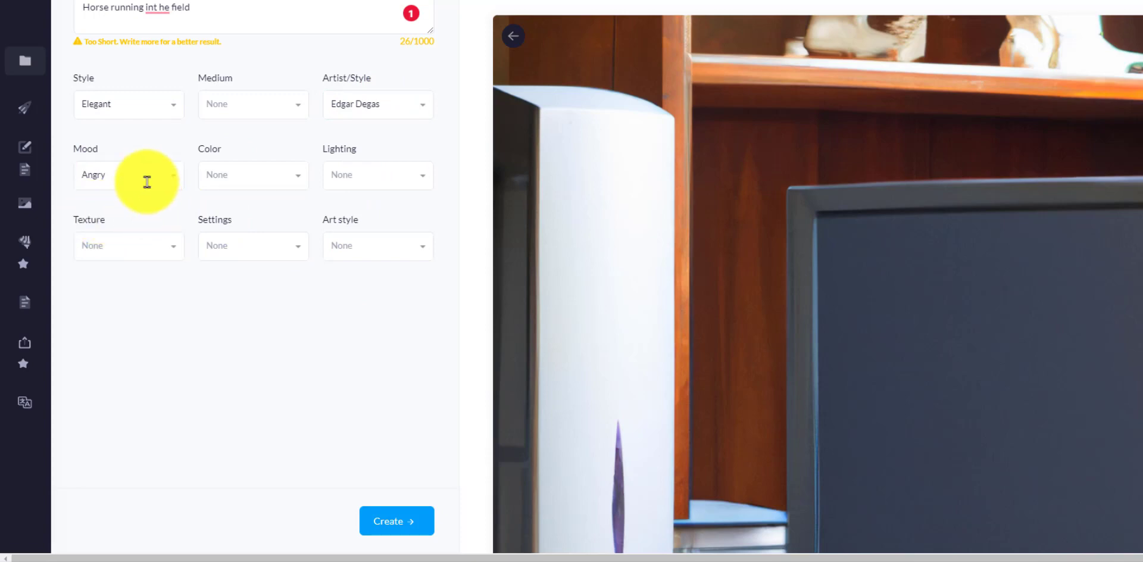
{"action": "left_click", "coordinate": [129, 175]}
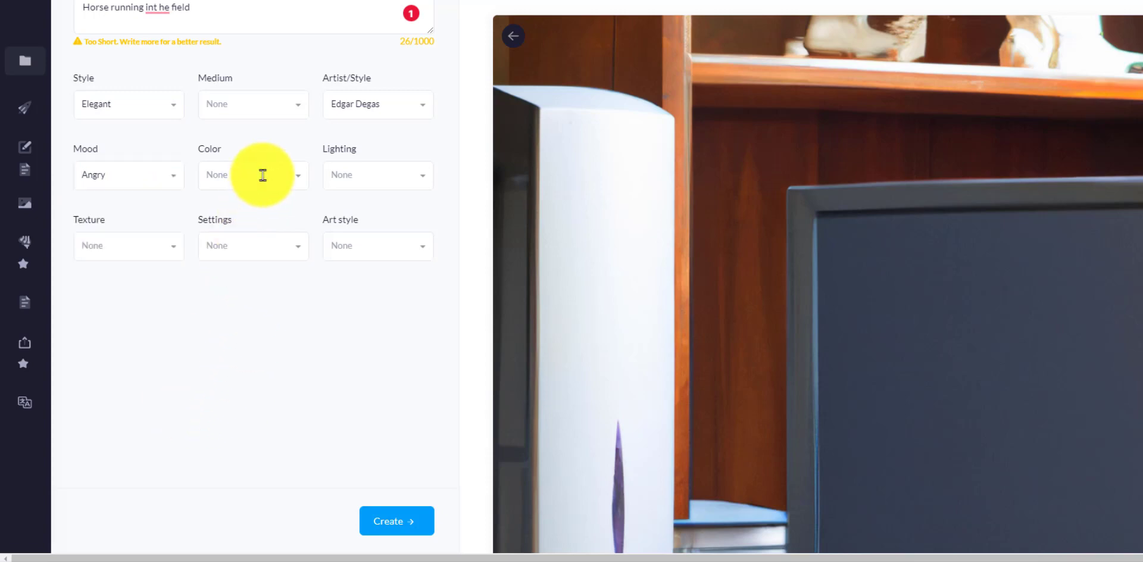
{"action": "mouse_move", "coordinate": [168, 281]}
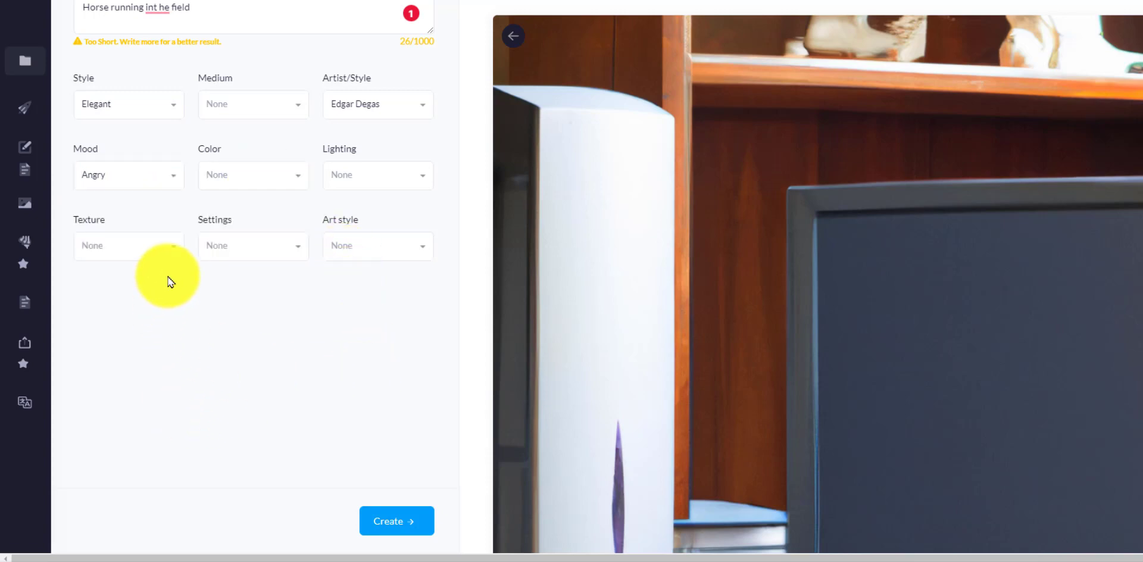
{"action": "left_click", "coordinate": [397, 520]}
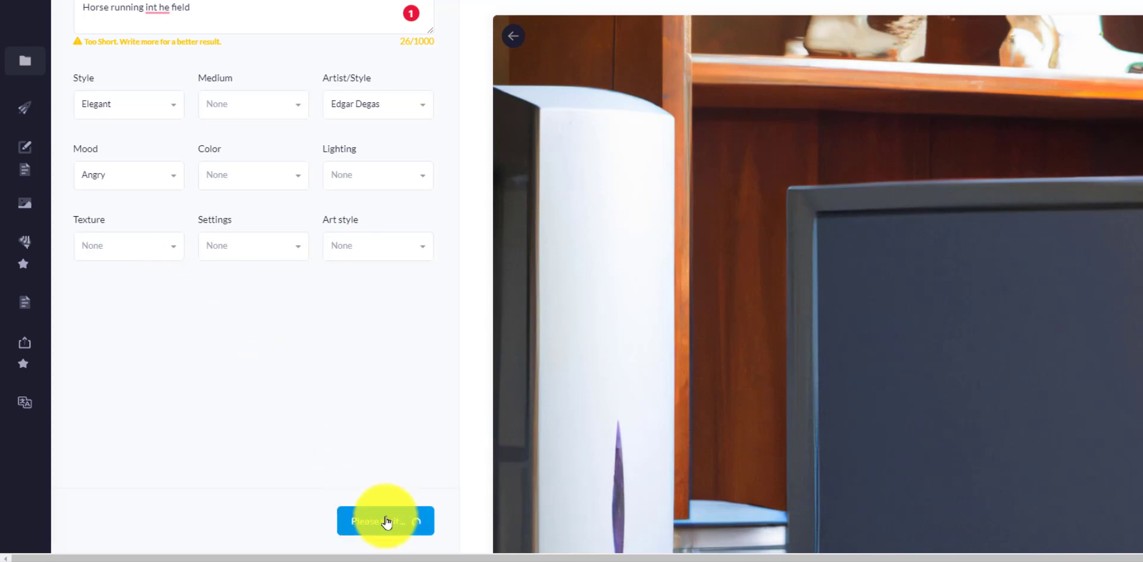
Step: Review the four generated galloping-horse images
{"action": "left_click", "coordinate": [385, 520]}
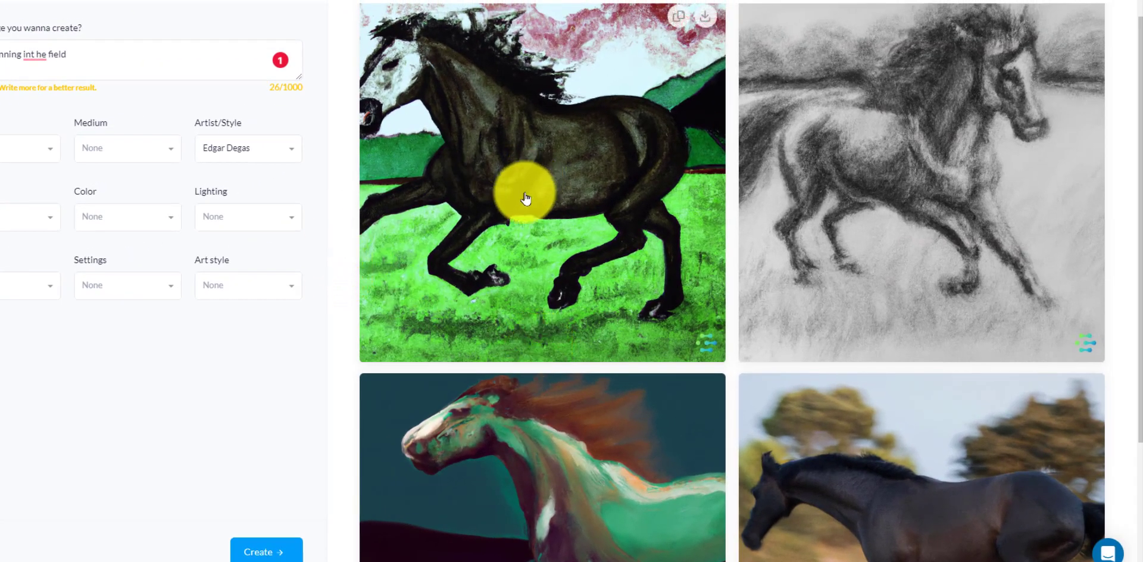
{"action": "mouse_move", "coordinate": [882, 143]}
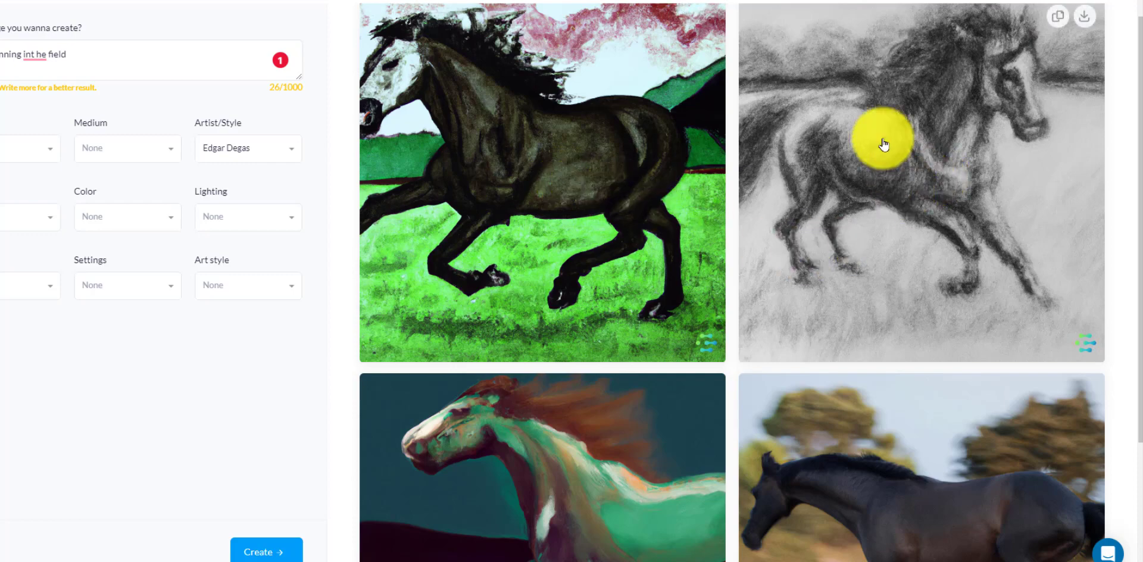
{"action": "scroll", "scroll_direction": "down", "scroll_amount": 3}
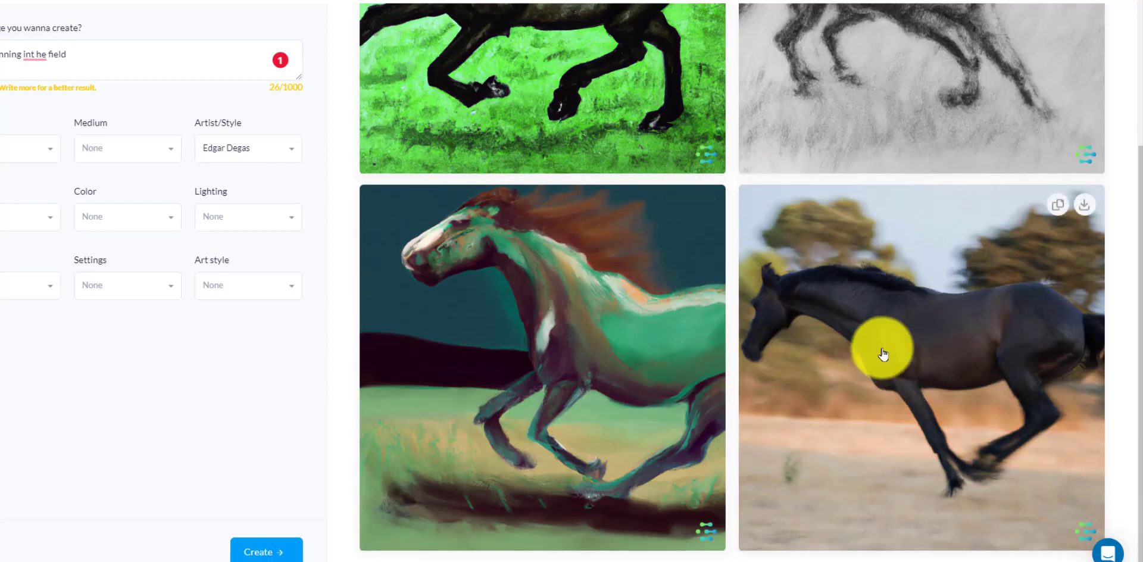
{"action": "mouse_move", "coordinate": [881, 327]}
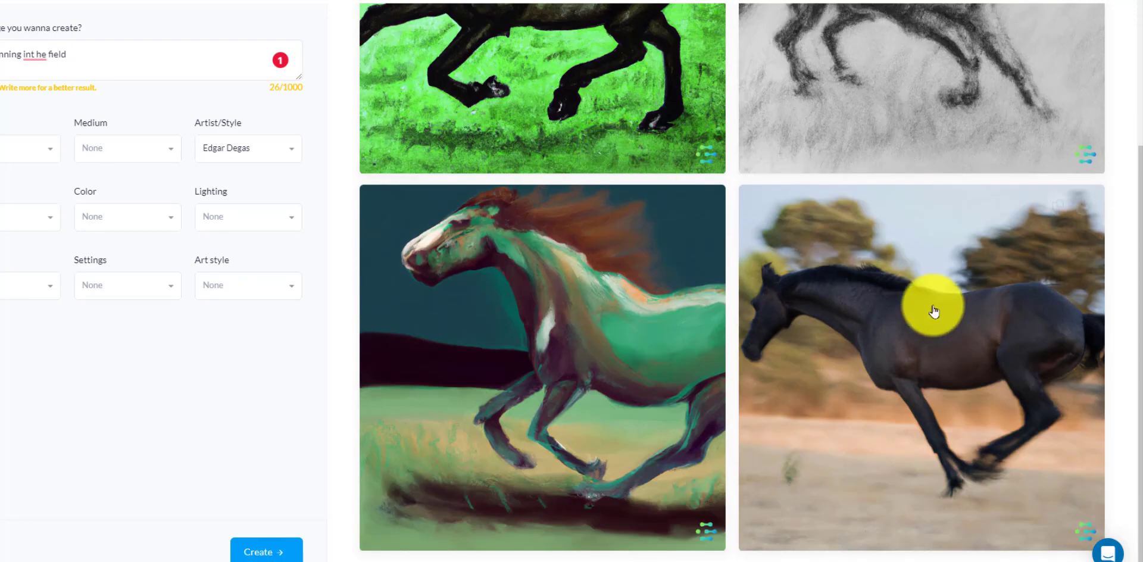
{"action": "mouse_move", "coordinate": [511, 320]}
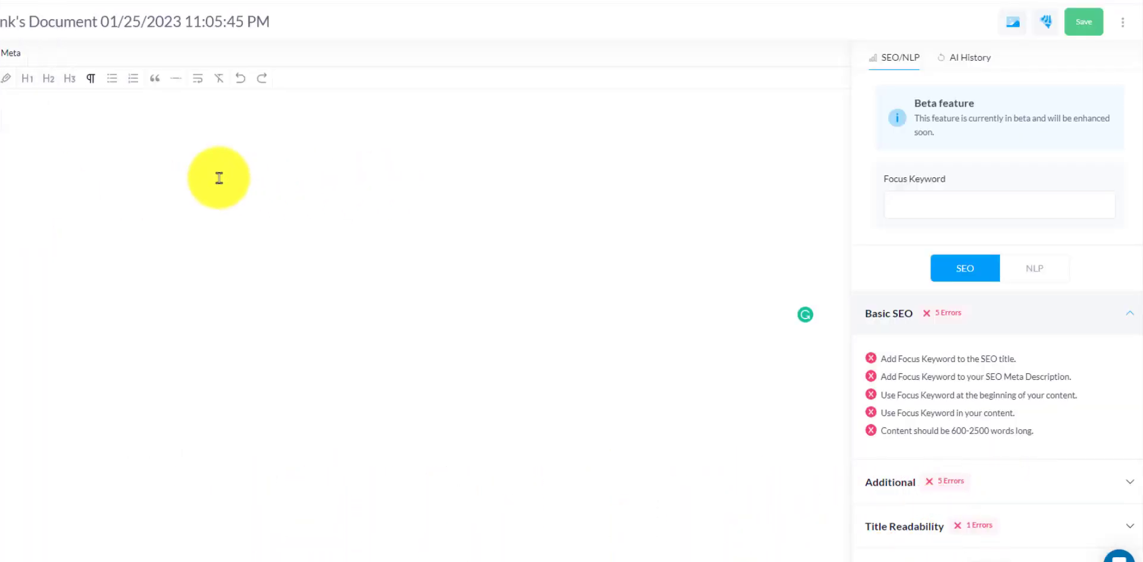
{"action": "mouse_move", "coordinate": [8, 117]}
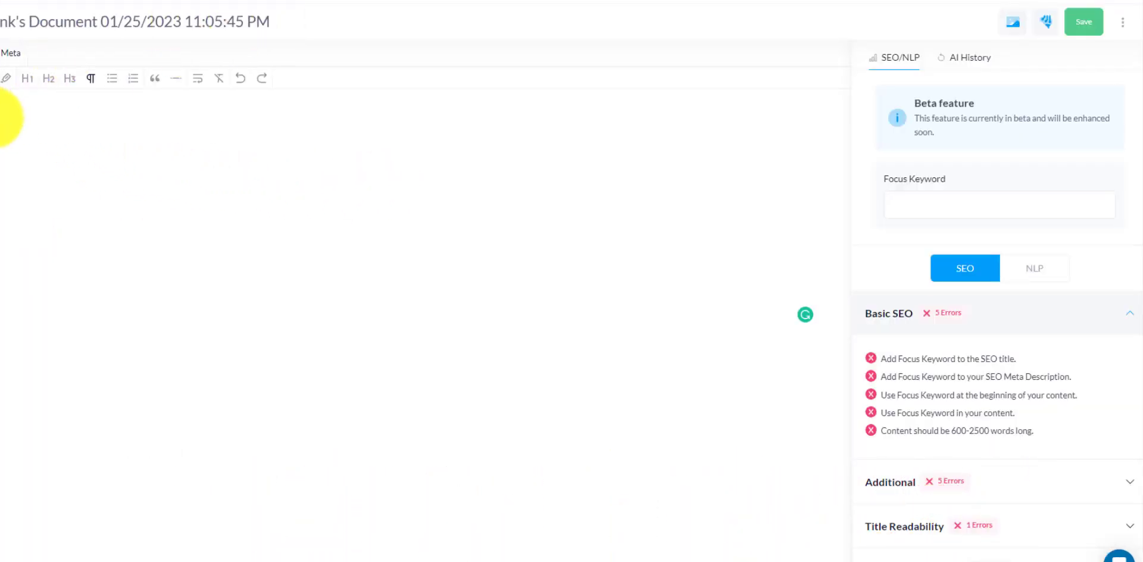
{"action": "mouse_move", "coordinate": [264, 208]}
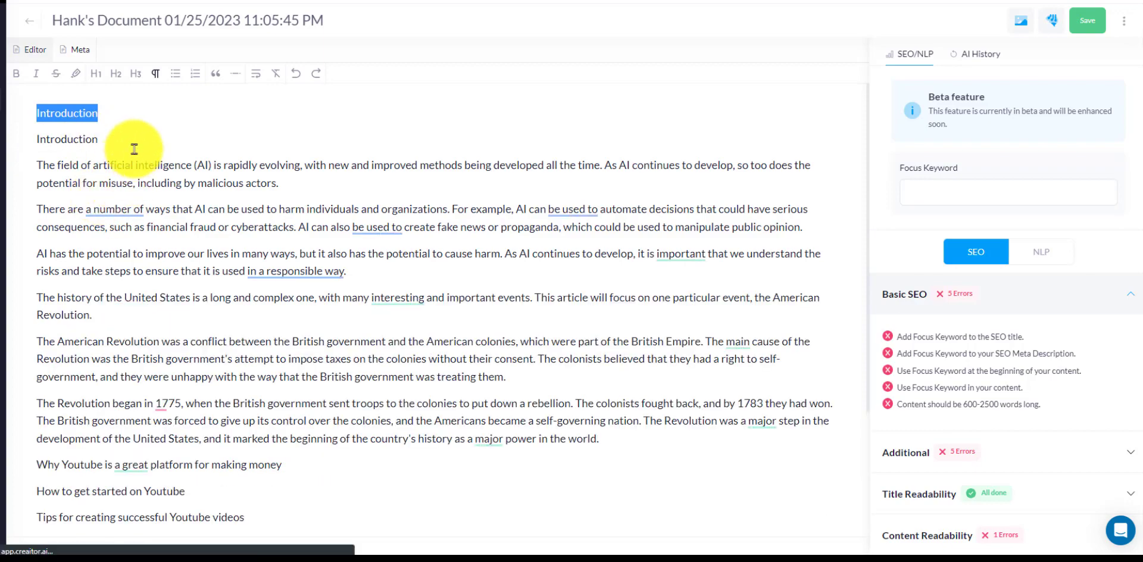
Step: Move down the article and select the first Youtube heading line to expand
{"action": "scroll", "scroll_direction": "down", "scroll_amount": 3}
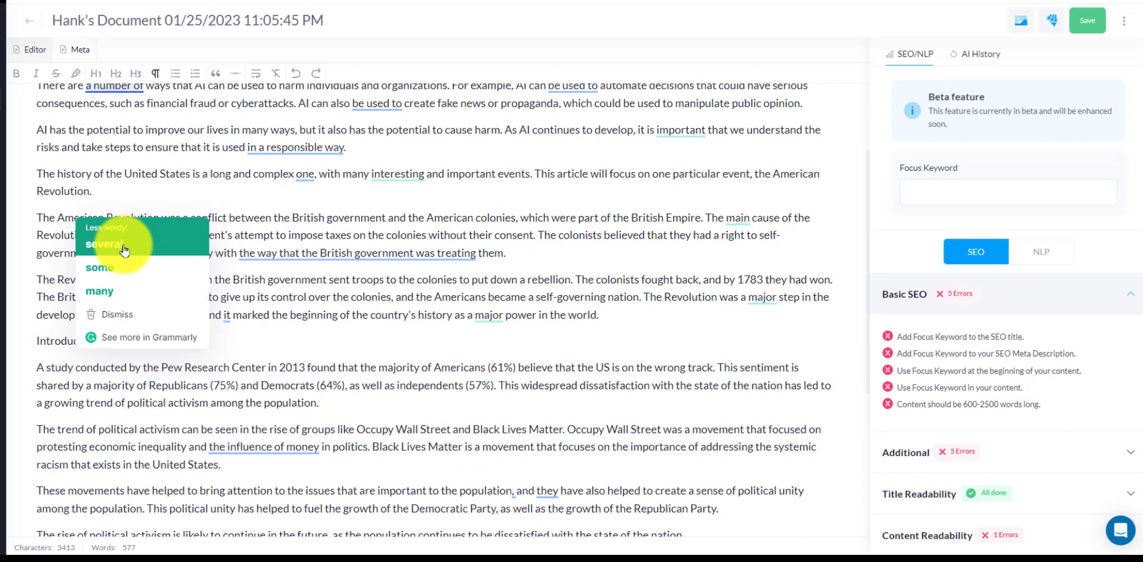
{"action": "scroll", "scroll_direction": "down", "scroll_amount": 3}
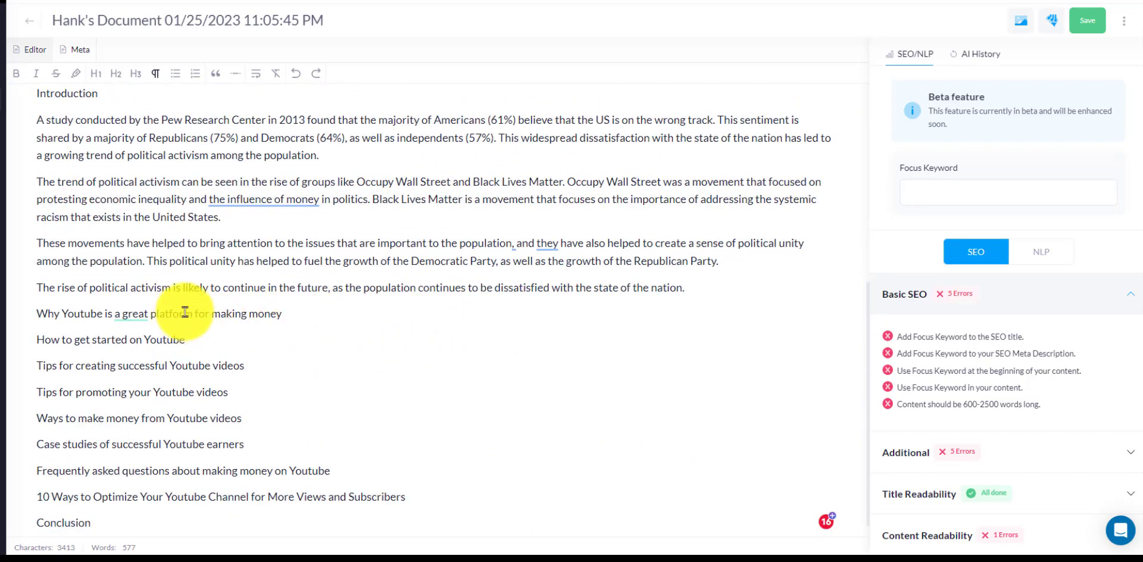
{"action": "left_click", "coordinate": [1086, 20]}
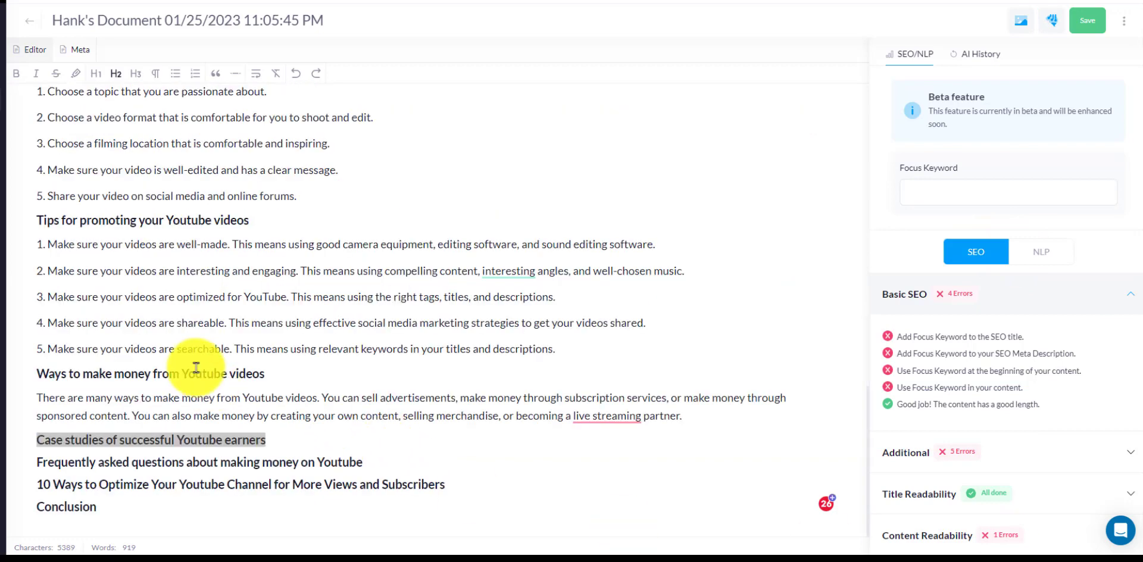
{"action": "mouse_move", "coordinate": [129, 416]}
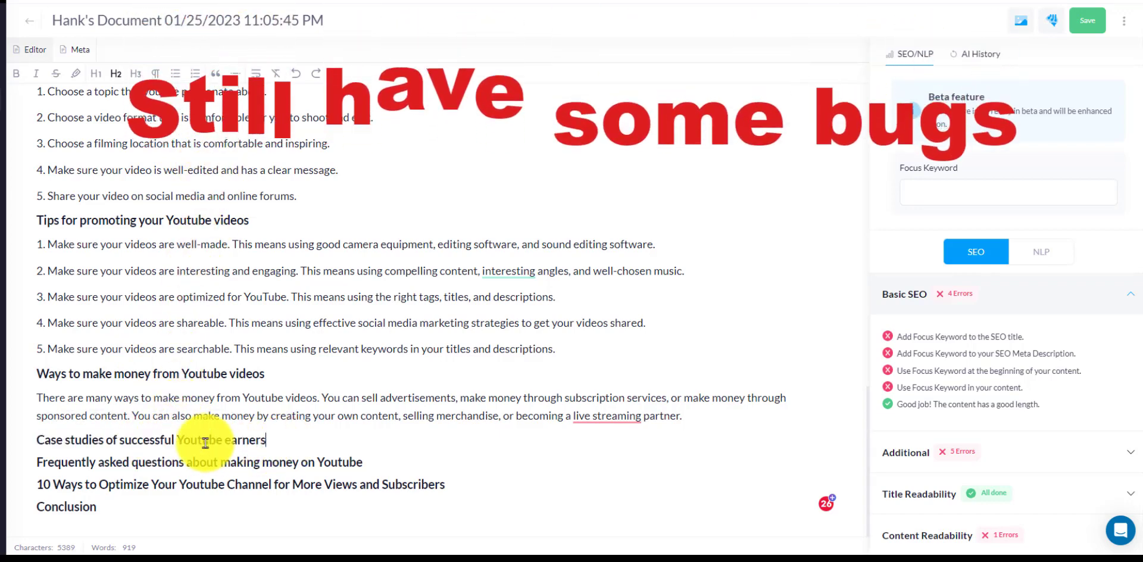
{"action": "triple_click", "coordinate": [150, 439]}
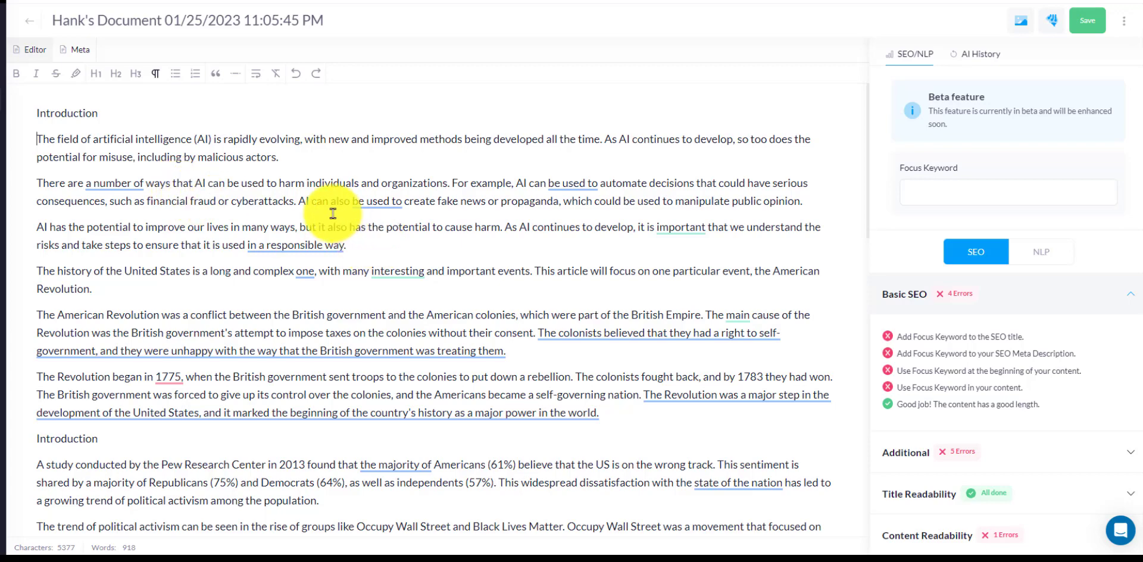
Step: Fill the remaining empty Youtube sections, growing the article to 1,544 words
{"action": "scroll", "scroll_direction": "down", "scroll_amount": 3}
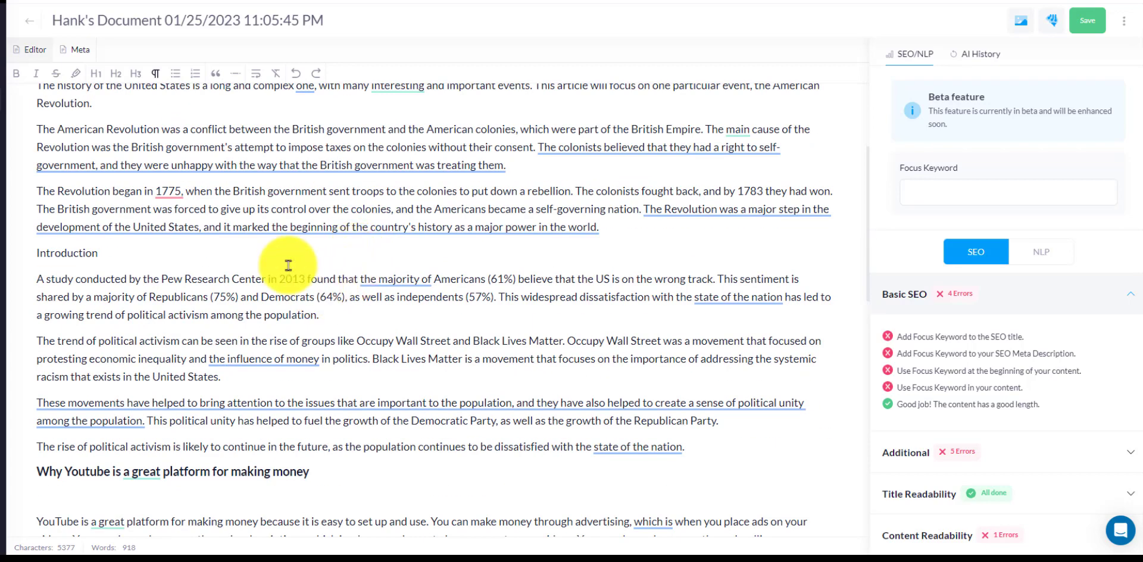
{"action": "scroll", "scroll_direction": "down", "scroll_amount": 3}
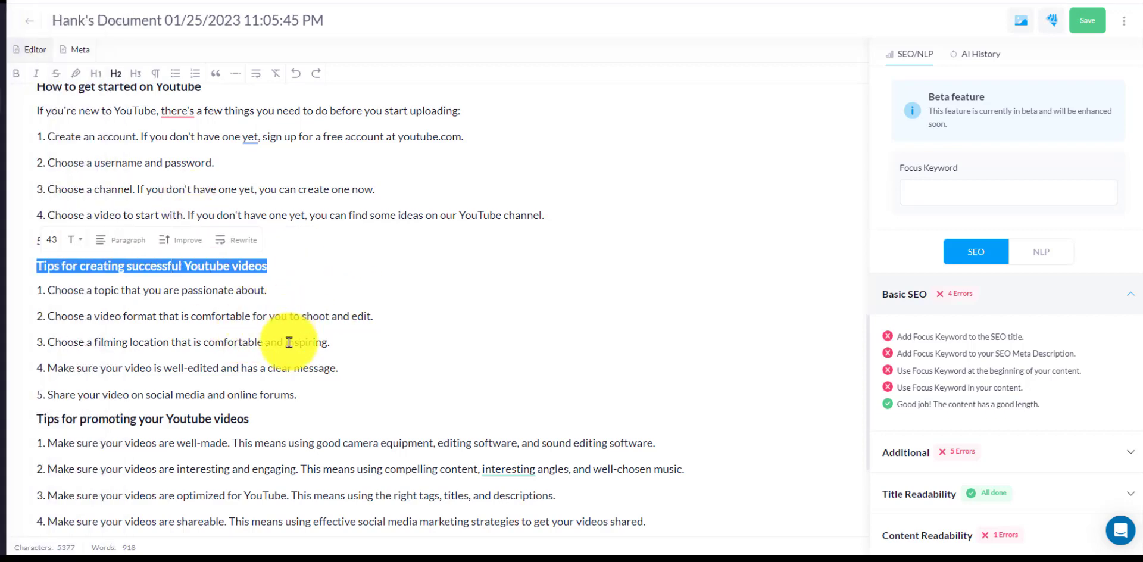
{"action": "mouse_move", "coordinate": [289, 364]}
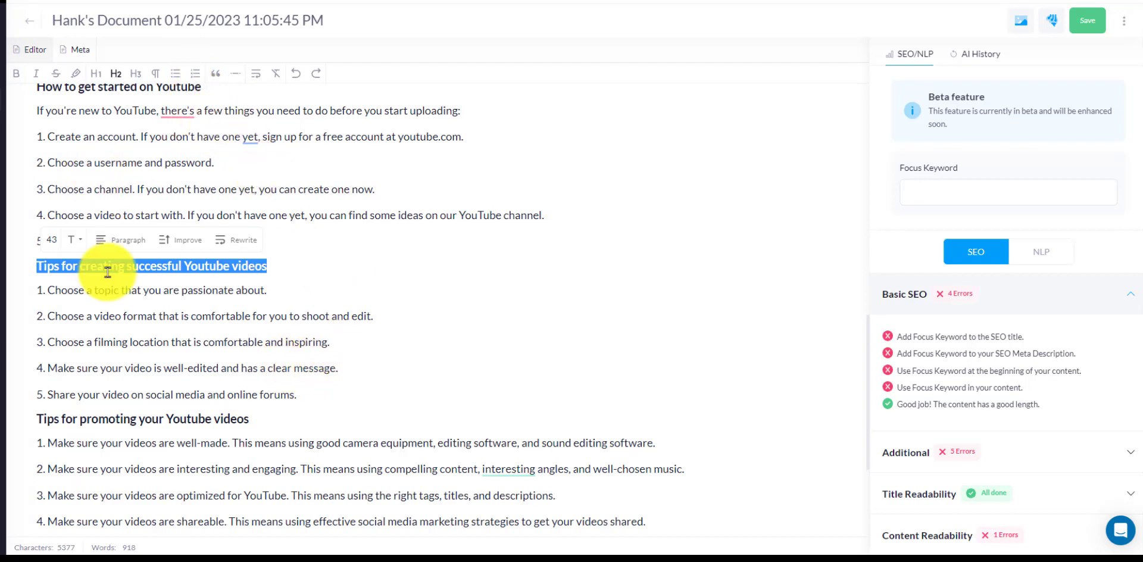
{"action": "mouse_move", "coordinate": [435, 293]}
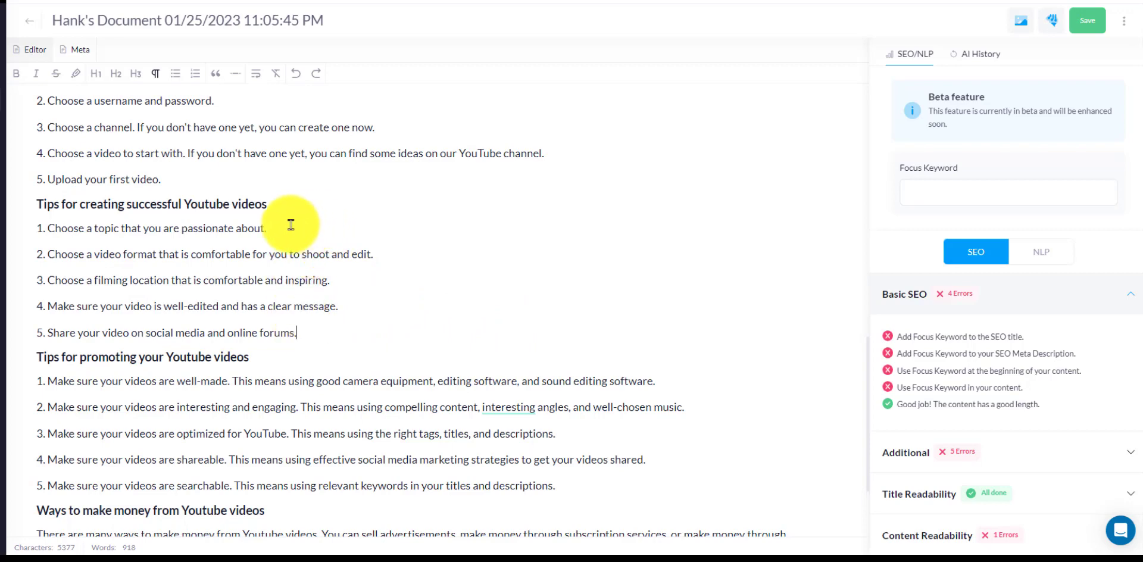
{"action": "mouse_move", "coordinate": [292, 288]}
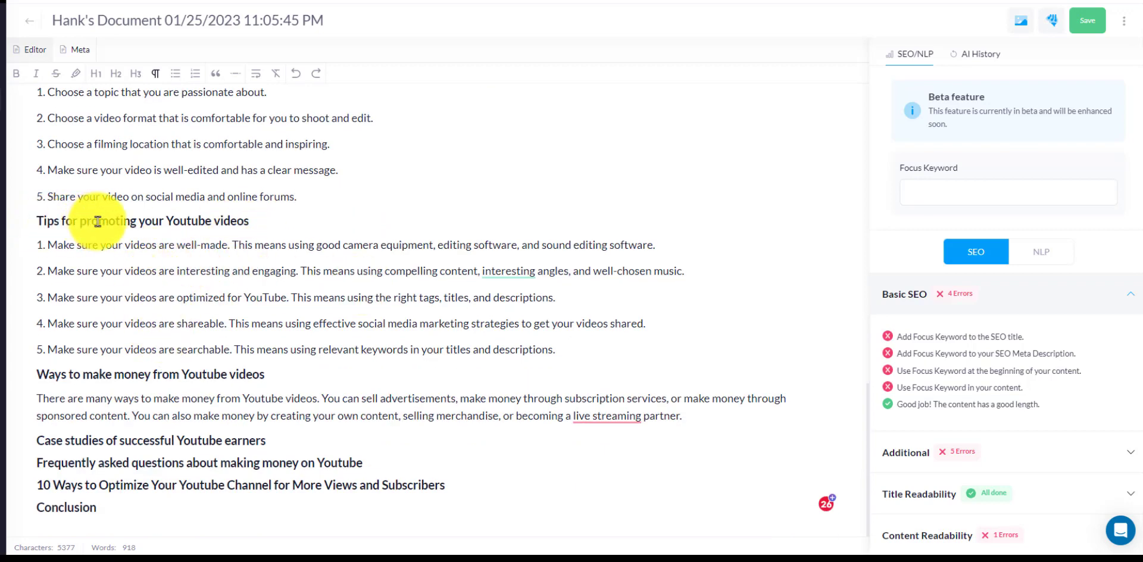
{"action": "mouse_move", "coordinate": [79, 268]}
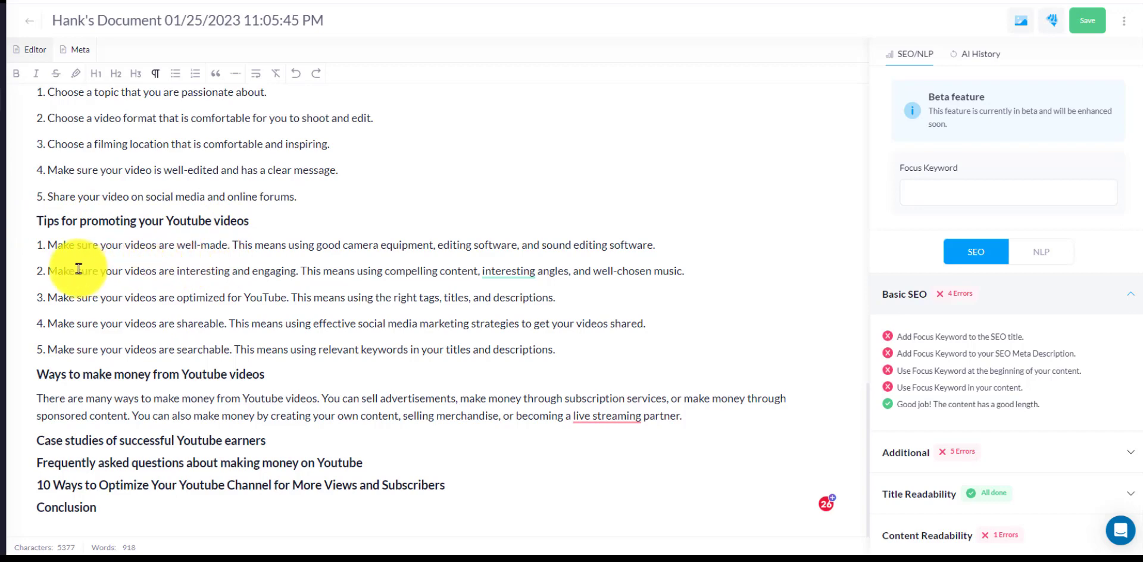
{"action": "mouse_move", "coordinate": [184, 301]}
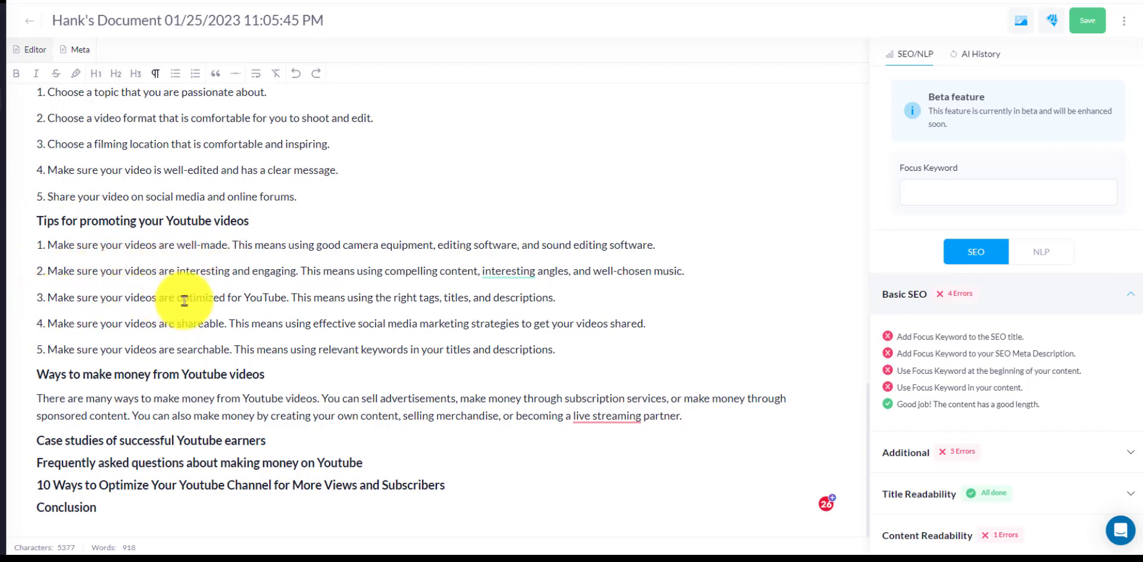
{"action": "mouse_move", "coordinate": [371, 295]}
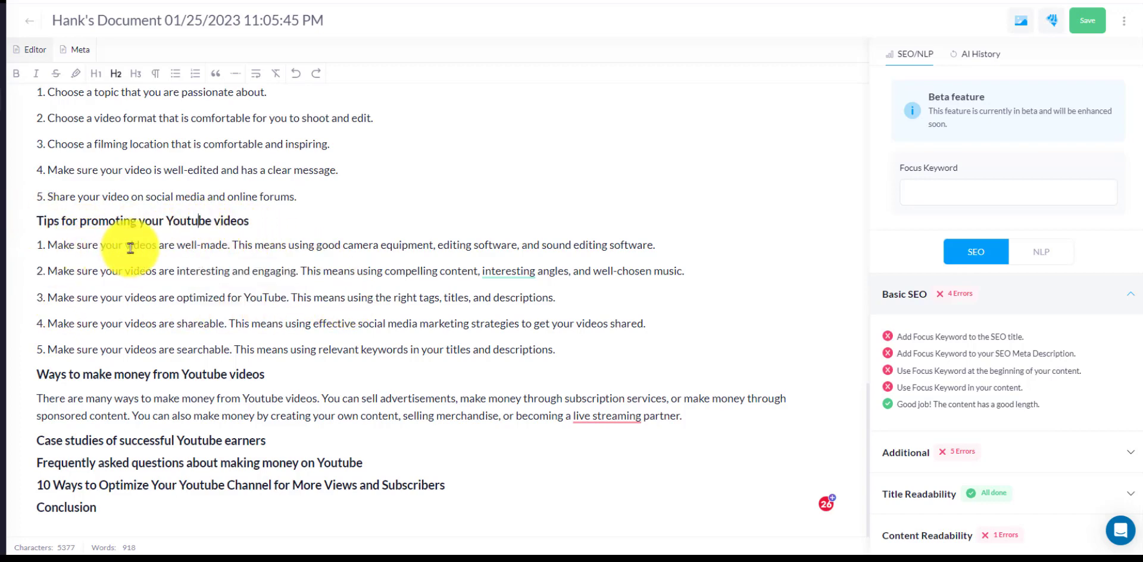
{"action": "mouse_move", "coordinate": [118, 354]}
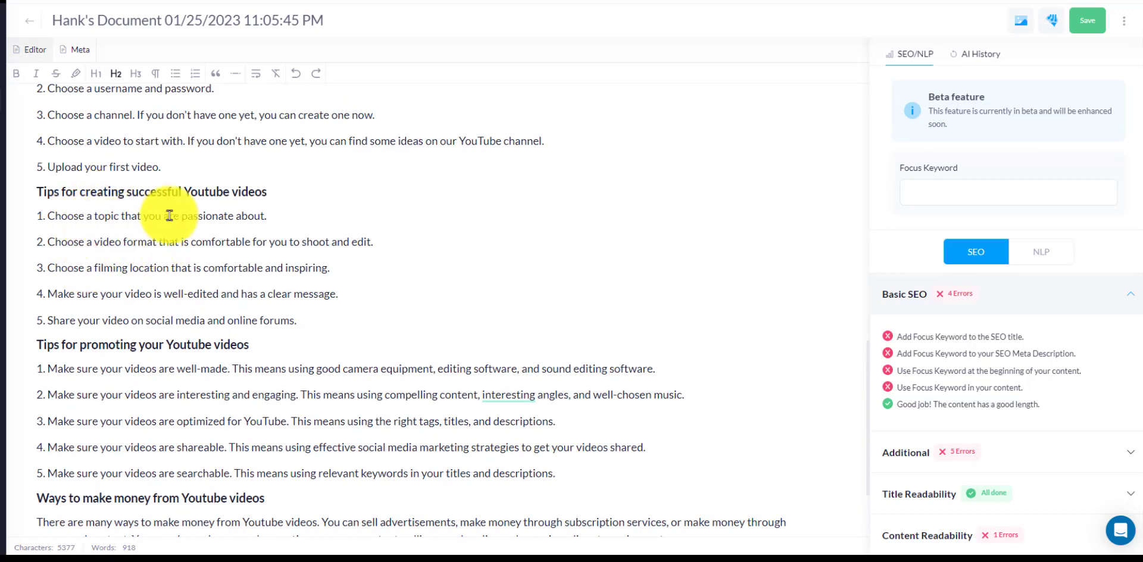
{"action": "mouse_move", "coordinate": [222, 268]}
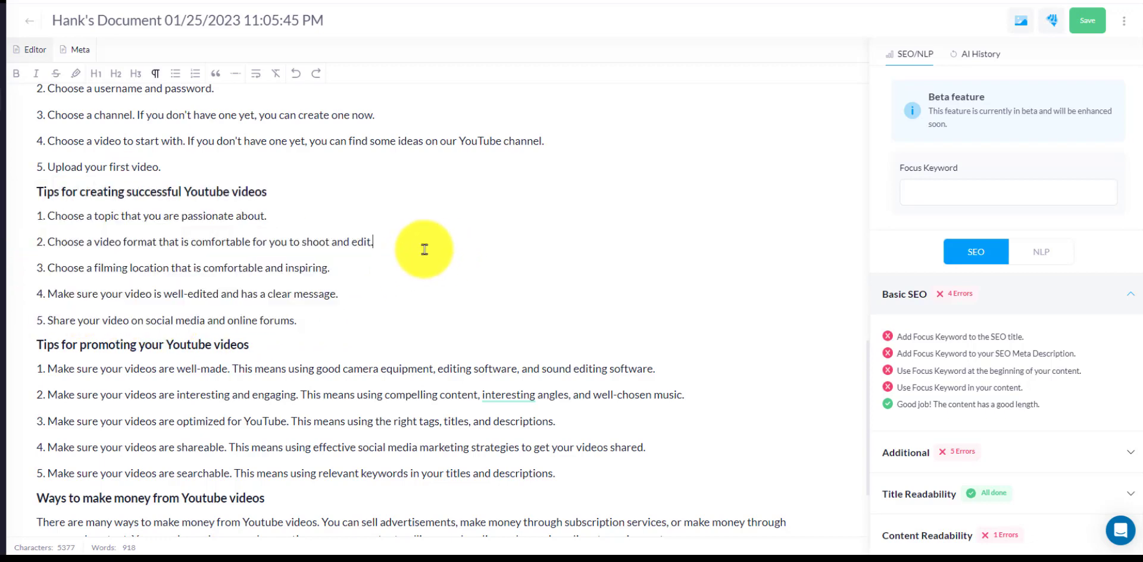
{"action": "mouse_move", "coordinate": [516, 260]}
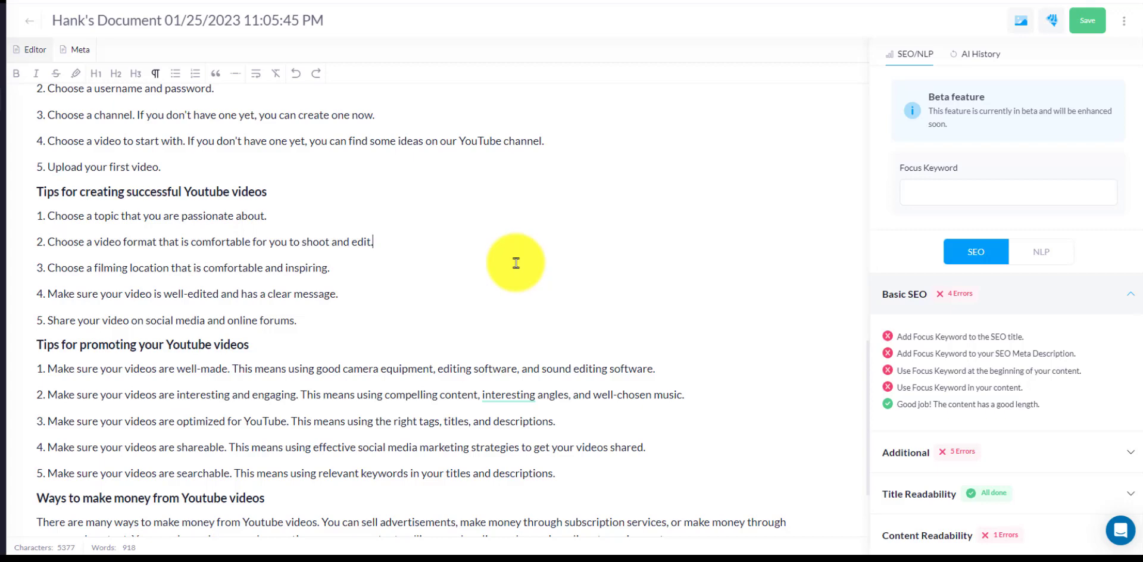
{"action": "scroll", "scroll_direction": "down", "scroll_amount": 3}
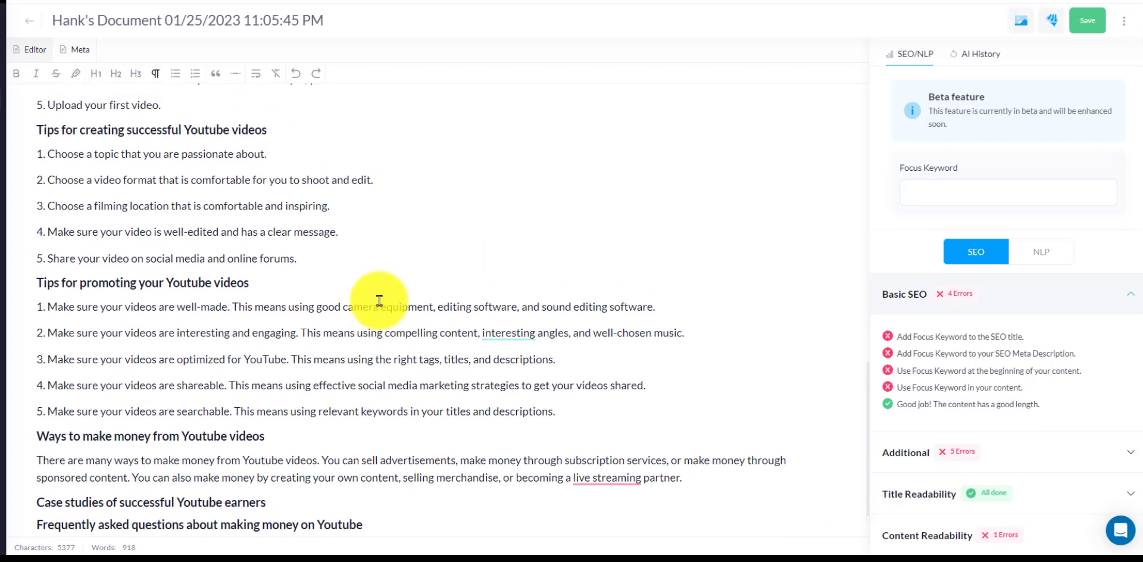
{"action": "scroll", "scroll_direction": "down", "scroll_amount": 3}
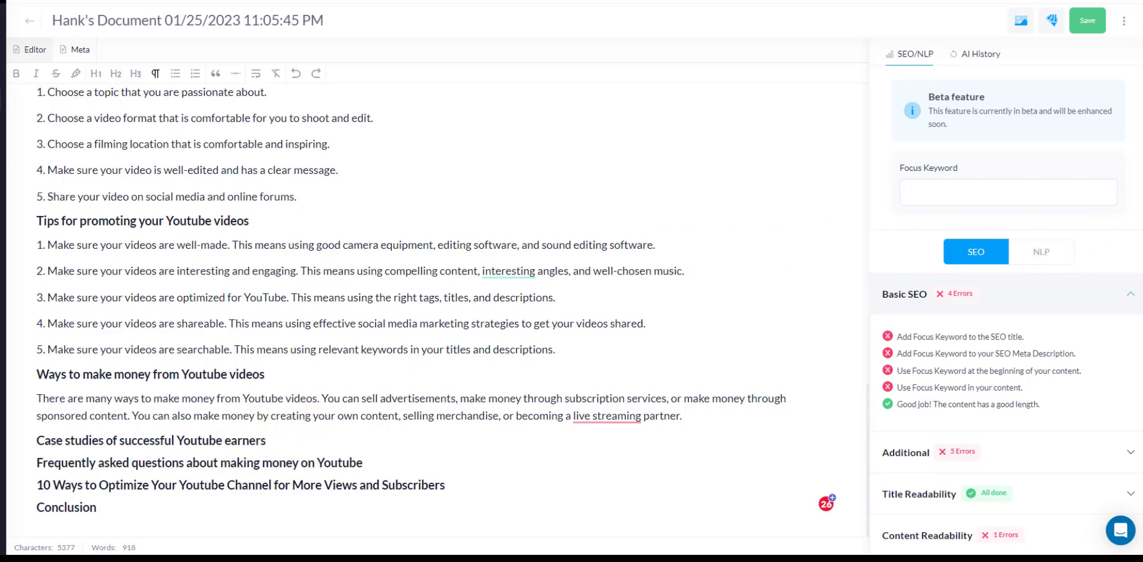
{"action": "left_click", "coordinate": [373, 118]}
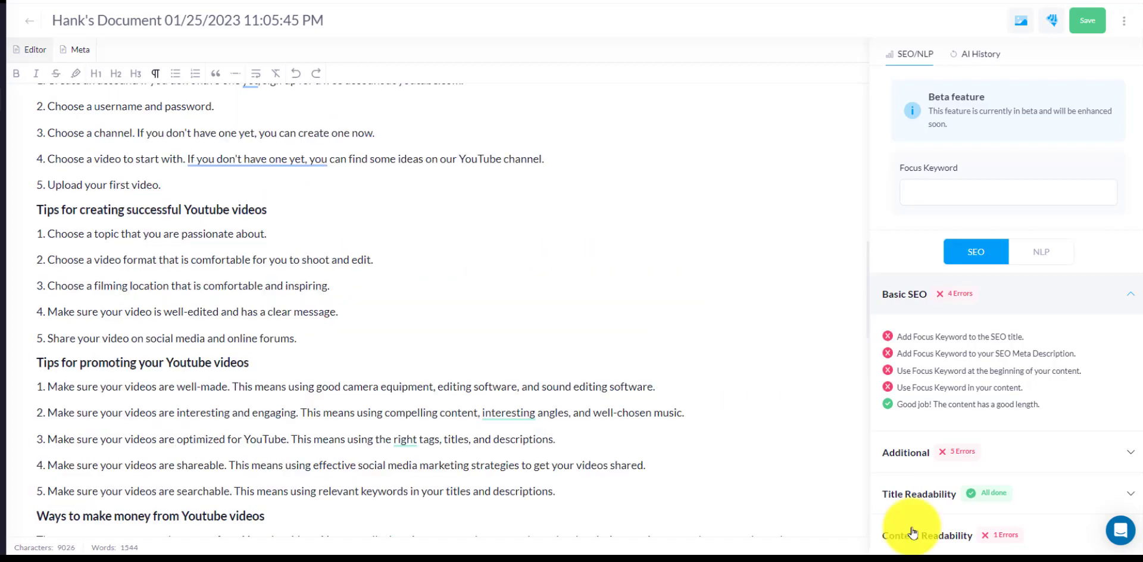
{"action": "scroll", "scroll_direction": "down", "scroll_amount": 3}
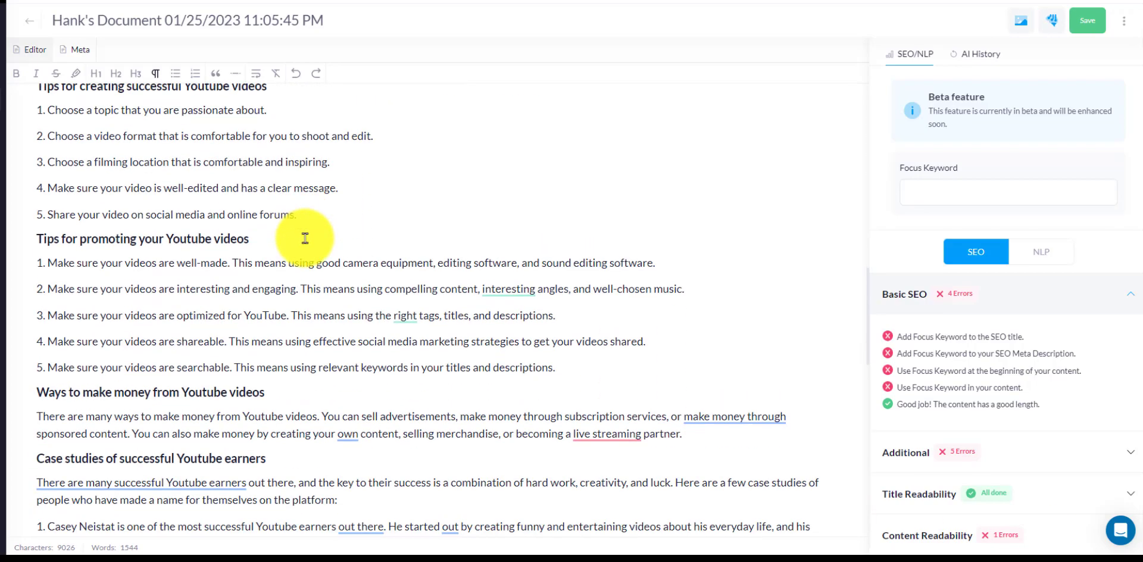
{"action": "scroll", "scroll_direction": "down", "scroll_amount": 3}
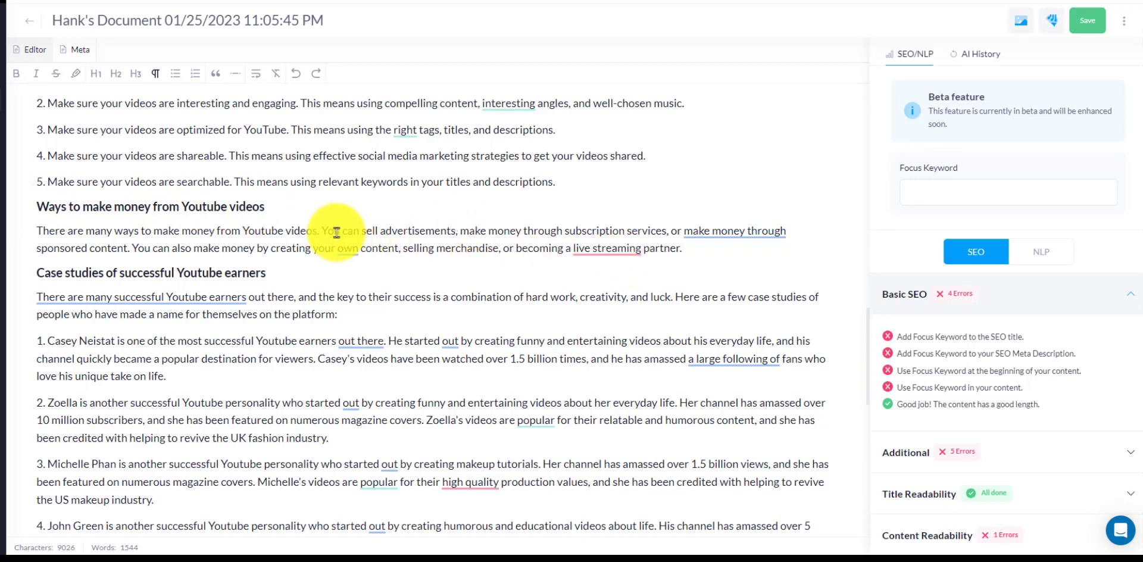
{"action": "mouse_move", "coordinate": [604, 257]}
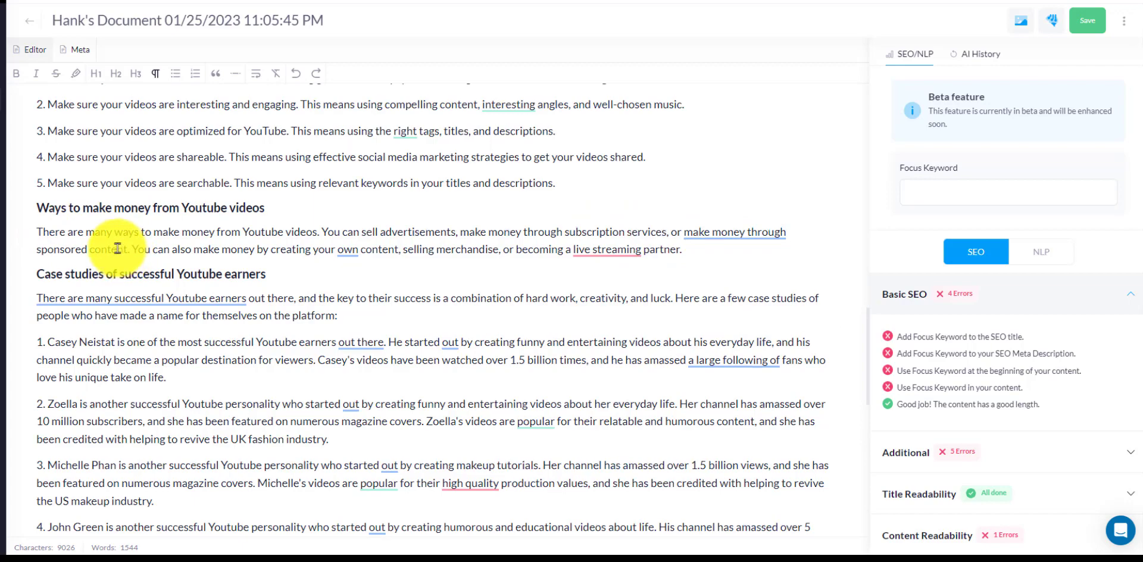
{"action": "scroll", "scroll_direction": "down", "scroll_amount": 3}
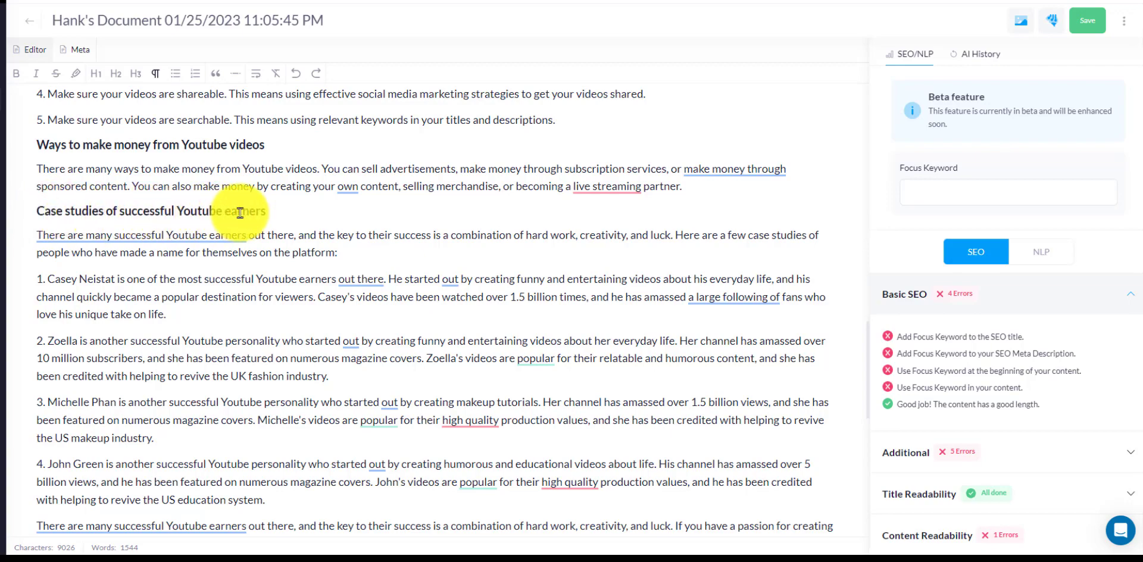
{"action": "scroll", "scroll_direction": "down", "scroll_amount": 3}
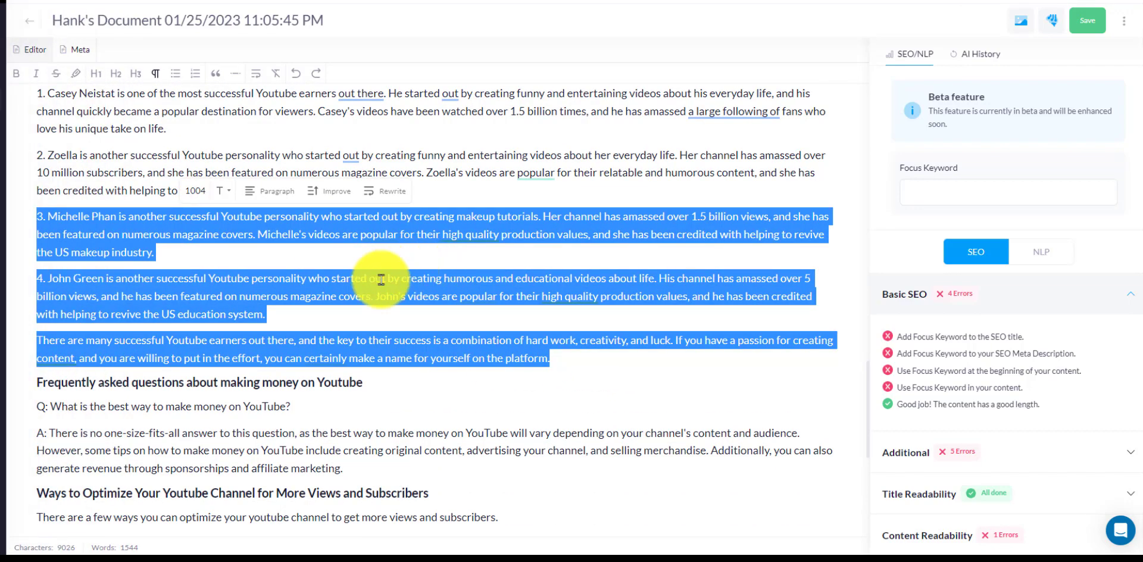
{"action": "scroll", "scroll_direction": "down", "scroll_amount": 3}
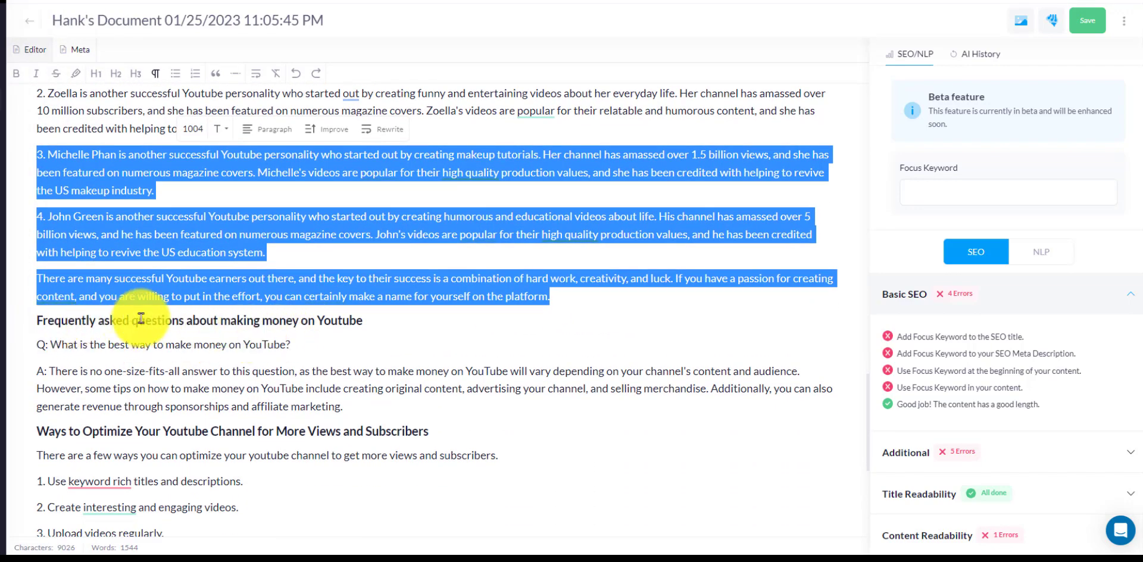
{"action": "mouse_move", "coordinate": [55, 357]}
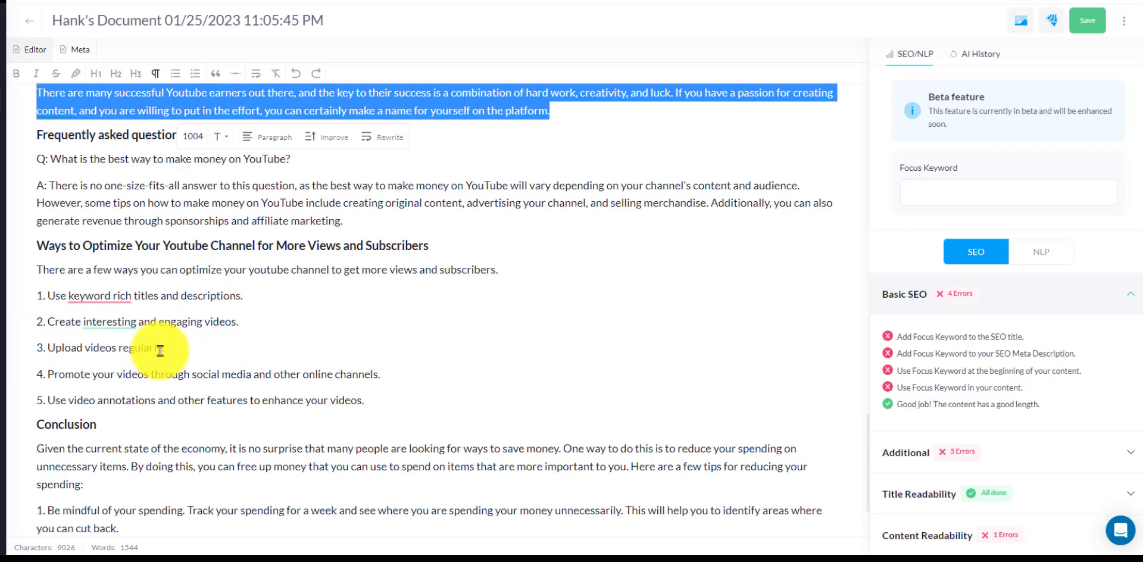
{"action": "mouse_move", "coordinate": [120, 364]}
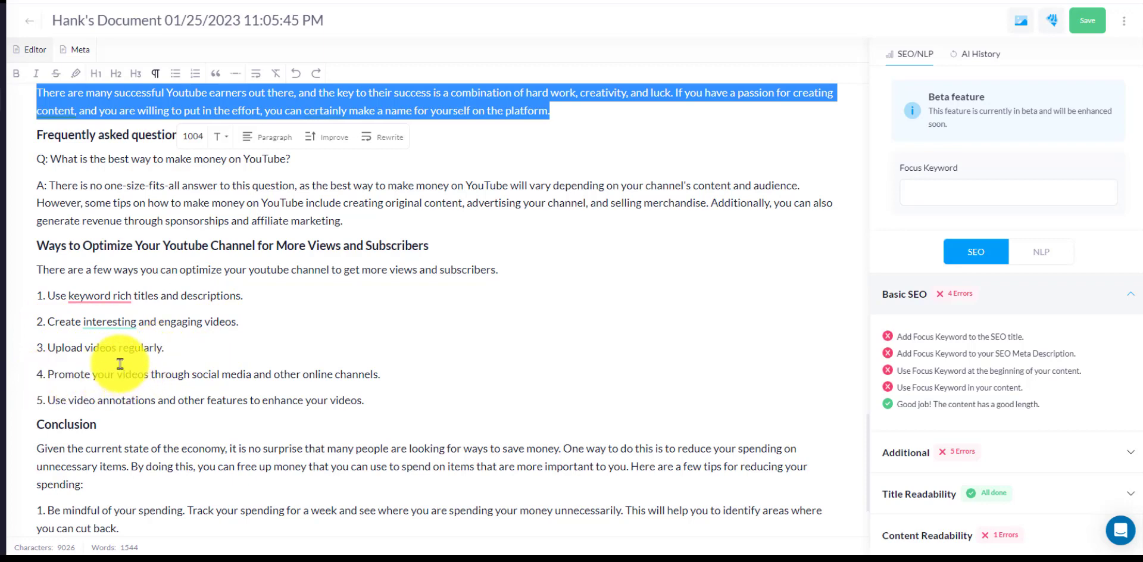
{"action": "mouse_move", "coordinate": [154, 381]}
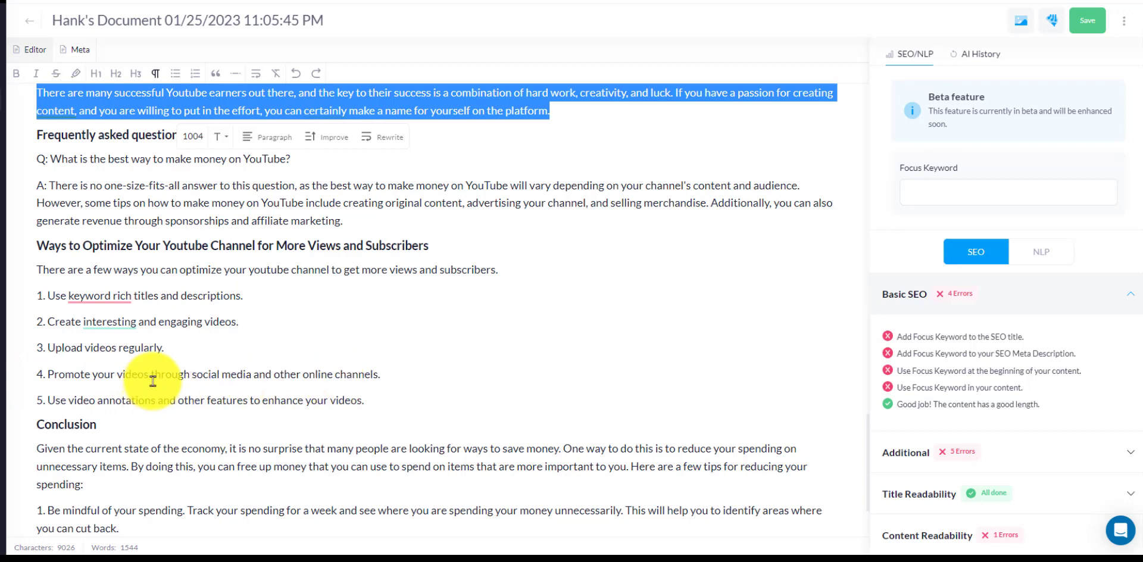
{"action": "scroll", "scroll_direction": "down", "scroll_amount": 3}
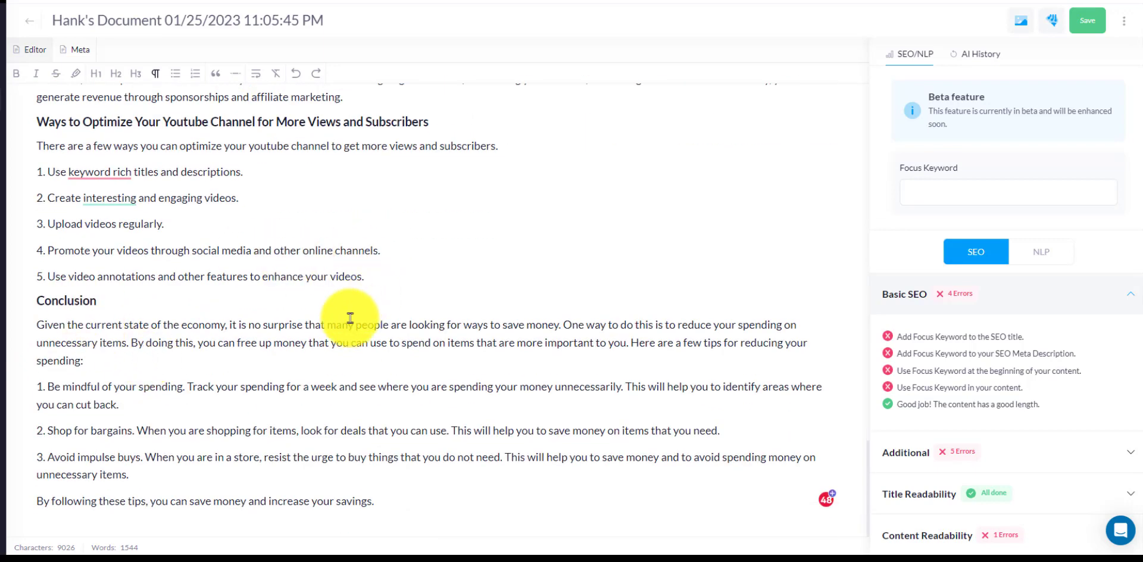
{"action": "mouse_move", "coordinate": [225, 508]}
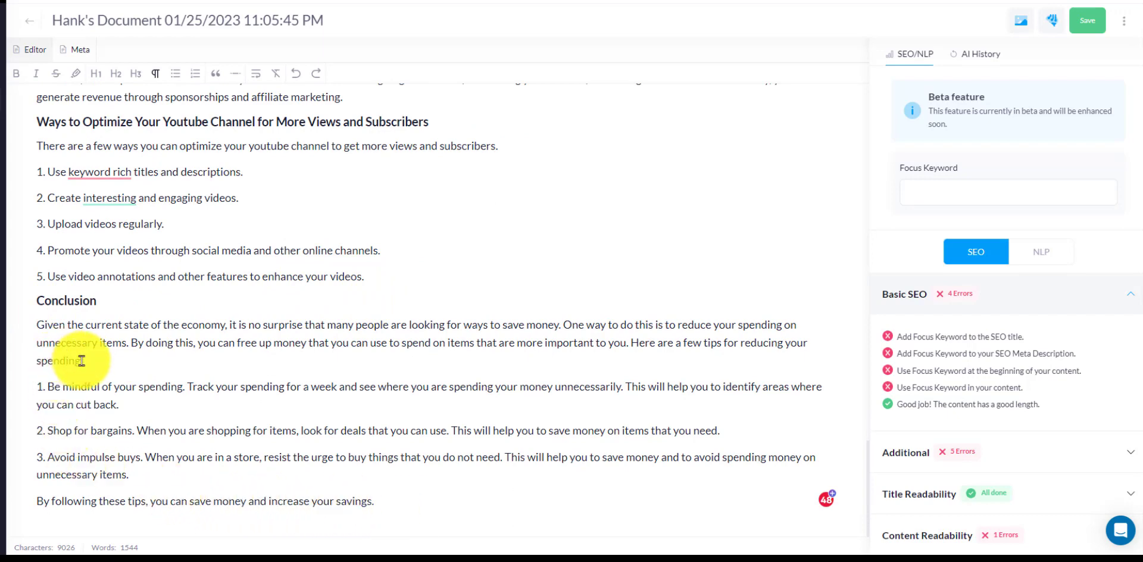
{"action": "mouse_move", "coordinate": [109, 294]}
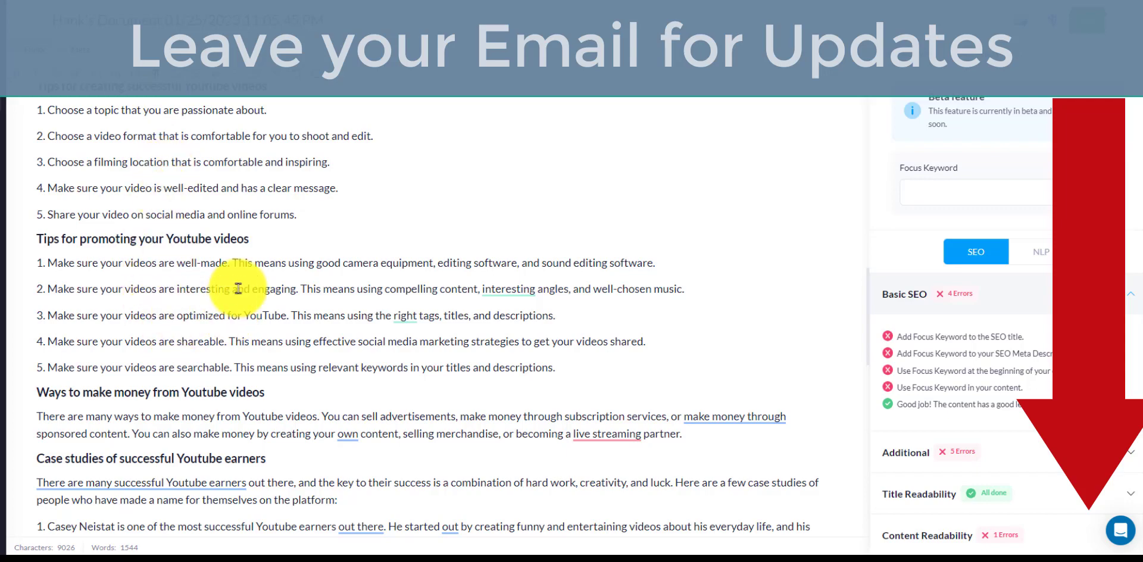
Step: Leave the Creaitor article for the AI detector page showing a 50/50 prediction
{"action": "scroll", "scroll_direction": "down", "scroll_amount": 3}
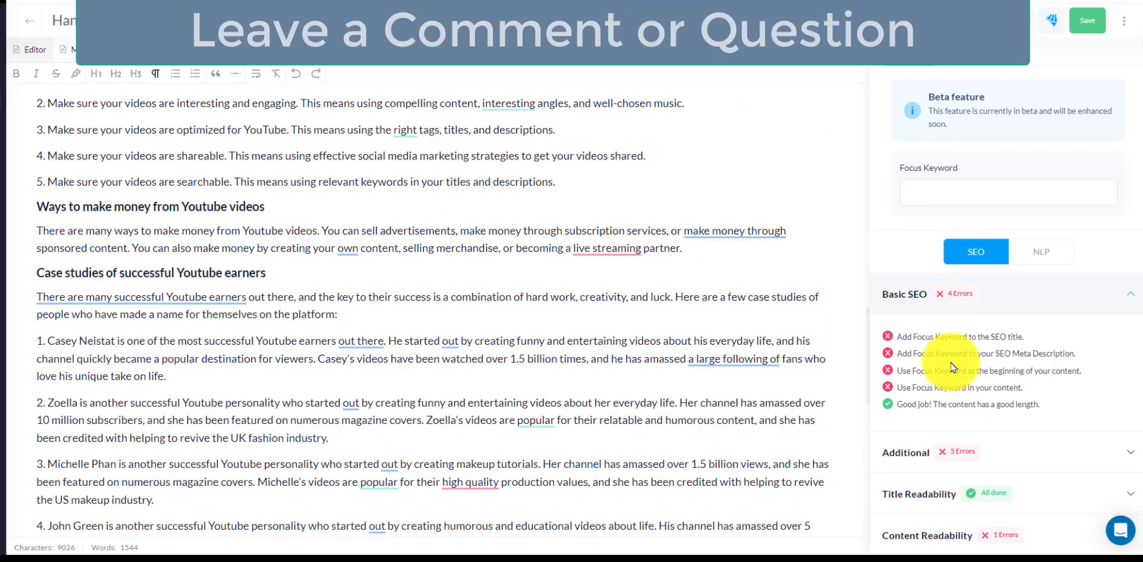
{"action": "mouse_move", "coordinate": [771, 305]}
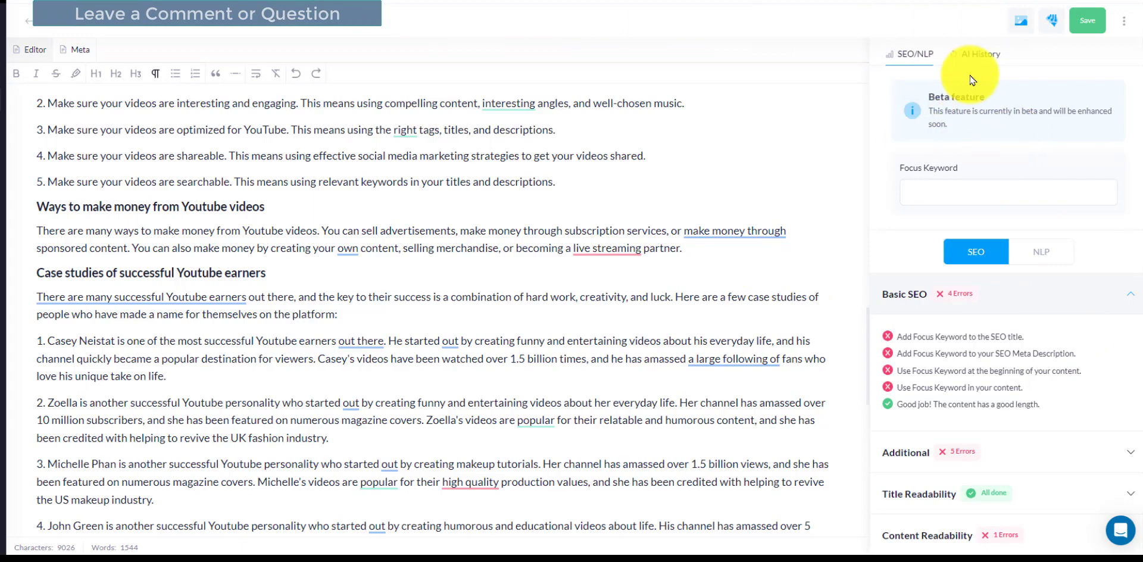
{"action": "mouse_move", "coordinate": [1043, 161]}
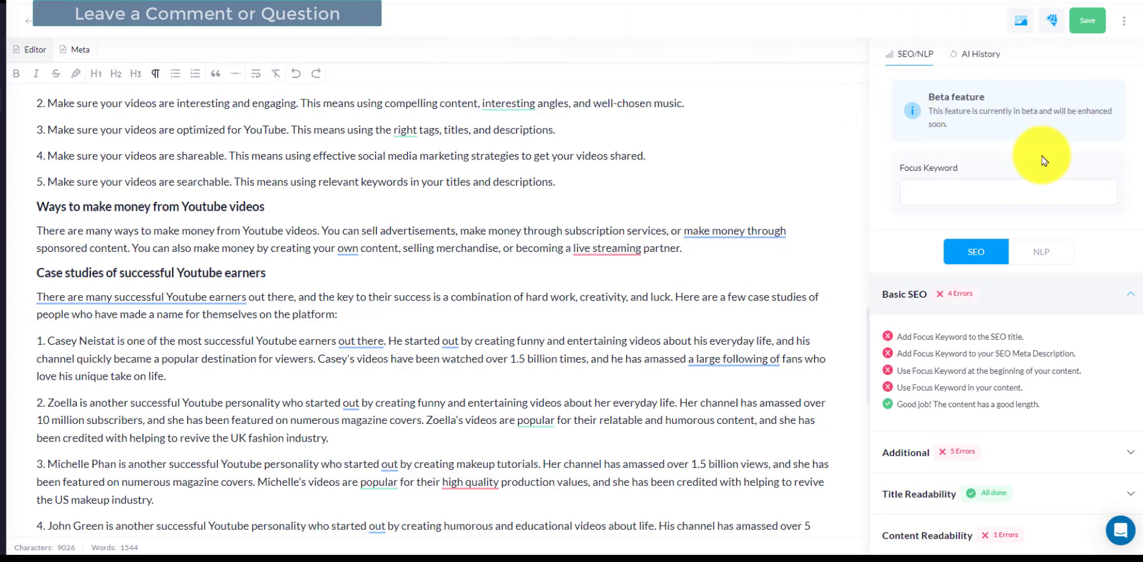
{"action": "left_click", "coordinate": [1085, 20]}
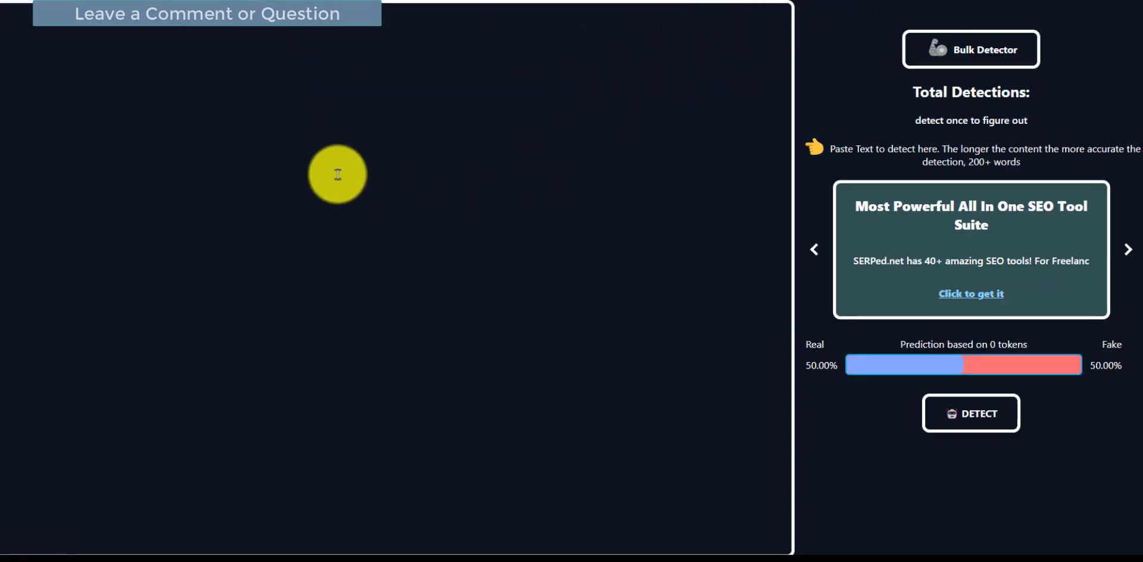
Step: Paste the article into the Content at Scale detection box and check it for AI content
{"action": "left_click", "coordinate": [970, 413]}
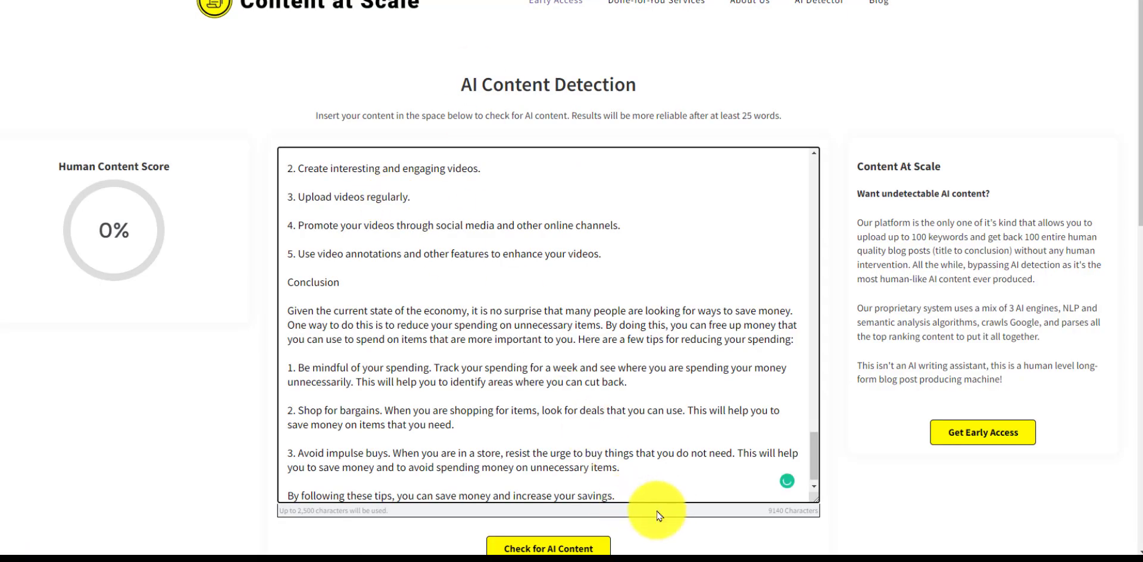
{"action": "left_click", "coordinate": [547, 547]}
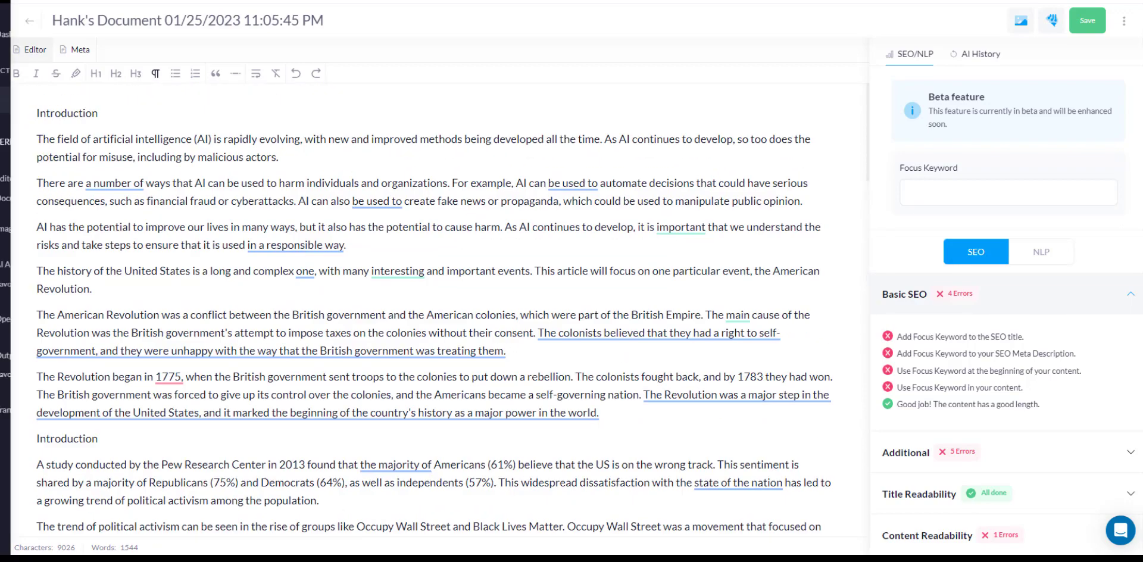
Step: Begin a new SERP Beater analysis with the keyword 'How to use an airpod'
{"action": "left_click", "coordinate": [30, 20]}
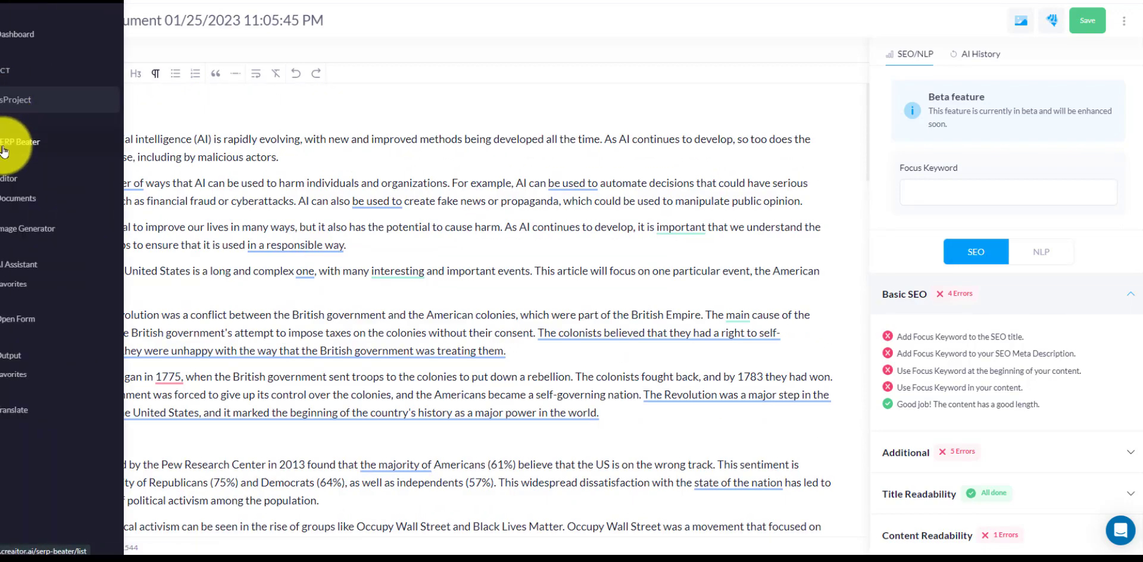
{"action": "mouse_move", "coordinate": [22, 145]}
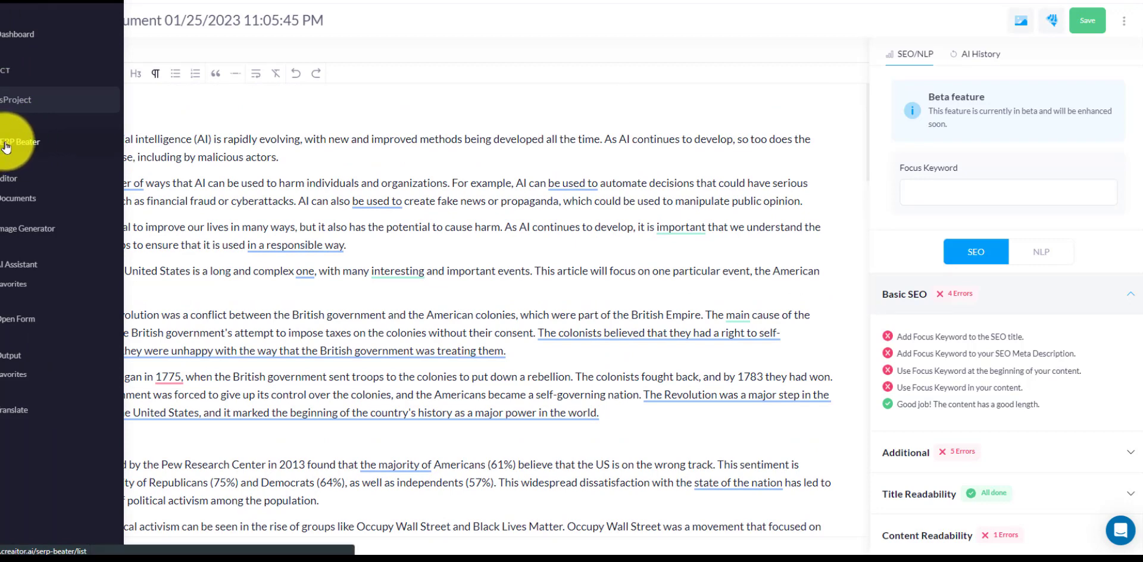
{"action": "left_click", "coordinate": [22, 142]}
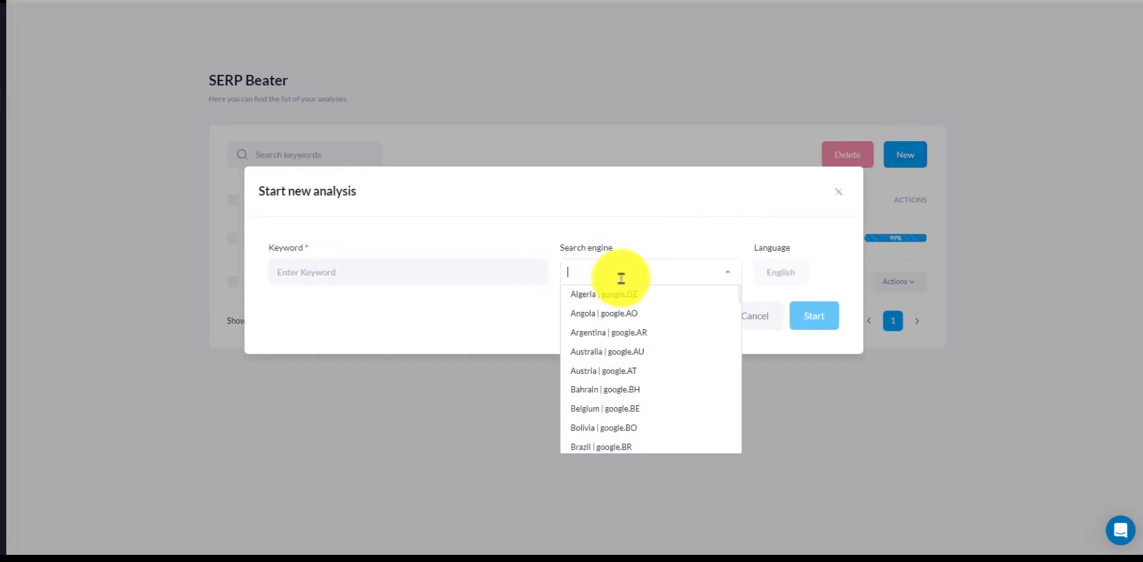
{"action": "left_click", "coordinate": [407, 271]}
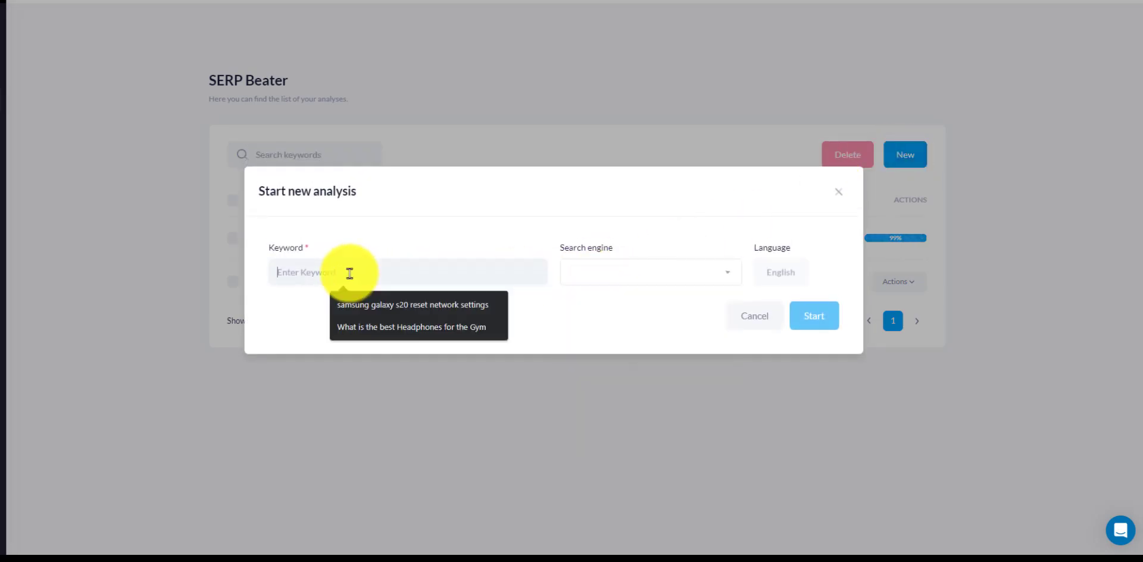
{"action": "type", "text": "How to use an airpod"}
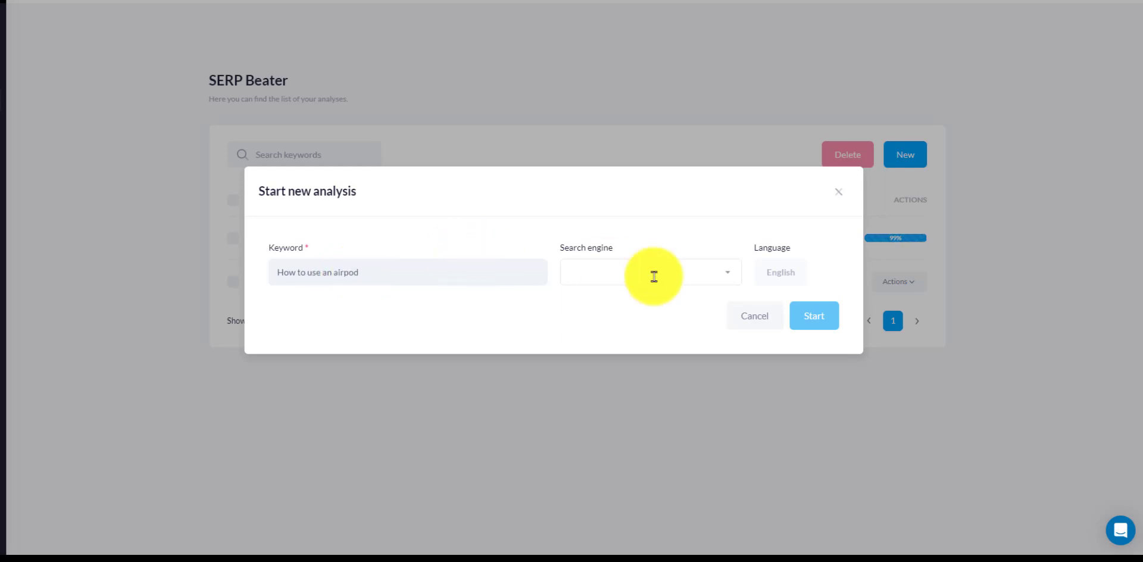
Step: Choose United States | google.US as the search engine and start the analysis
{"action": "left_click", "coordinate": [648, 271]}
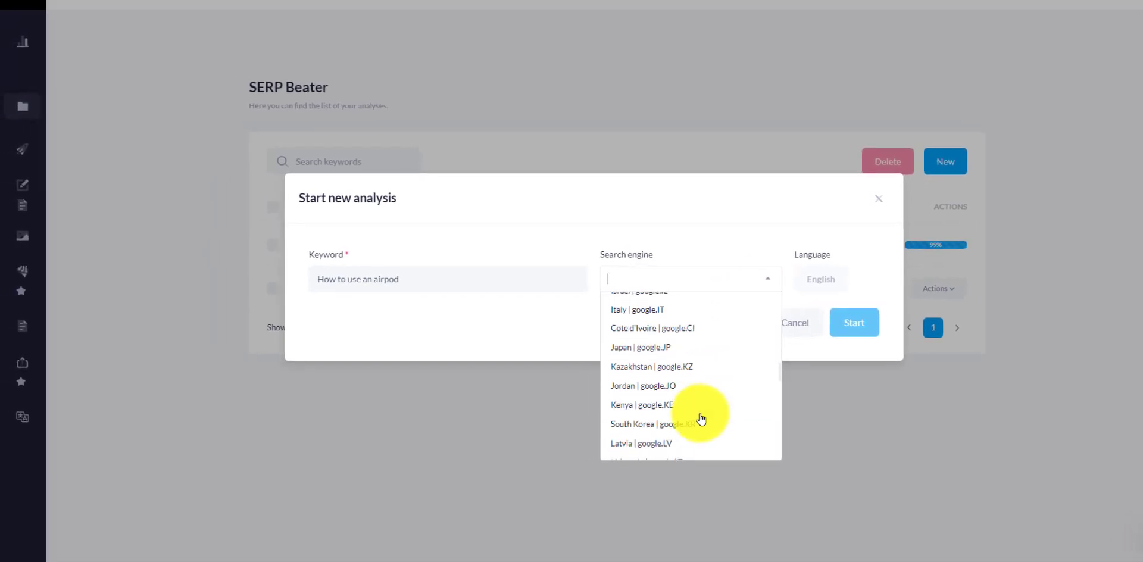
{"action": "scroll", "scroll_direction": "down", "scroll_amount": 3}
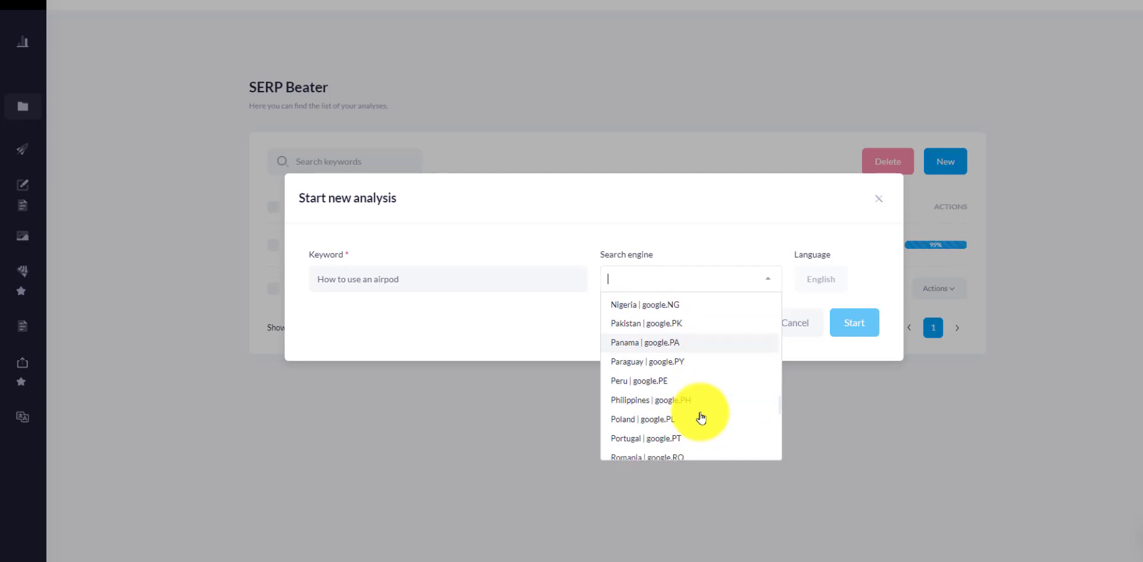
{"action": "scroll", "scroll_direction": "down", "scroll_amount": 3}
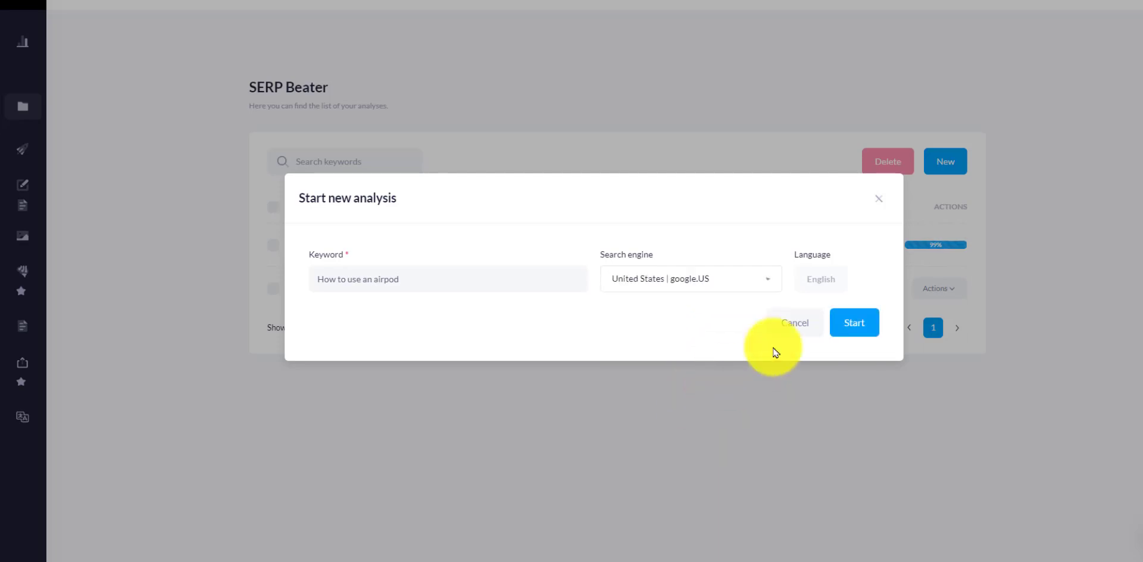
{"action": "left_click", "coordinate": [853, 323]}
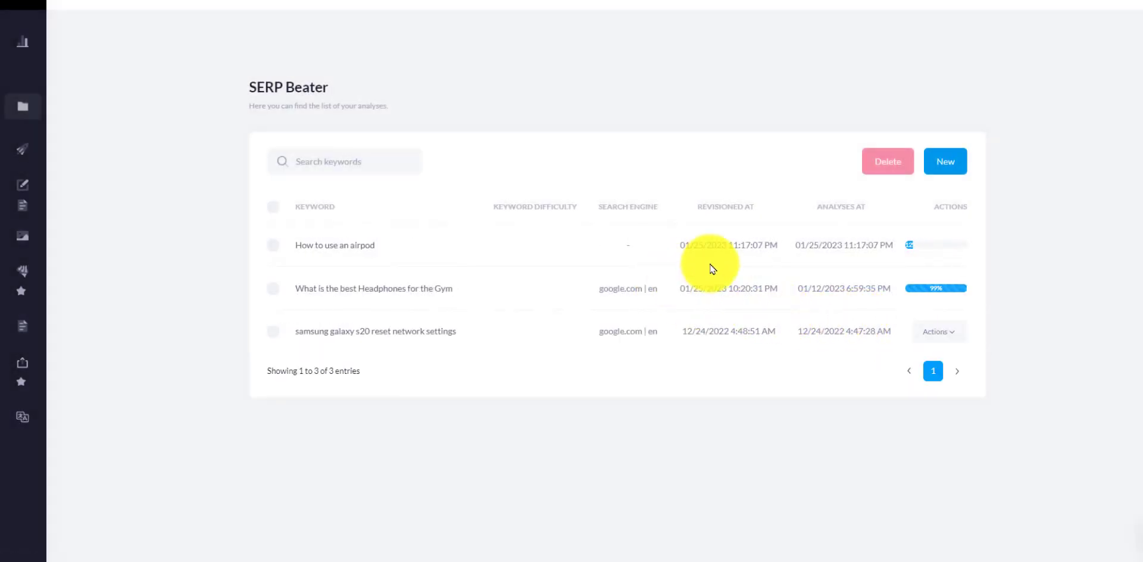
{"action": "mouse_move", "coordinate": [980, 240]}
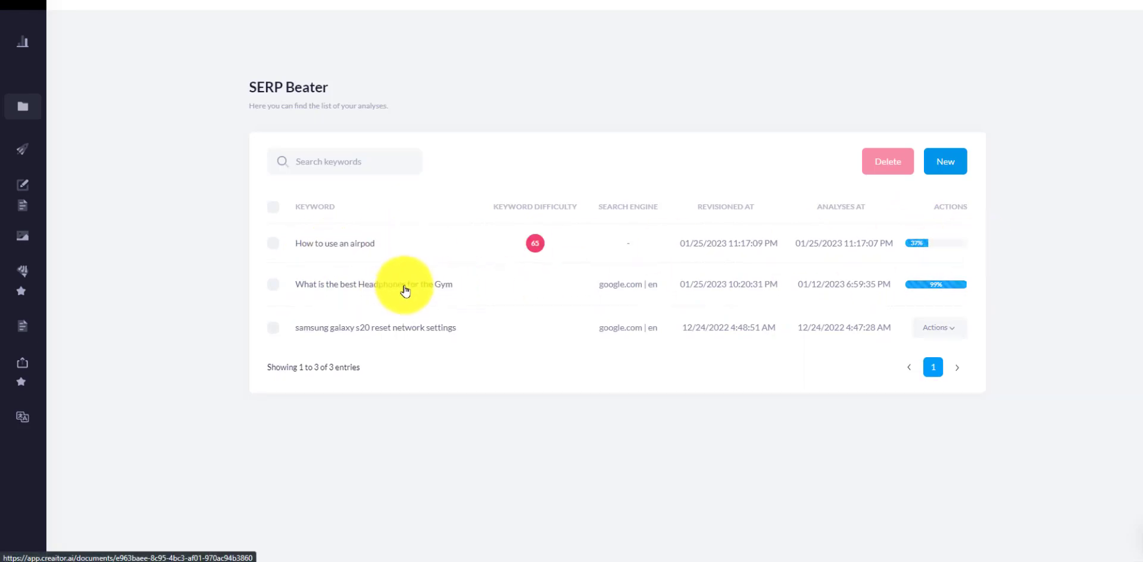
{"action": "mouse_move", "coordinate": [531, 247]}
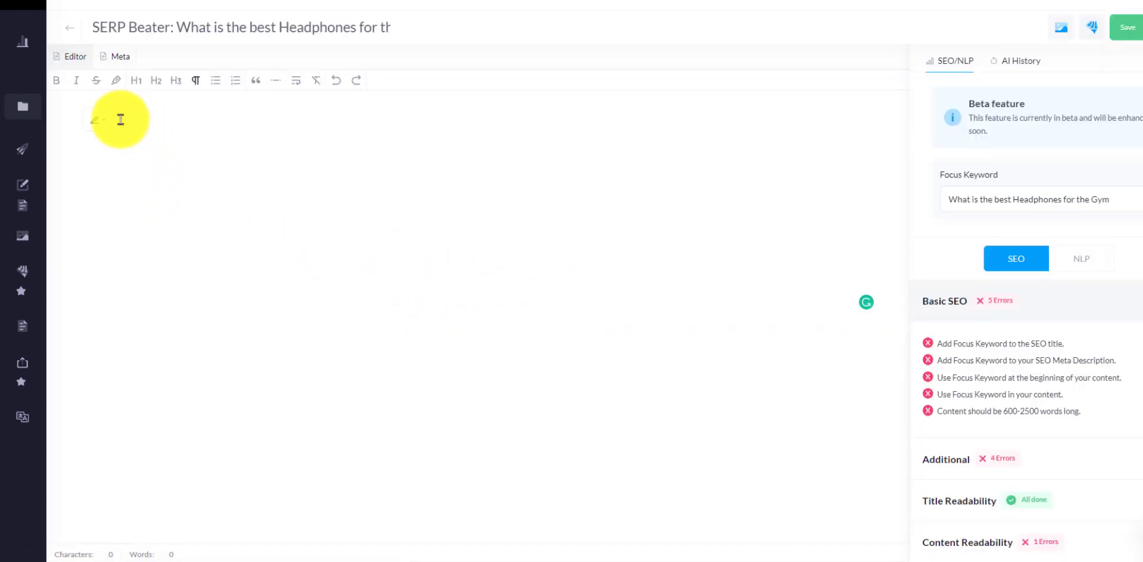
Step: View the Gym headphones document's meta search preview, then bring up the sidebar navigation
{"action": "left_click", "coordinate": [120, 56]}
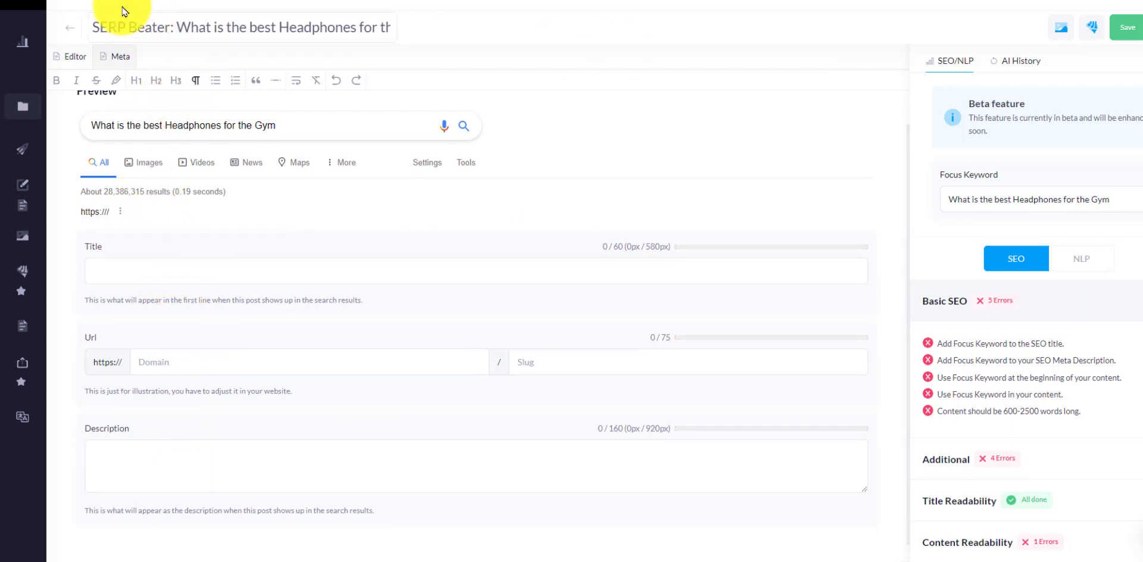
{"action": "mouse_move", "coordinate": [151, 242]}
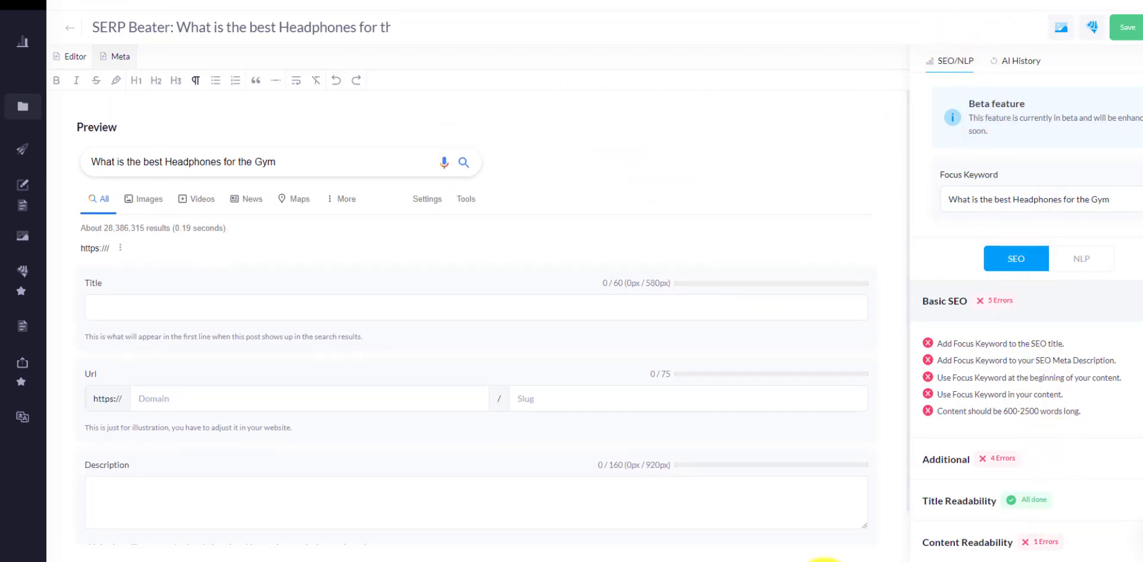
{"action": "left_click", "coordinate": [75, 56]}
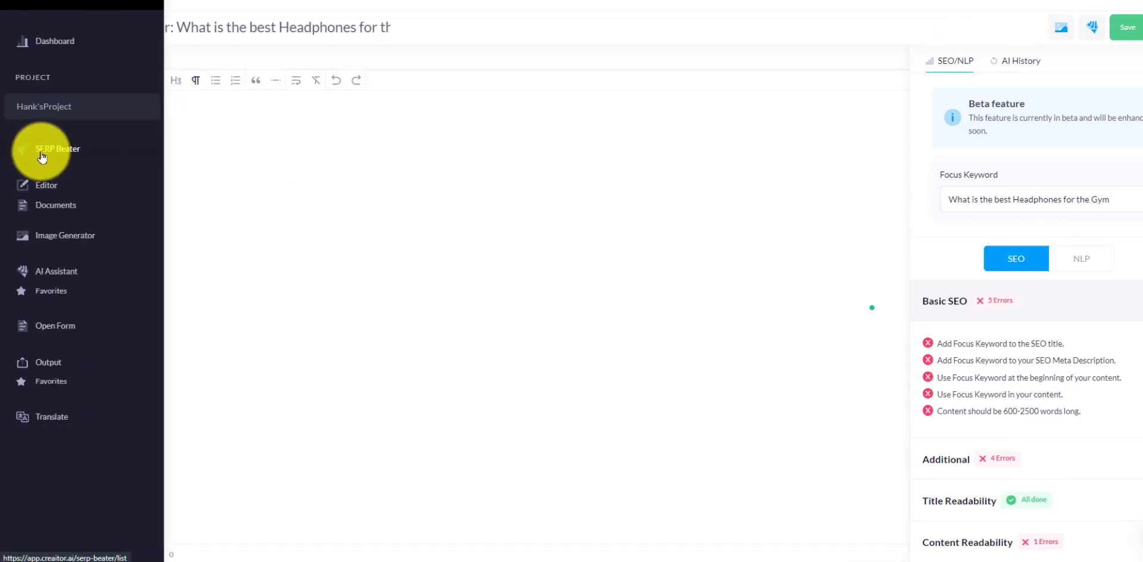
Step: Return to the SERP Beater list showing the airpod analysis progressing with keyword difficulty 65
{"action": "left_click", "coordinate": [58, 149]}
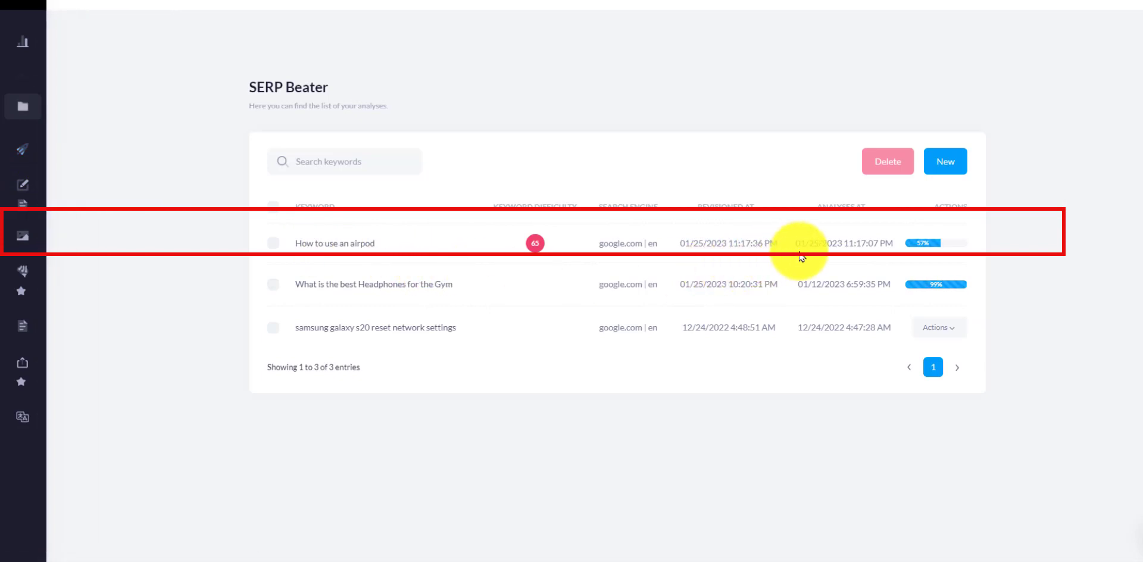
{"action": "mouse_move", "coordinate": [531, 251]}
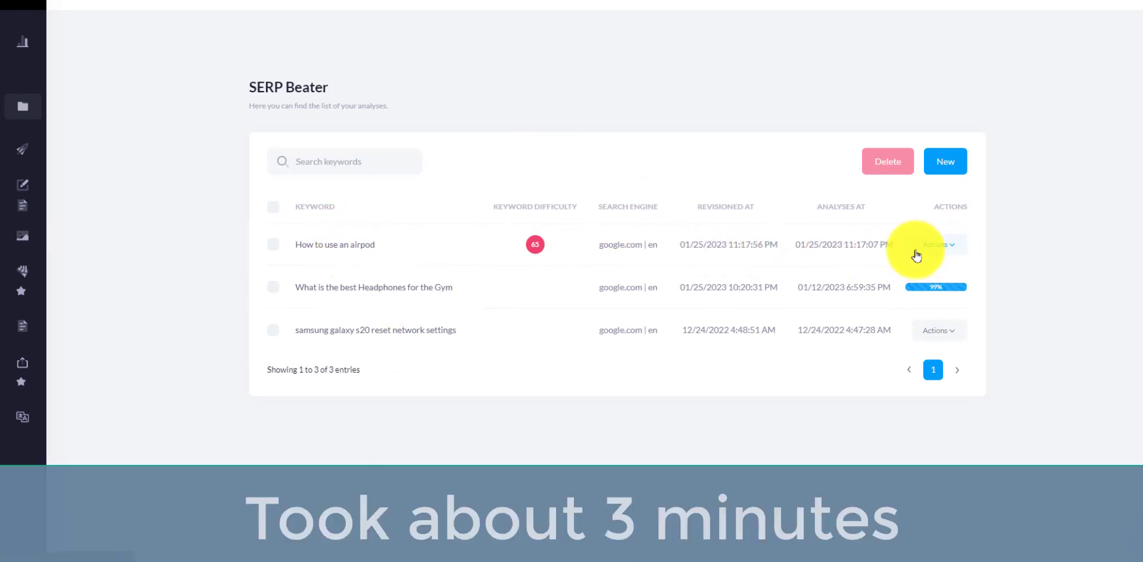
Step: Review the airpod analysis's SERP Competitors table and continue with the top ten results checked
{"action": "left_click", "coordinate": [937, 244]}
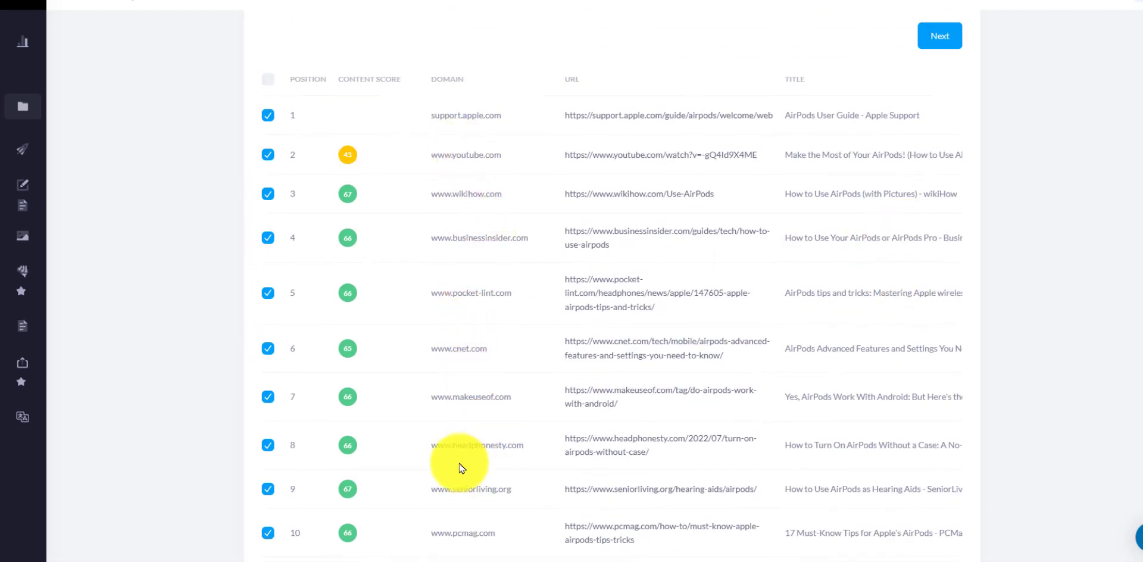
{"action": "mouse_move", "coordinate": [488, 141]}
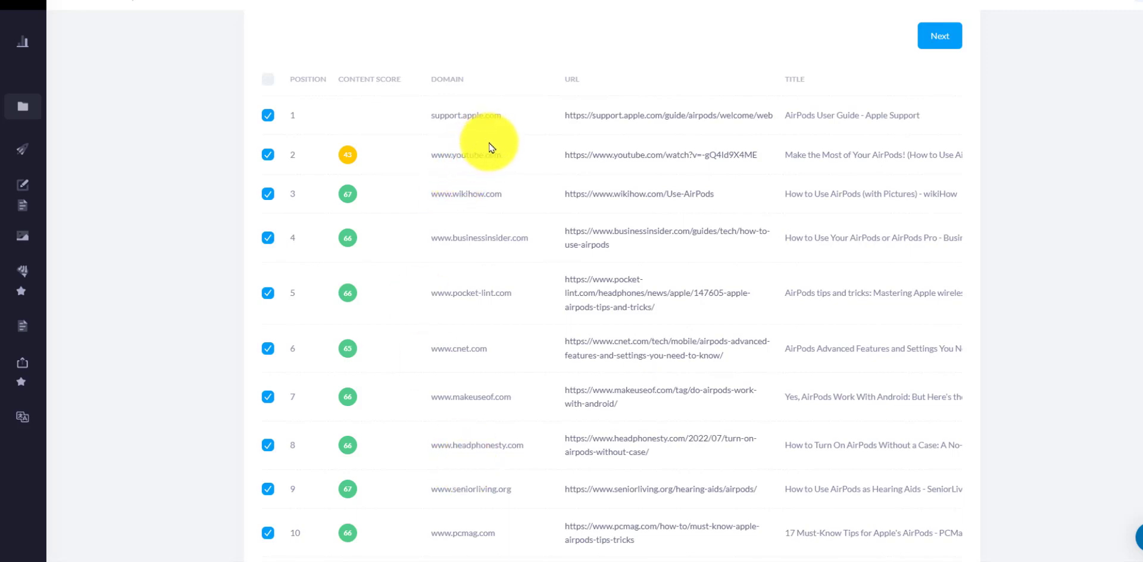
{"action": "mouse_move", "coordinate": [487, 212]}
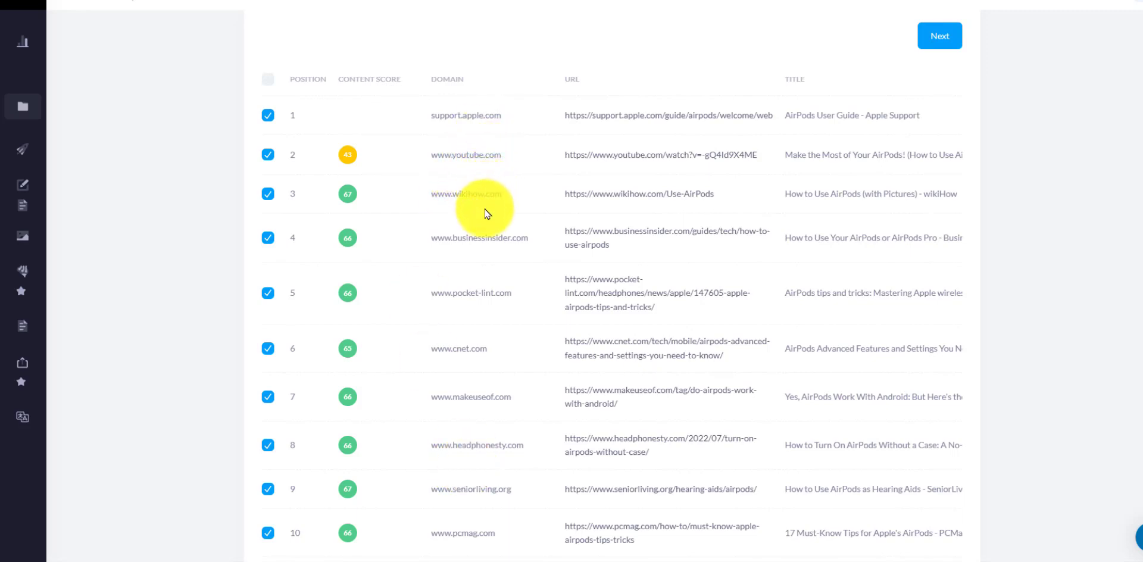
{"action": "mouse_move", "coordinate": [491, 180]}
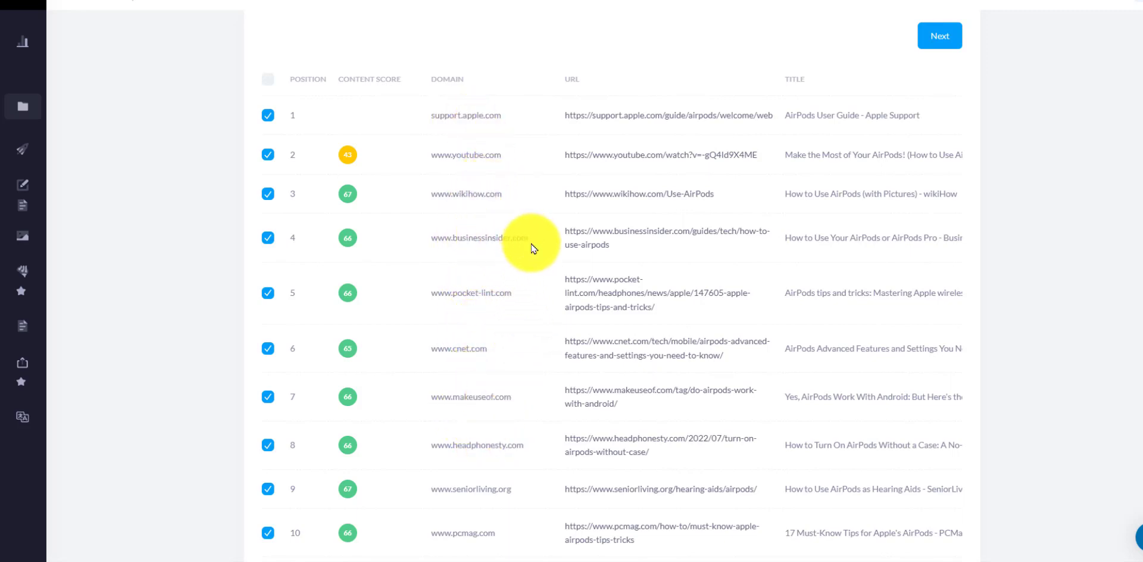
{"action": "scroll", "scroll_direction": "down", "scroll_amount": 3}
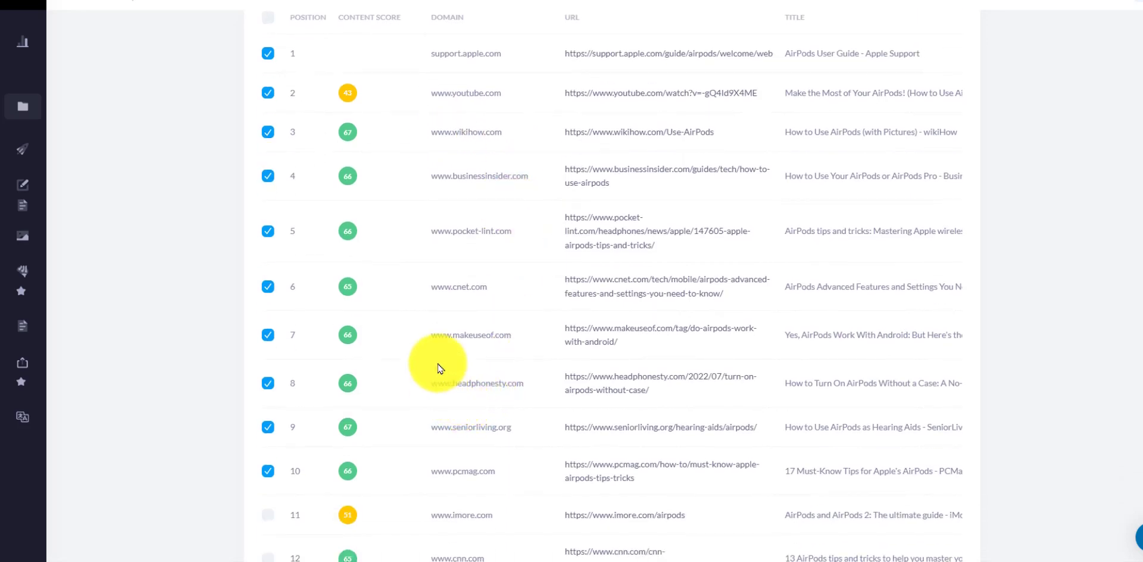
{"action": "mouse_move", "coordinate": [388, 226]}
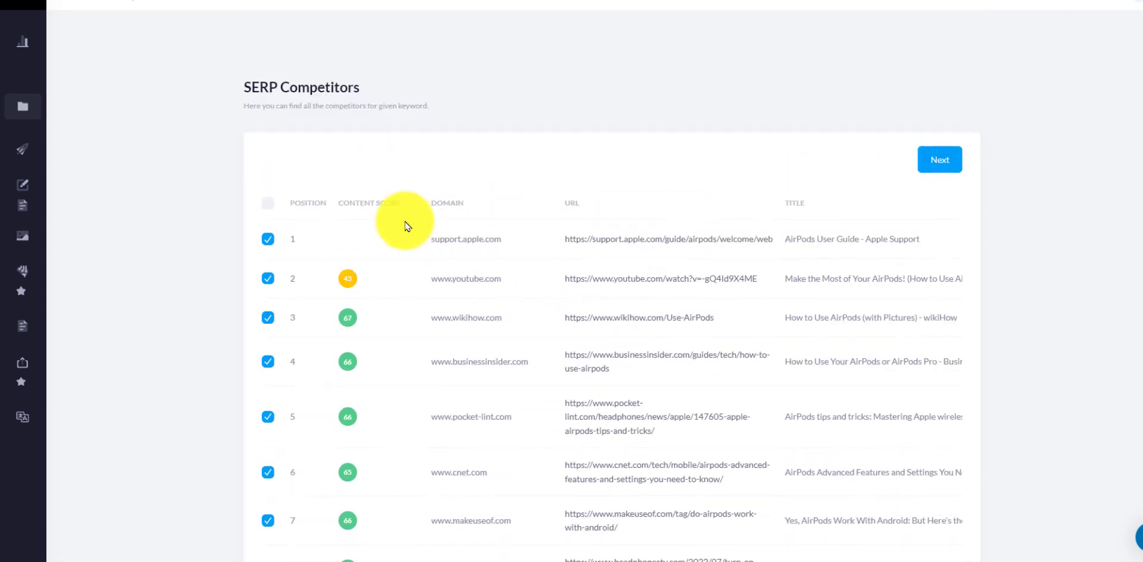
{"action": "scroll", "scroll_direction": "down", "scroll_amount": 3}
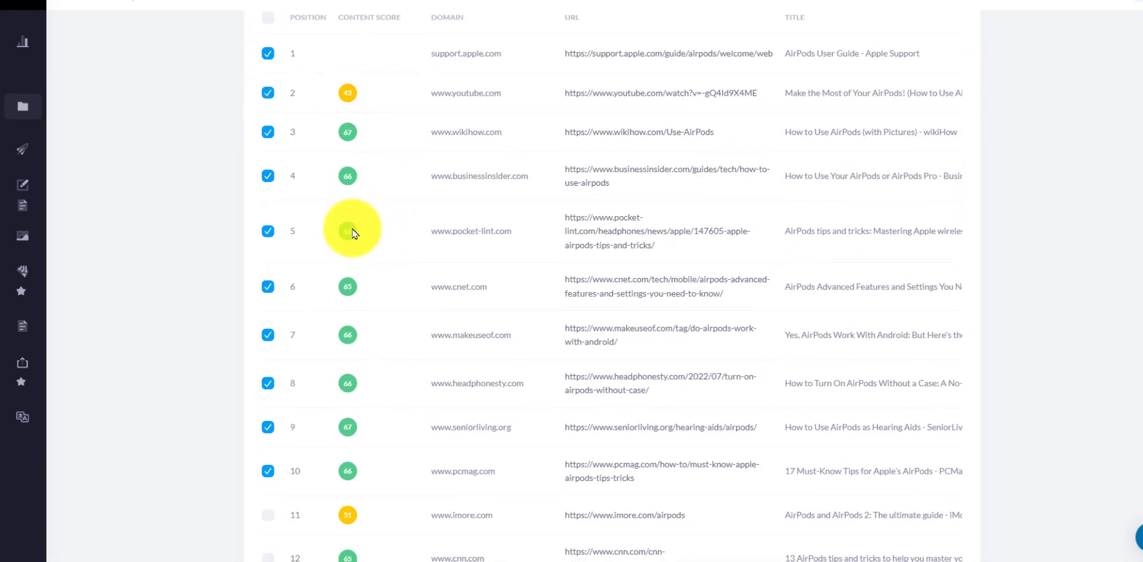
{"action": "mouse_move", "coordinate": [815, 242]}
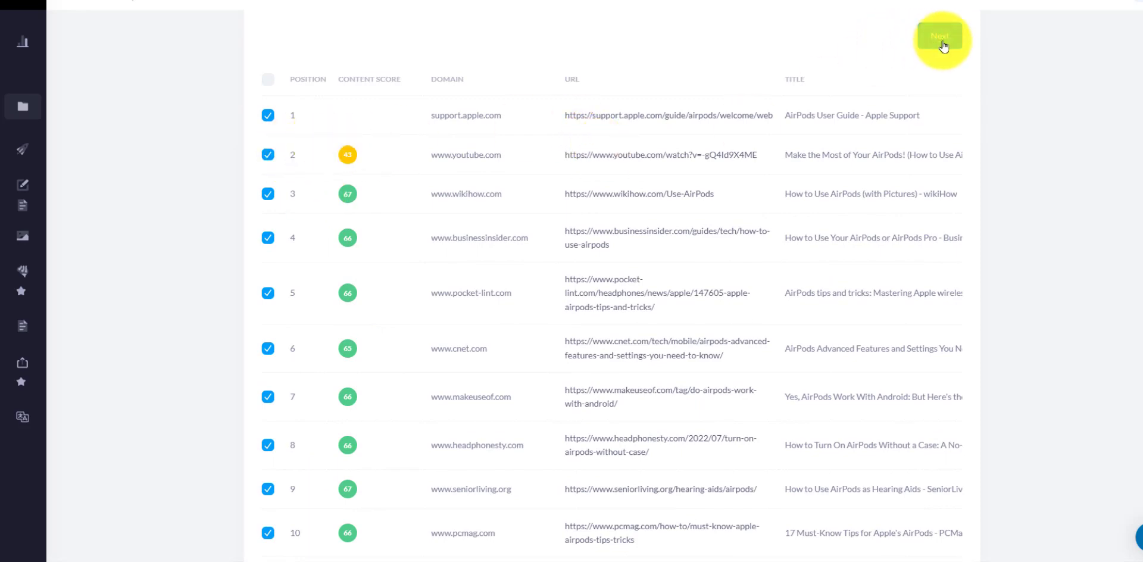
{"action": "left_click", "coordinate": [939, 37]}
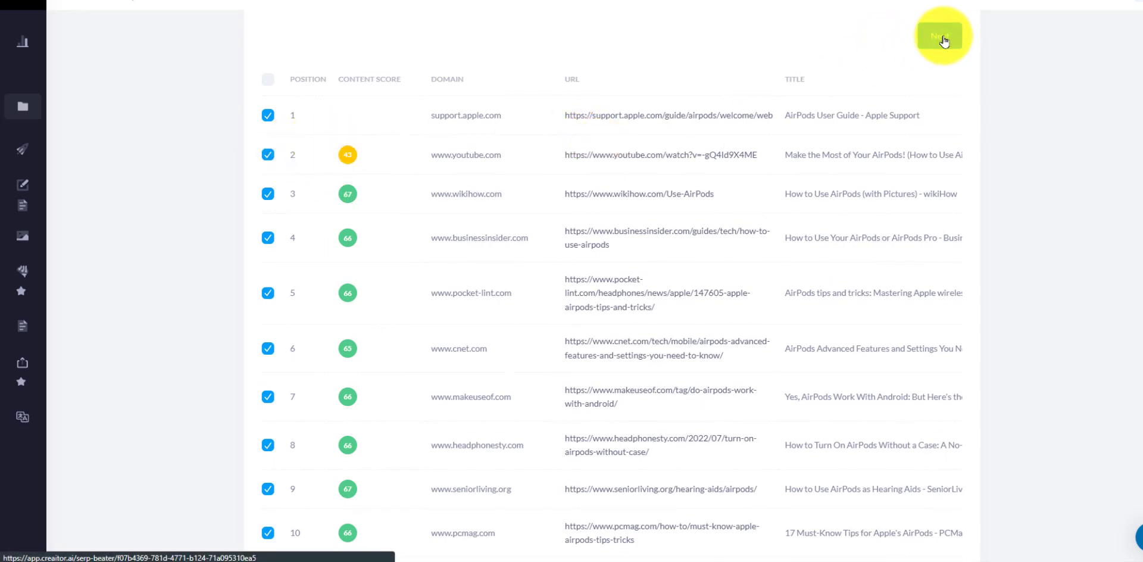
Step: Enter the airpod SERP Beater document and expand the Additional and Title Readability checks
{"action": "left_click", "coordinate": [940, 37]}
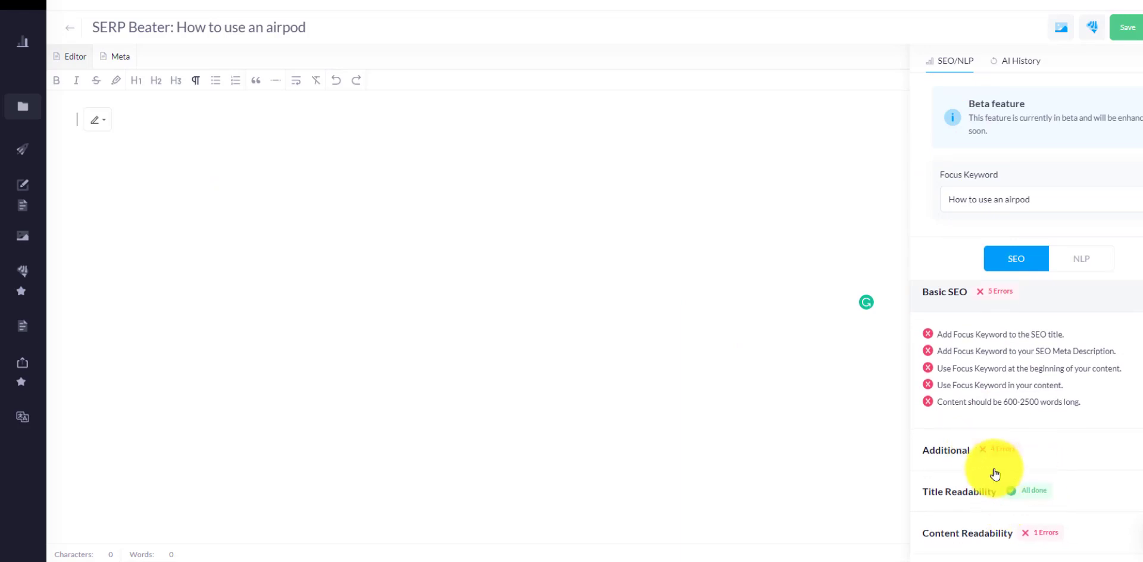
{"action": "left_click", "coordinate": [946, 450]}
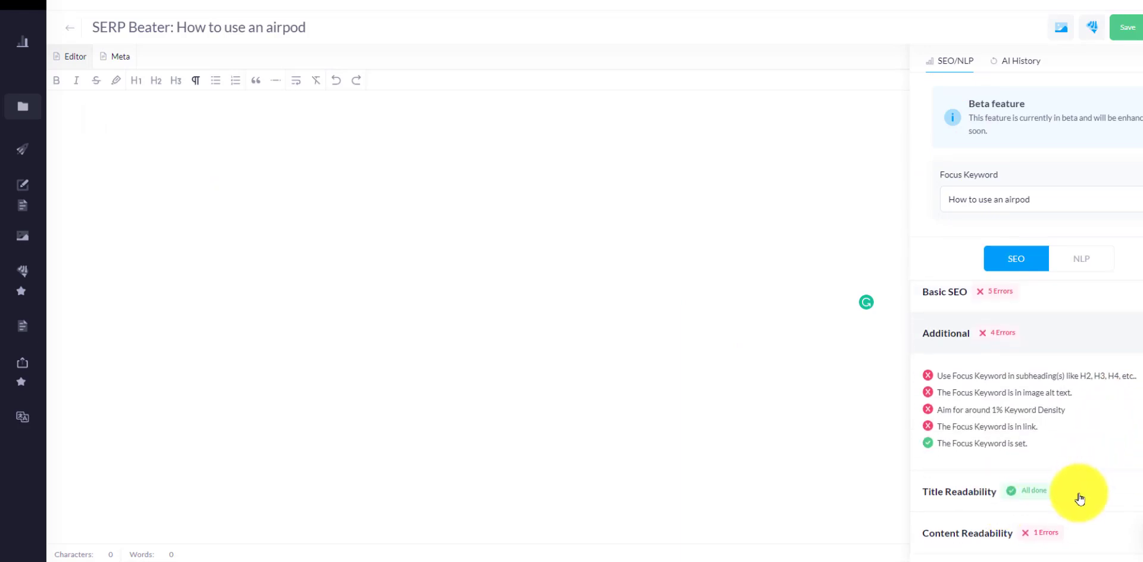
{"action": "left_click", "coordinate": [946, 334]}
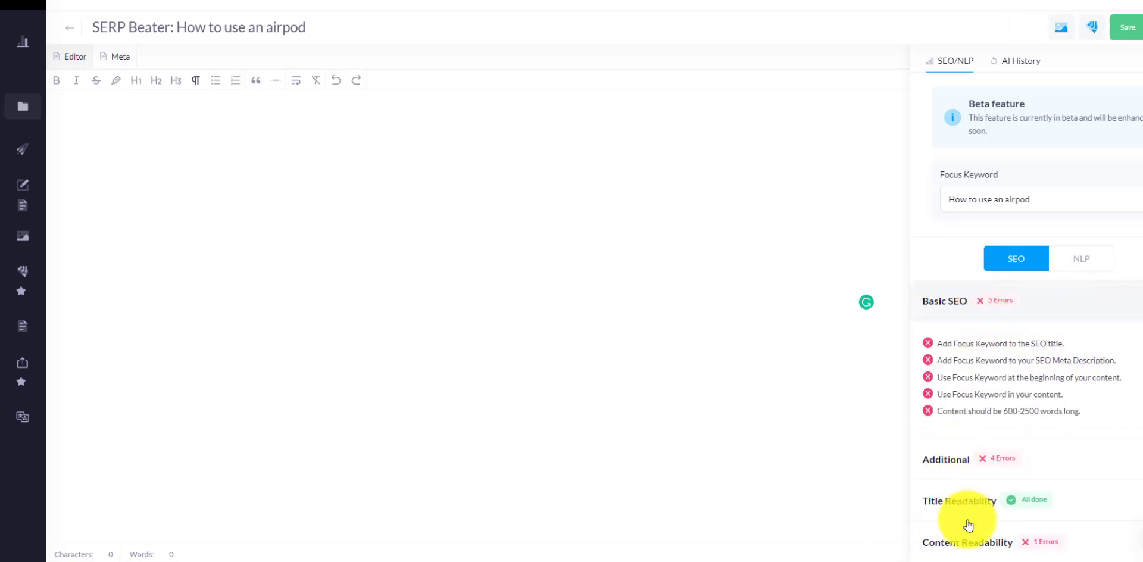
Step: Expand the Content Readability and Additional checks, returning to the SEO checklist from AI History
{"action": "left_click", "coordinate": [944, 300]}
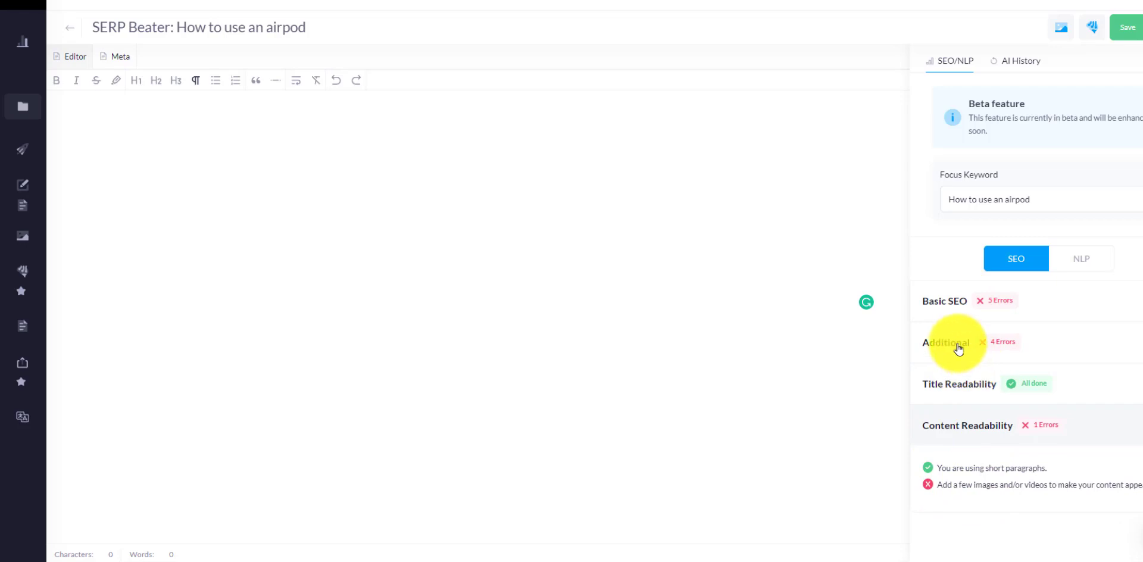
{"action": "left_click", "coordinate": [944, 300]}
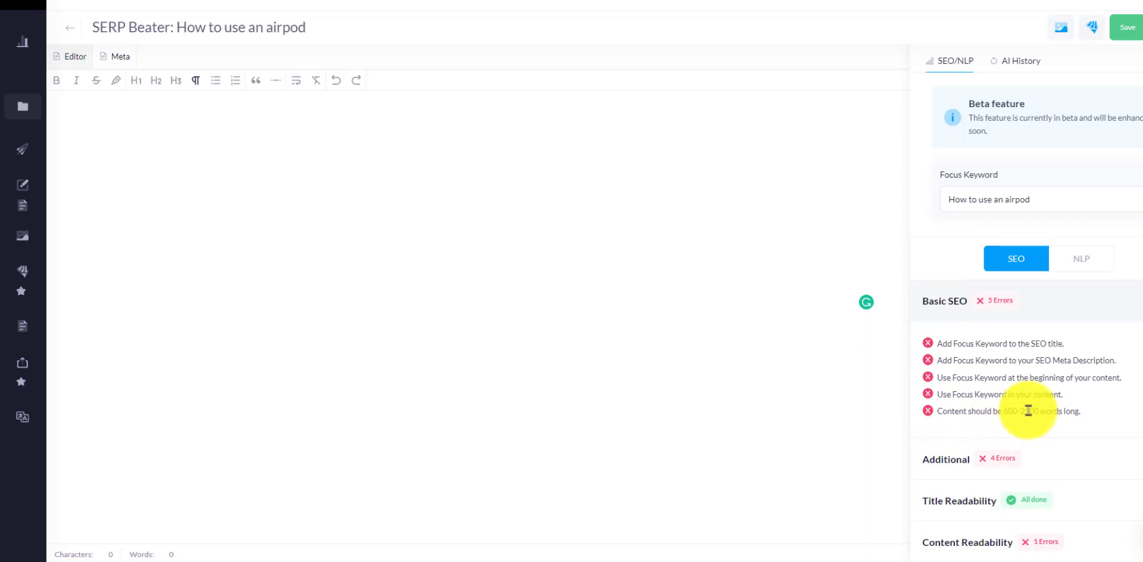
{"action": "mouse_move", "coordinate": [506, 260]}
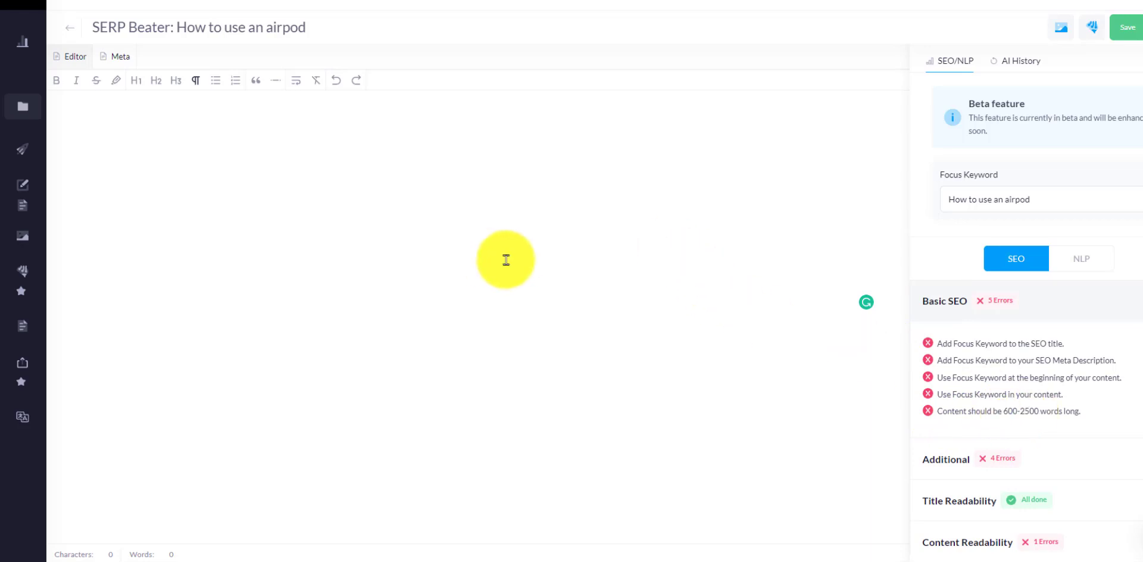
{"action": "mouse_move", "coordinate": [1038, 95]}
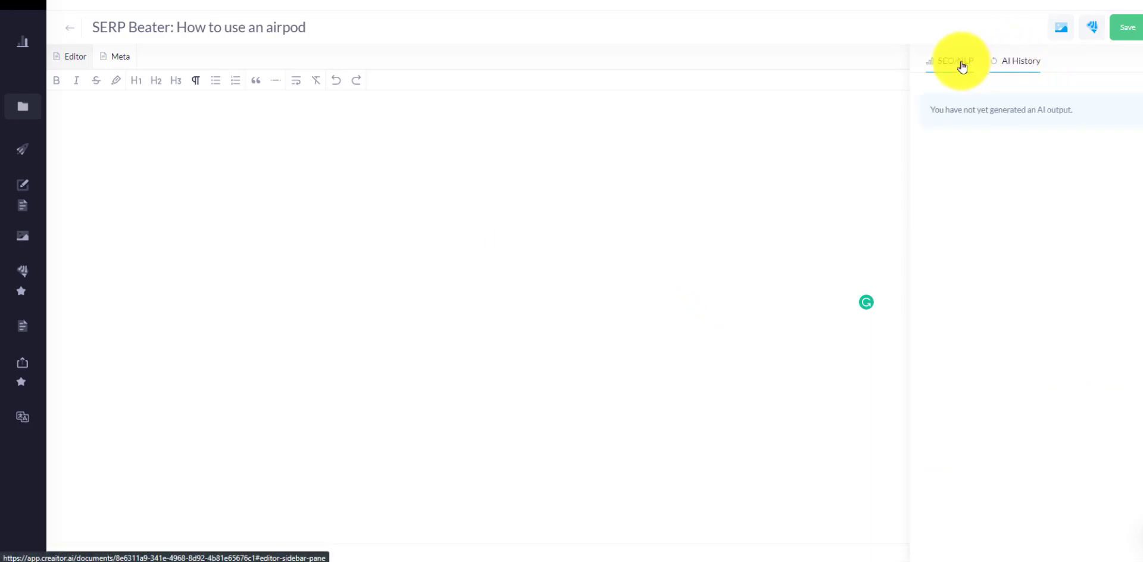
{"action": "left_click", "coordinate": [953, 60]}
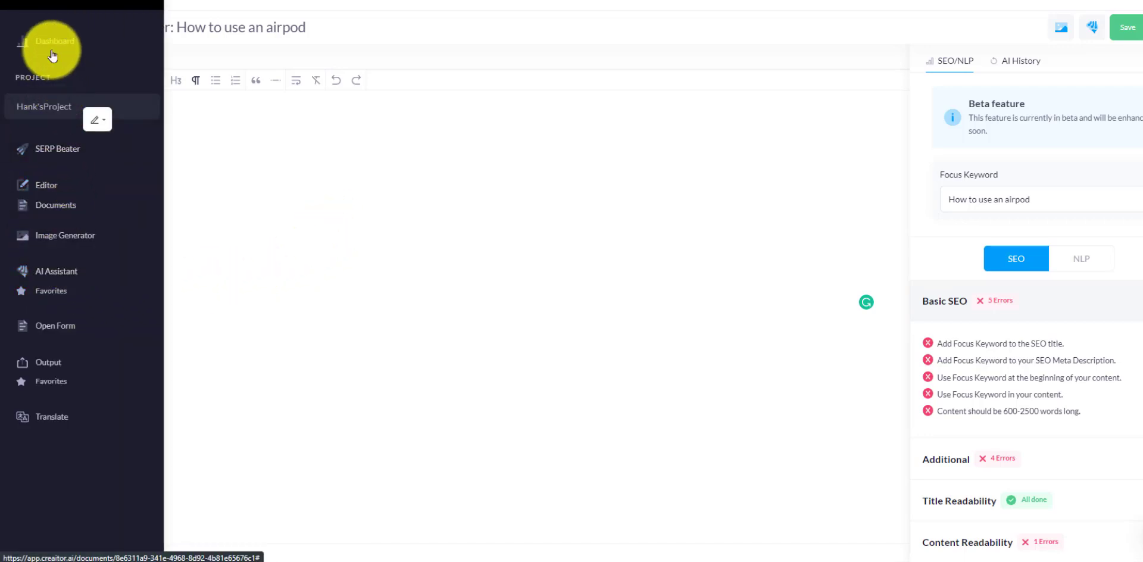
Step: Go to the Dashboard and browse the tool cards such as Headline, Blog Intro and Blog Body
{"action": "left_click", "coordinate": [51, 56]}
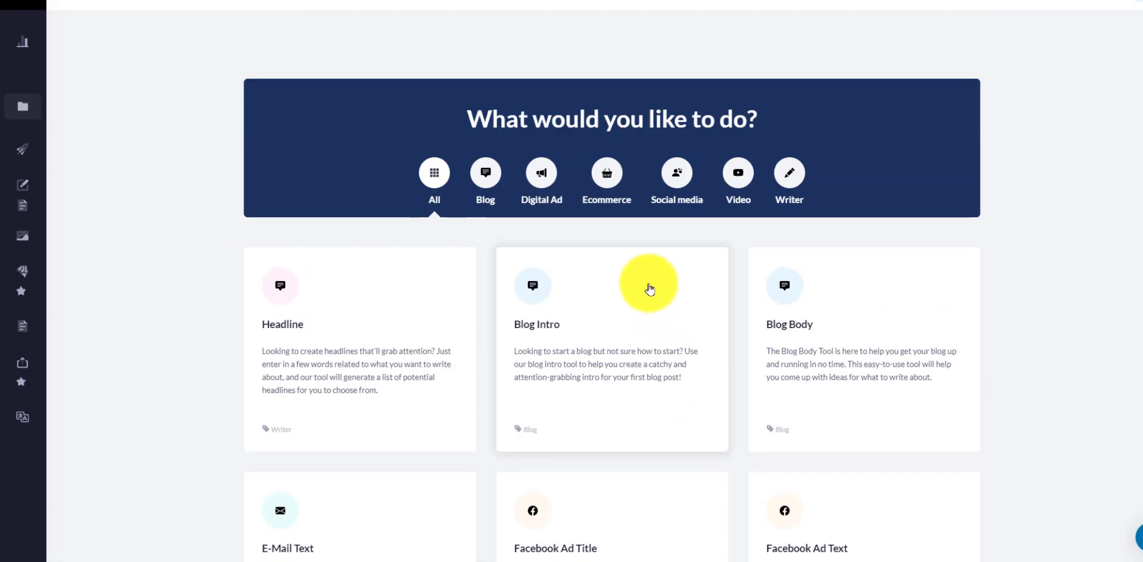
{"action": "mouse_move", "coordinate": [872, 298]}
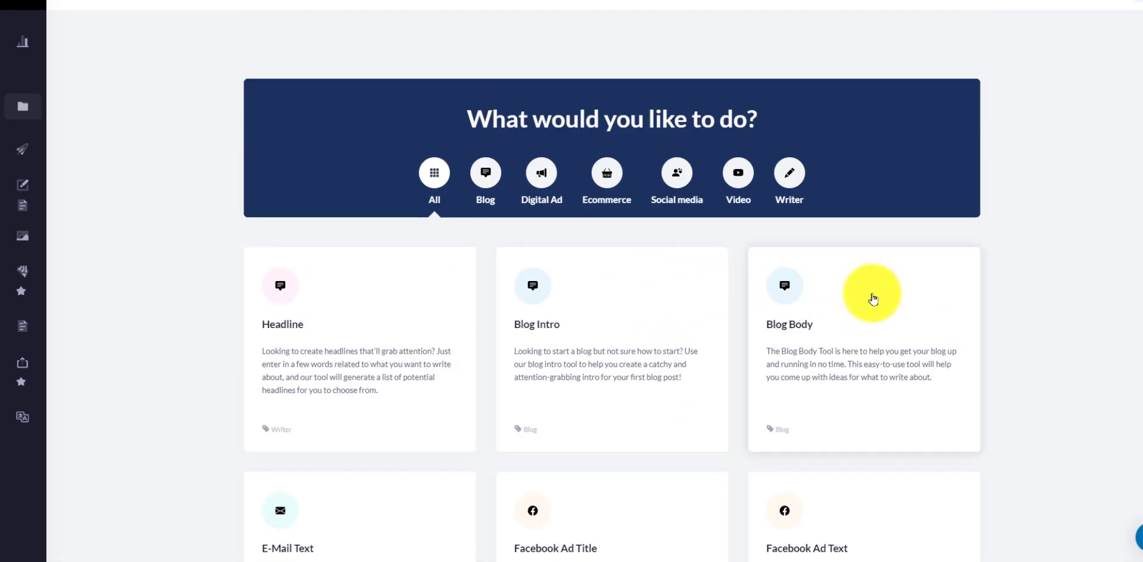
{"action": "mouse_move", "coordinate": [870, 297]}
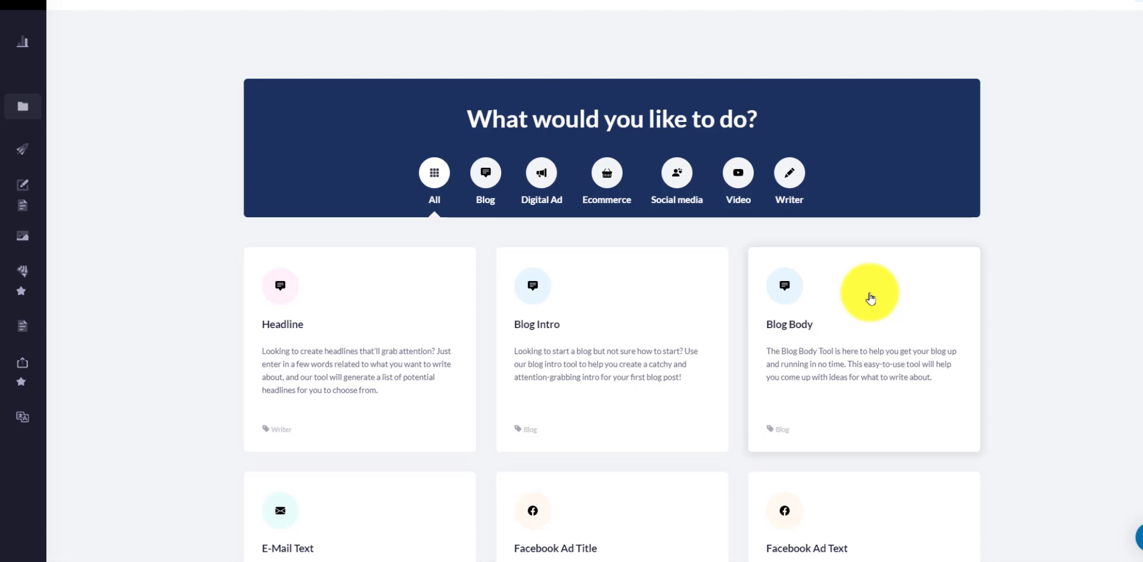
{"action": "mouse_move", "coordinate": [658, 358]}
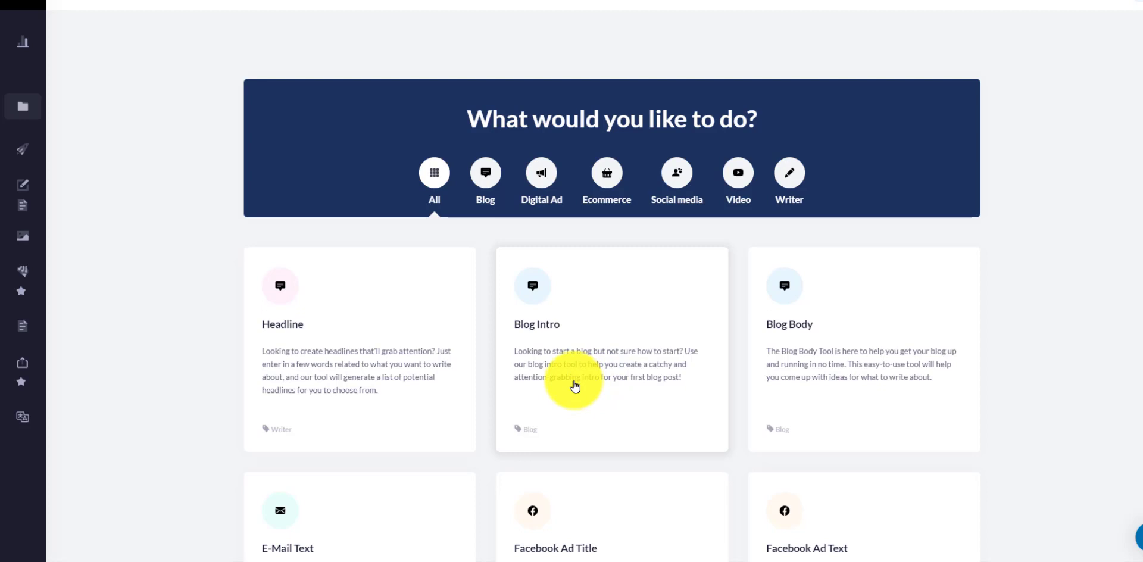
{"action": "mouse_move", "coordinate": [611, 271]}
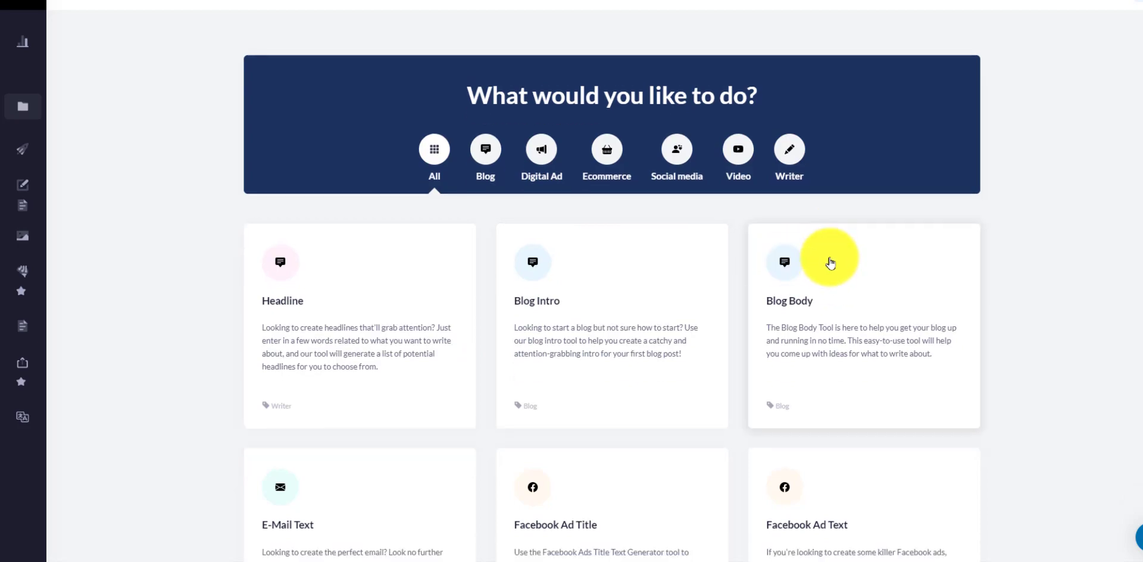
{"action": "scroll", "scroll_direction": "down", "scroll_amount": 3}
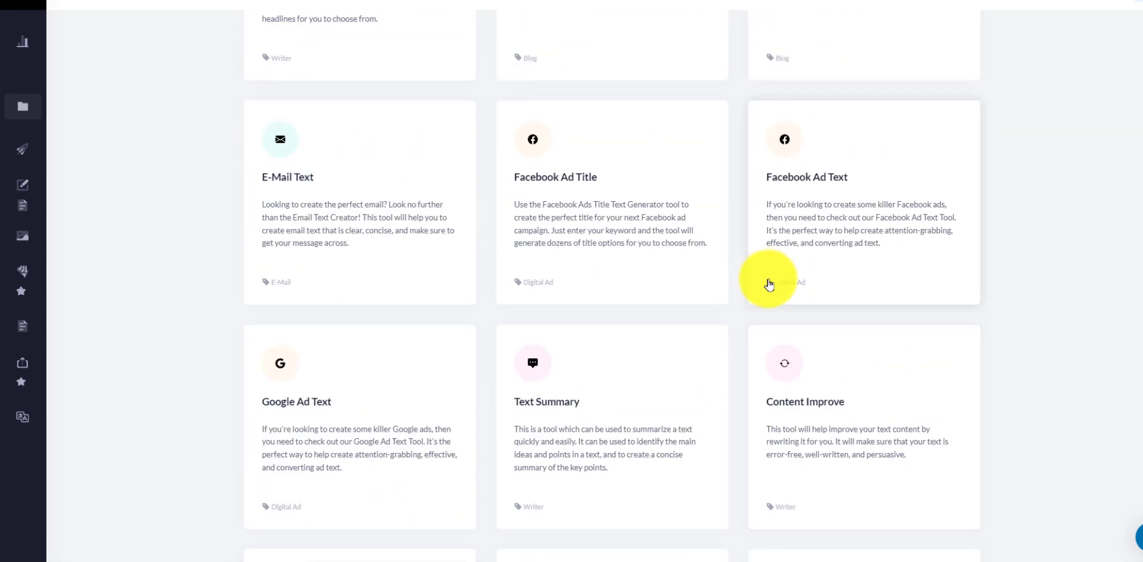
{"action": "scroll", "scroll_direction": "up", "scroll_amount": 3}
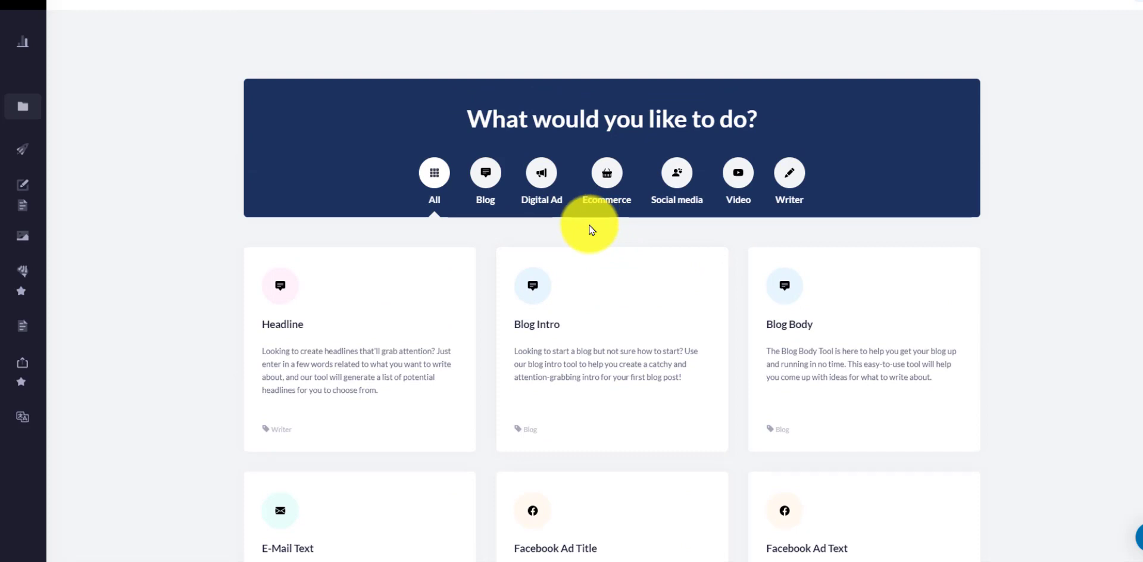
{"action": "scroll", "scroll_direction": "down", "scroll_amount": 3}
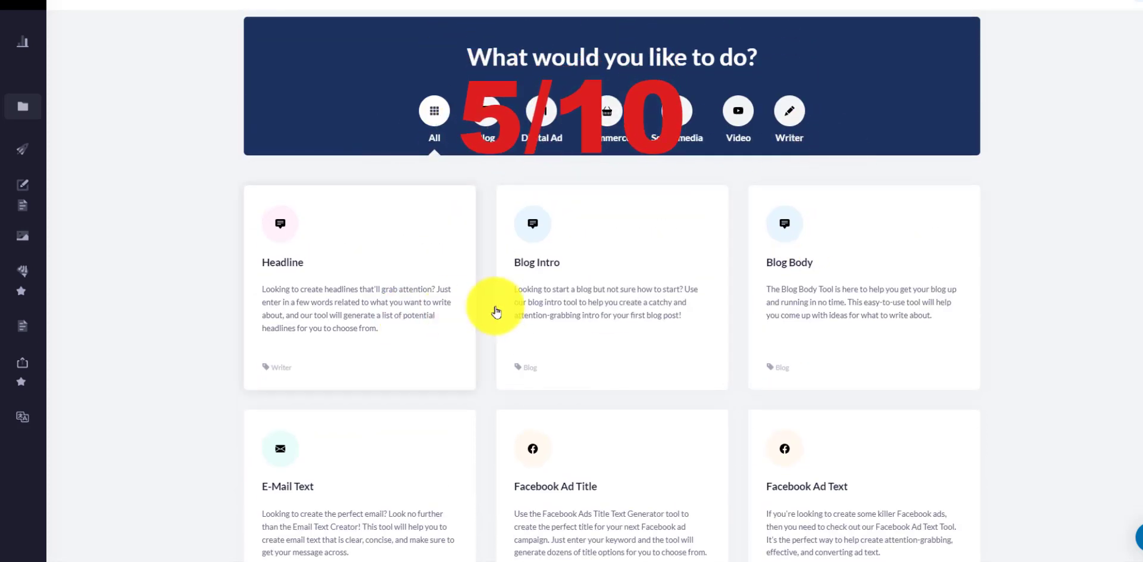
{"action": "mouse_move", "coordinate": [787, 366]}
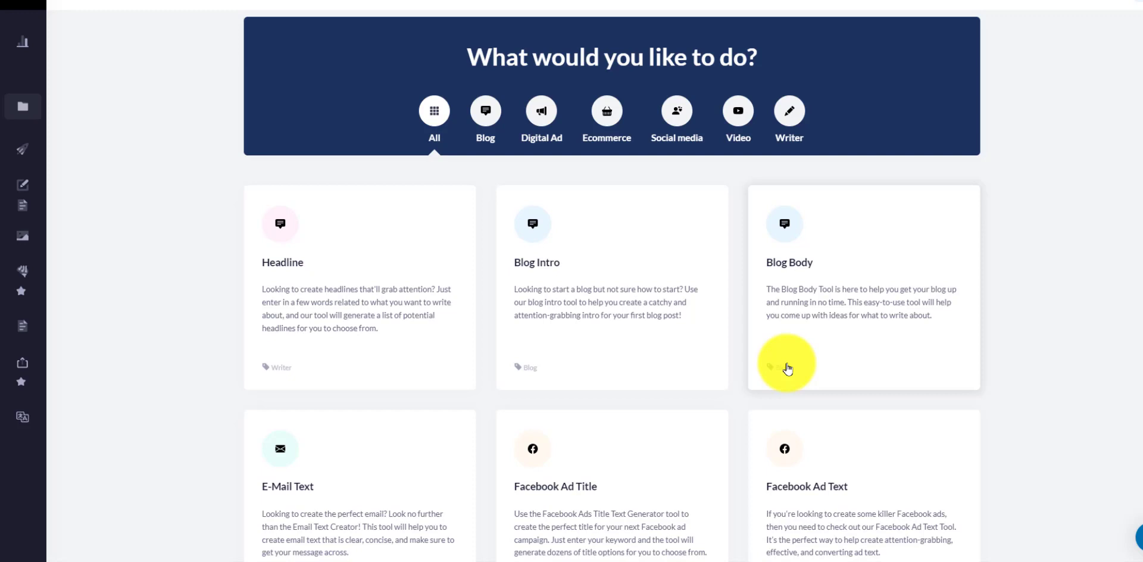
{"action": "mouse_move", "coordinate": [59, 166]}
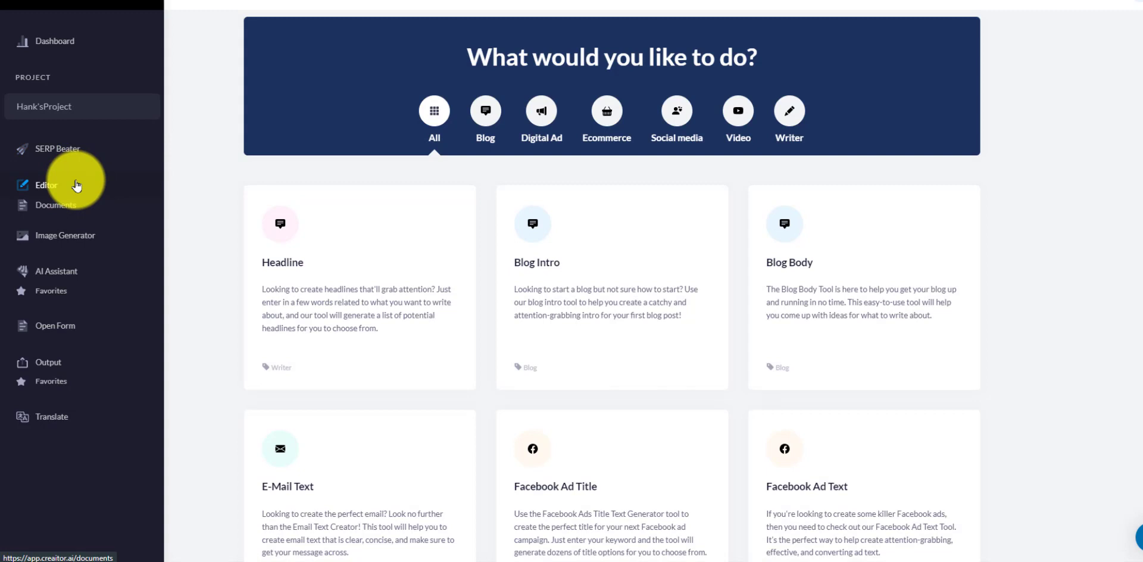
{"action": "mouse_move", "coordinate": [113, 189]}
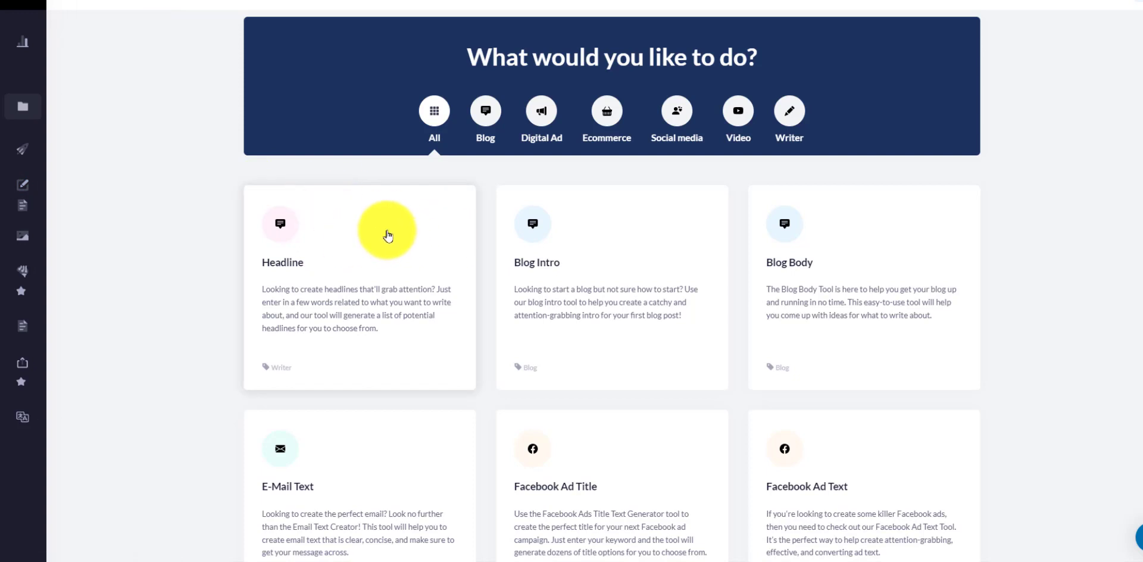
{"action": "mouse_move", "coordinate": [545, 470]}
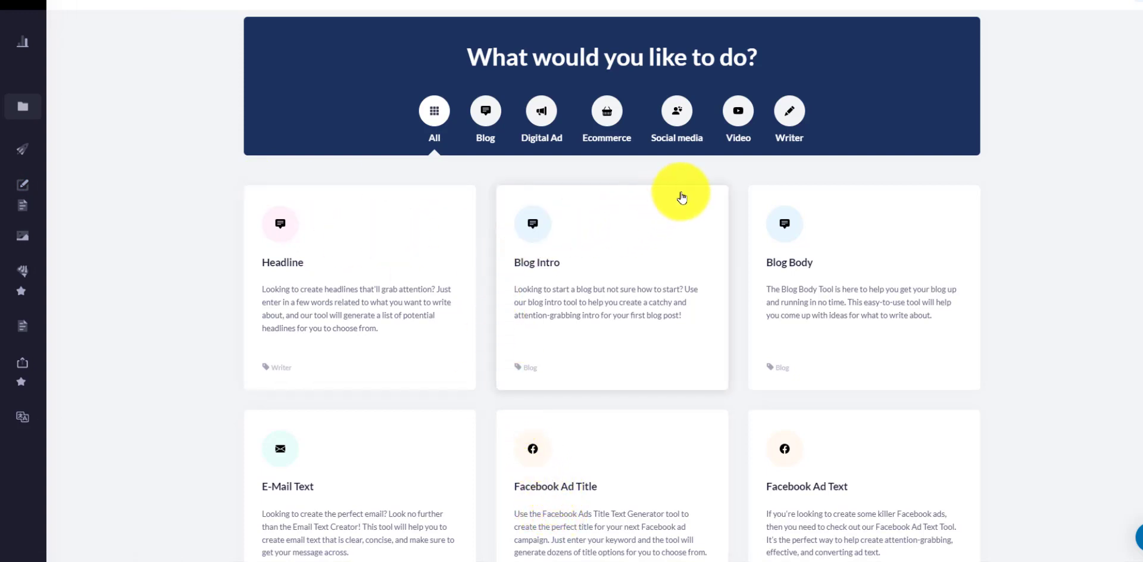
{"action": "mouse_move", "coordinate": [694, 182]}
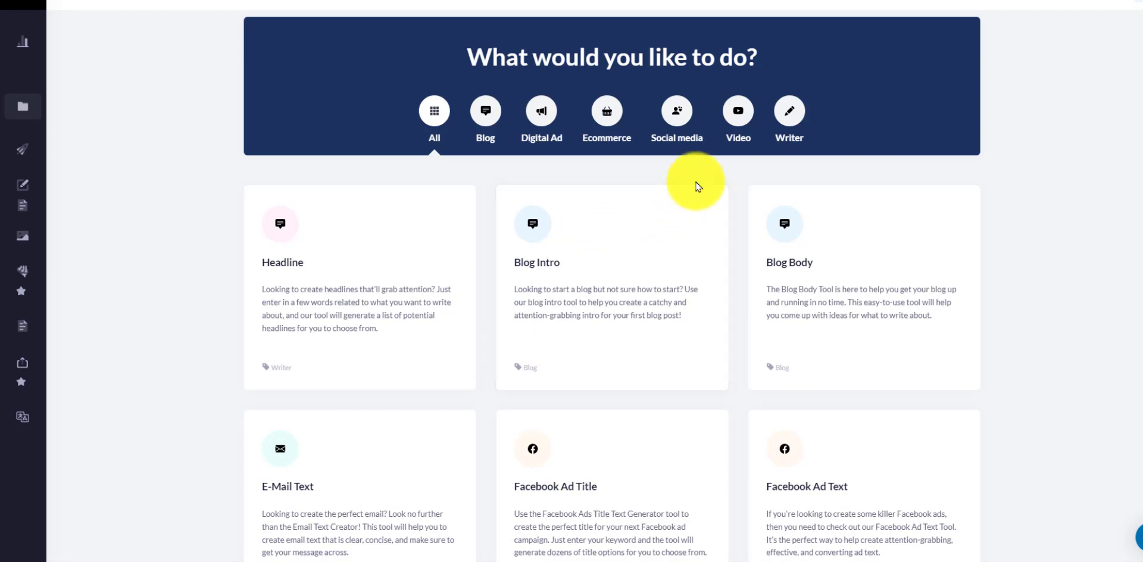